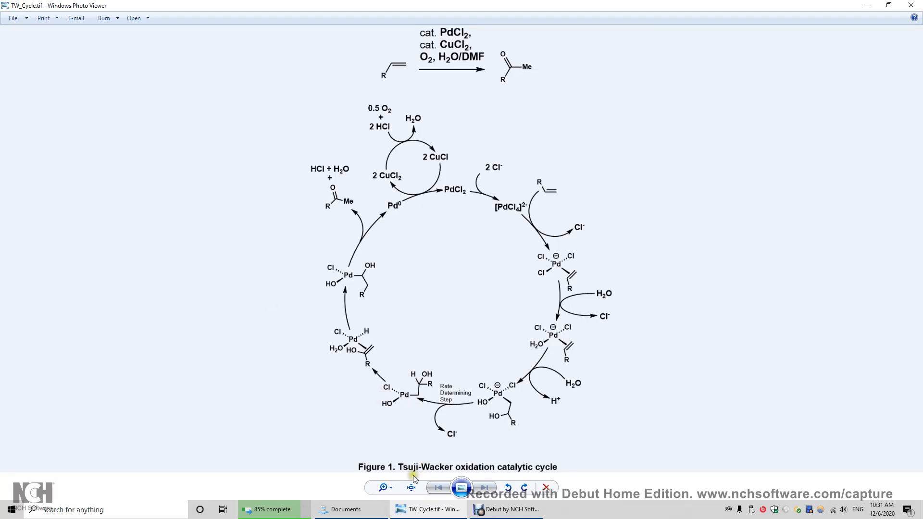
pyautogui.moveTo(475, 473)
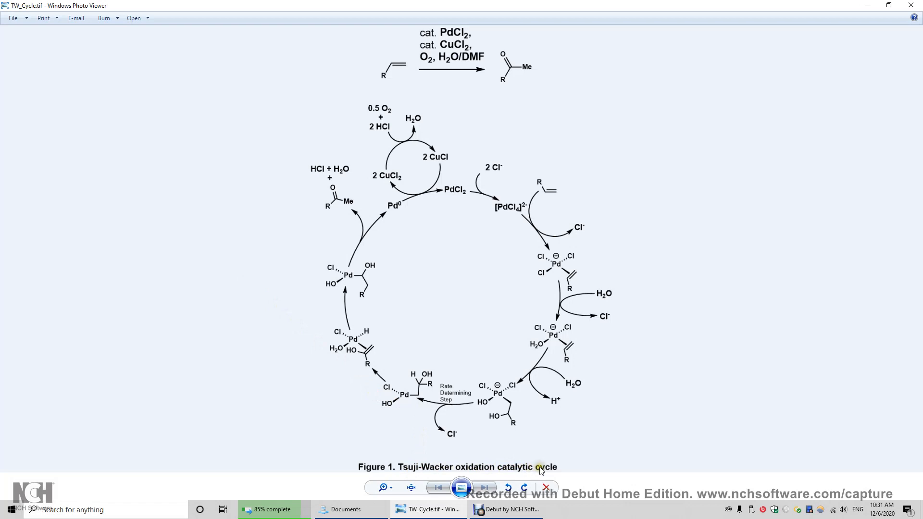
pyautogui.moveTo(402, 77)
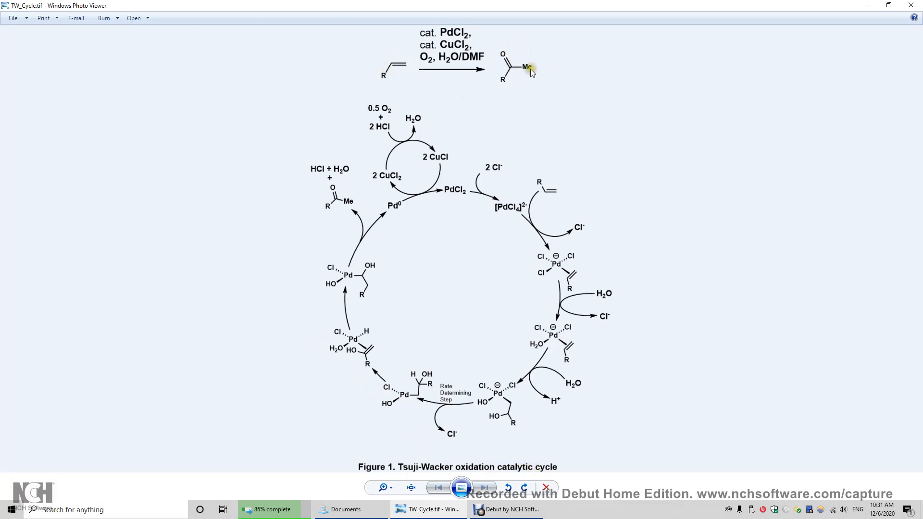
pyautogui.moveTo(388, 86)
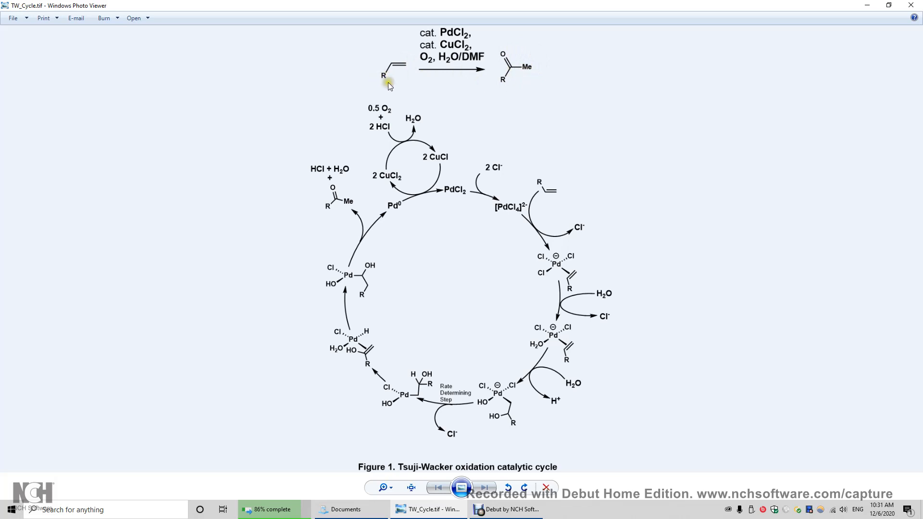
pyautogui.moveTo(386, 83)
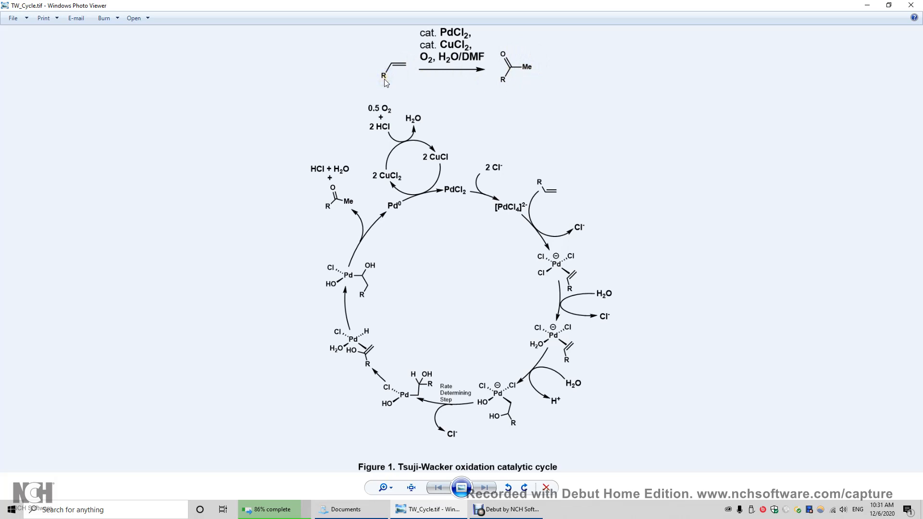
pyautogui.moveTo(536, 64)
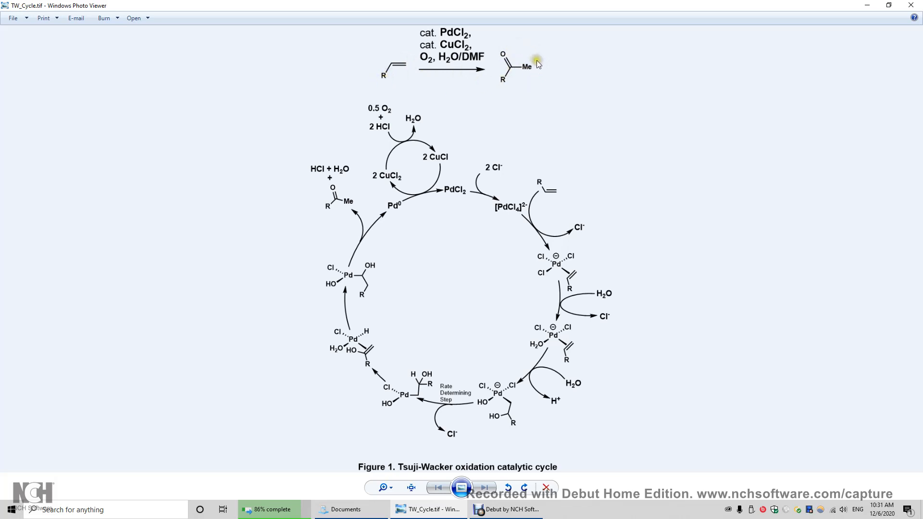
pyautogui.moveTo(441, 32)
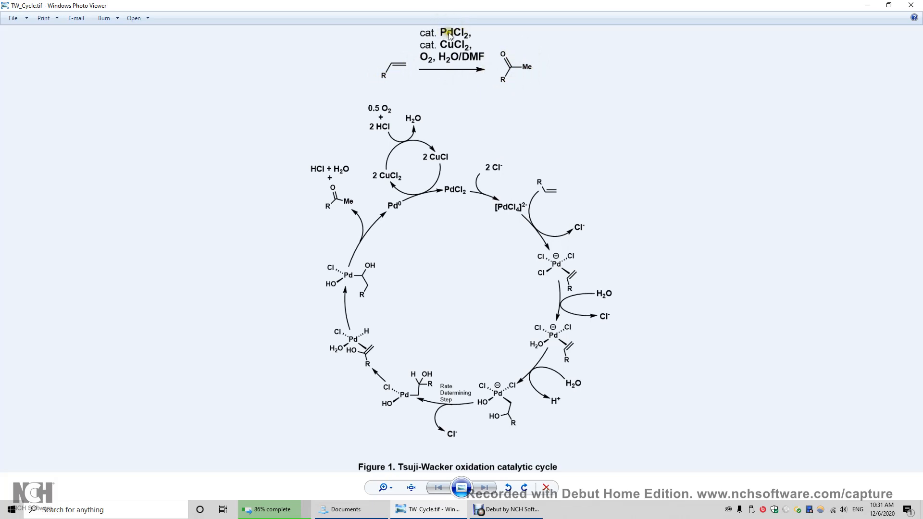
pyautogui.moveTo(454, 200)
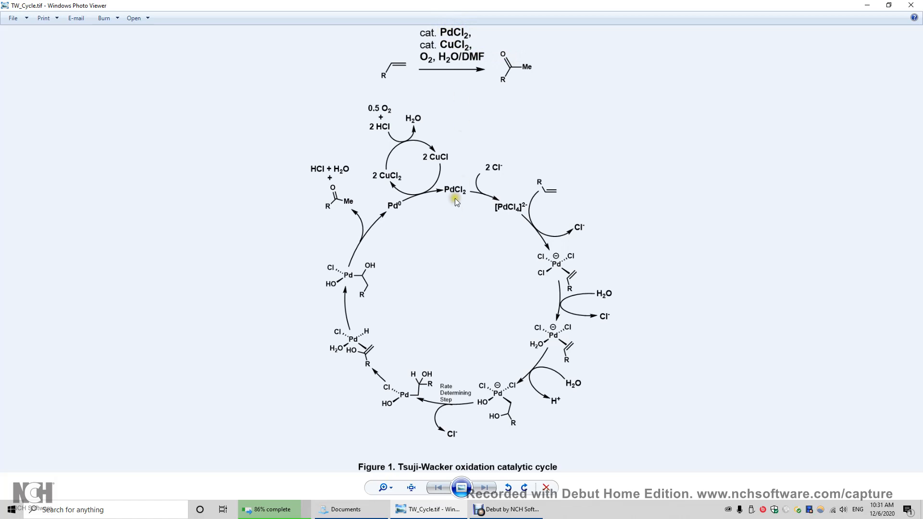
pyautogui.moveTo(460, 199)
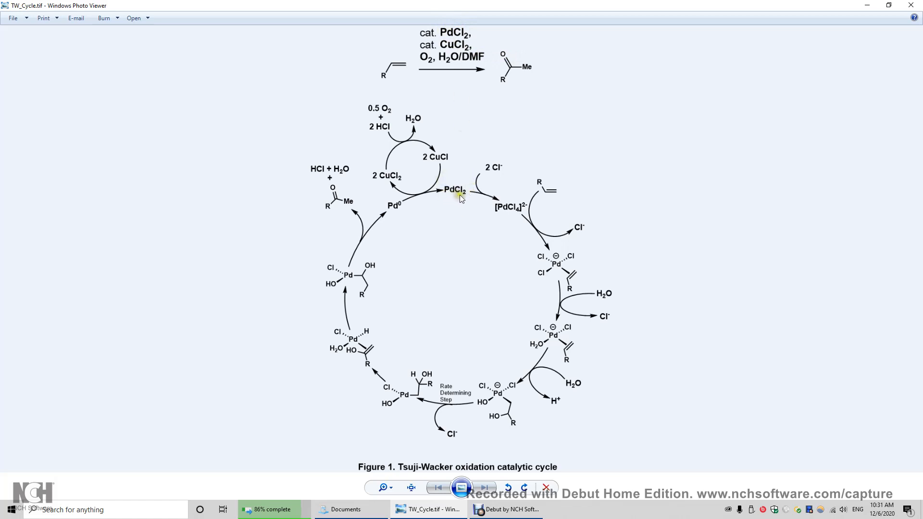
pyautogui.moveTo(490, 178)
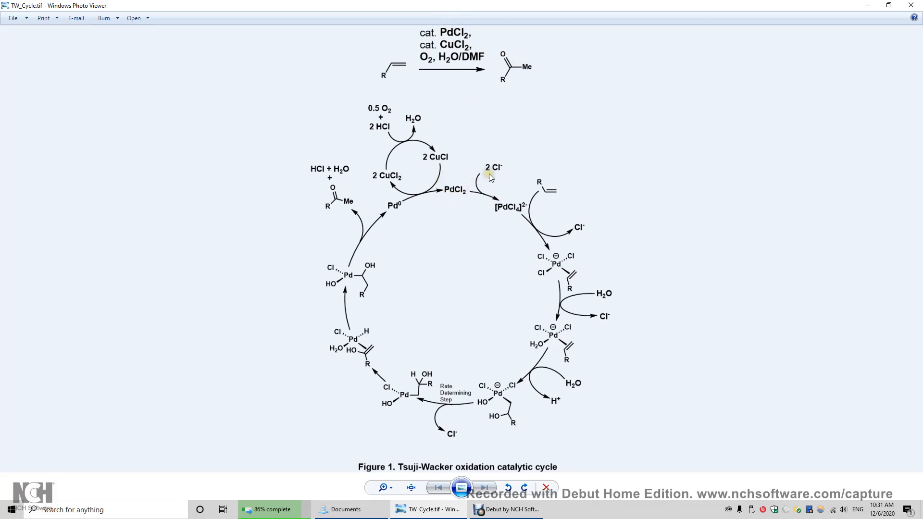
pyautogui.moveTo(497, 175)
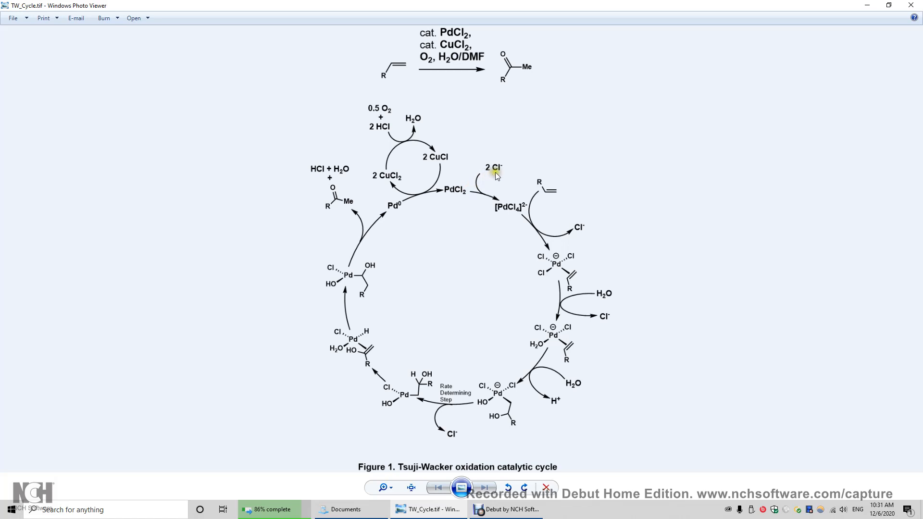
pyautogui.moveTo(496, 202)
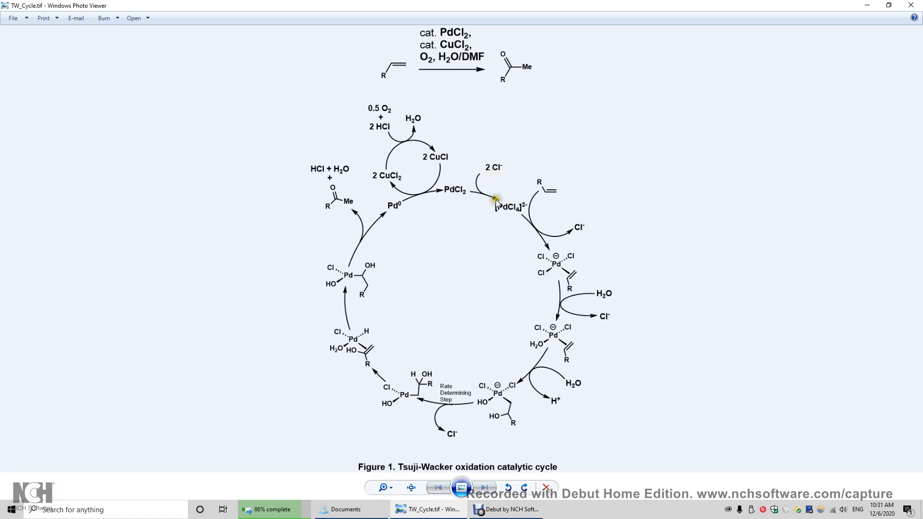
pyautogui.moveTo(524, 212)
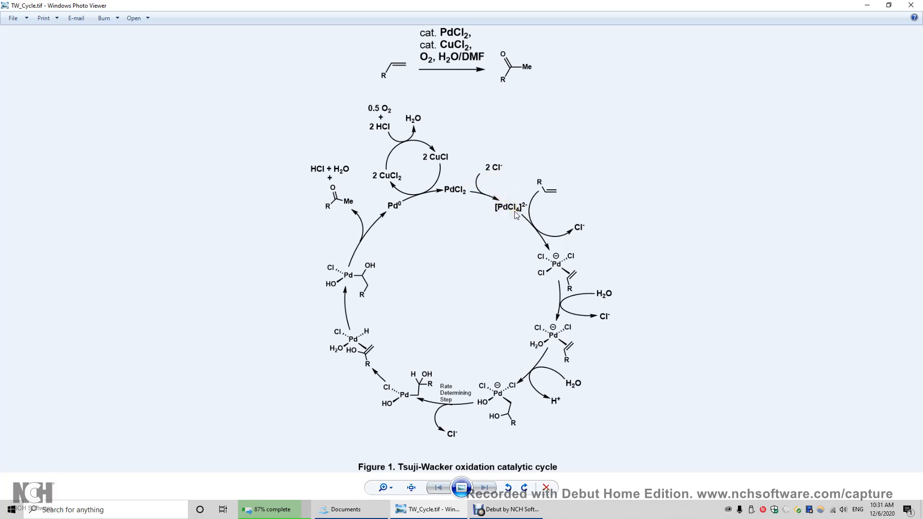
pyautogui.moveTo(504, 216)
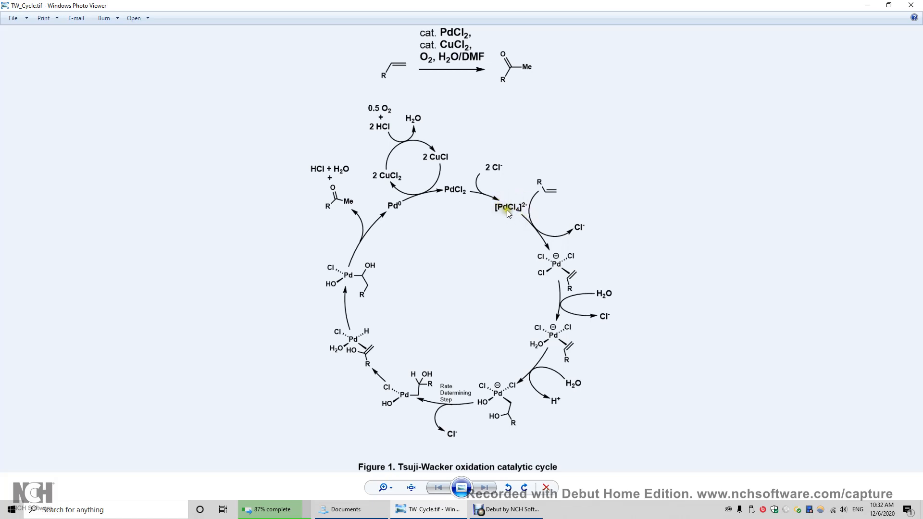
pyautogui.moveTo(508, 198)
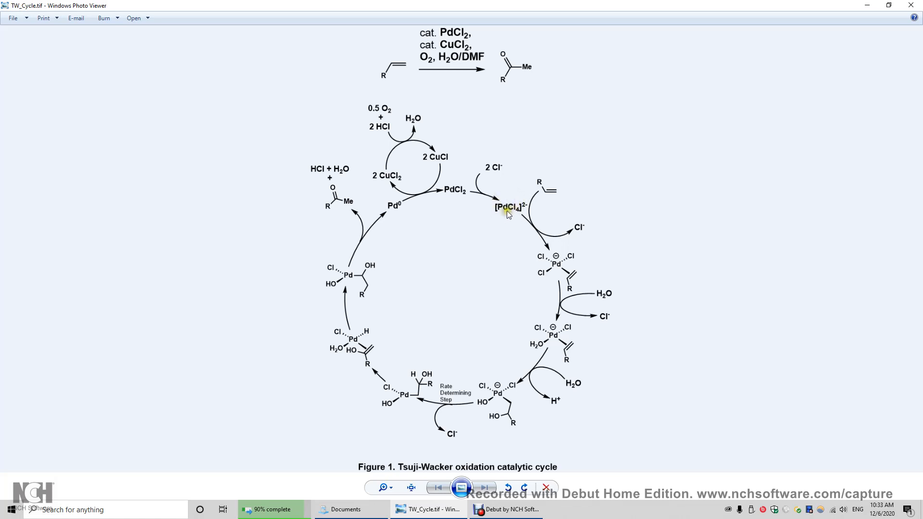
pyautogui.moveTo(504, 214)
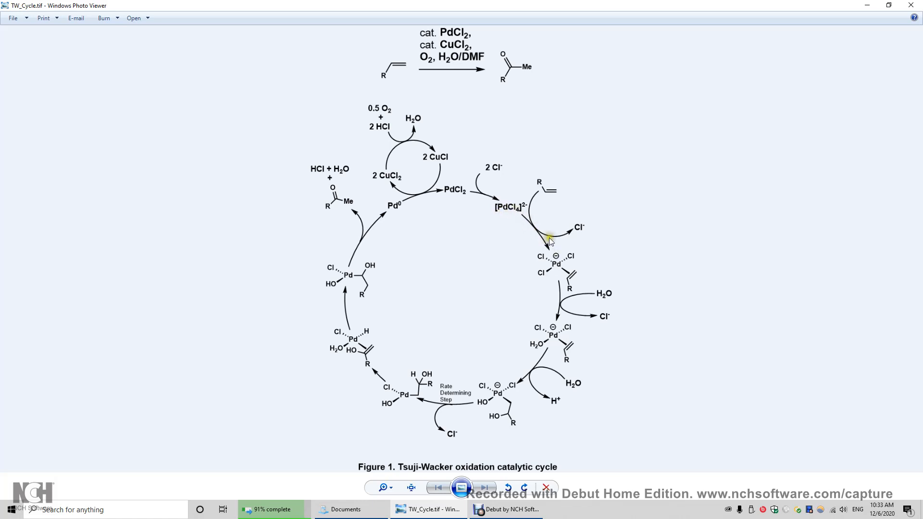
pyautogui.moveTo(552, 191)
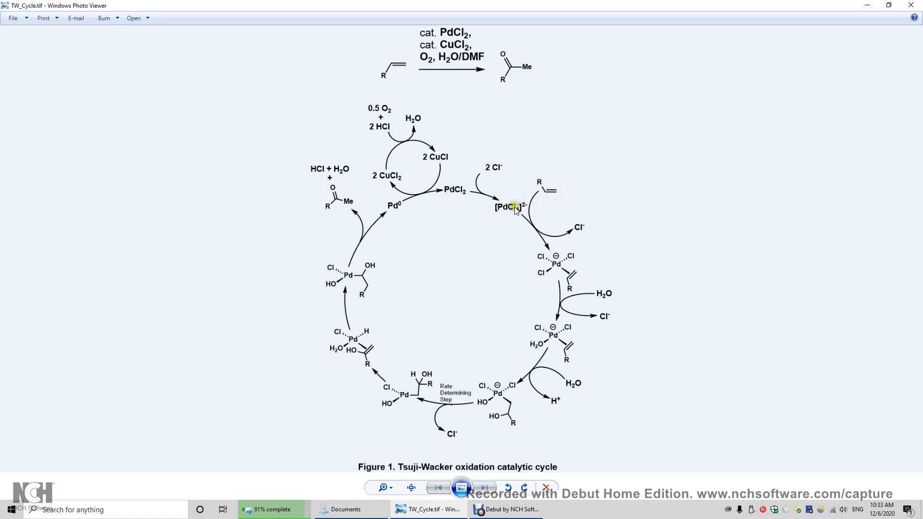
pyautogui.moveTo(535, 244)
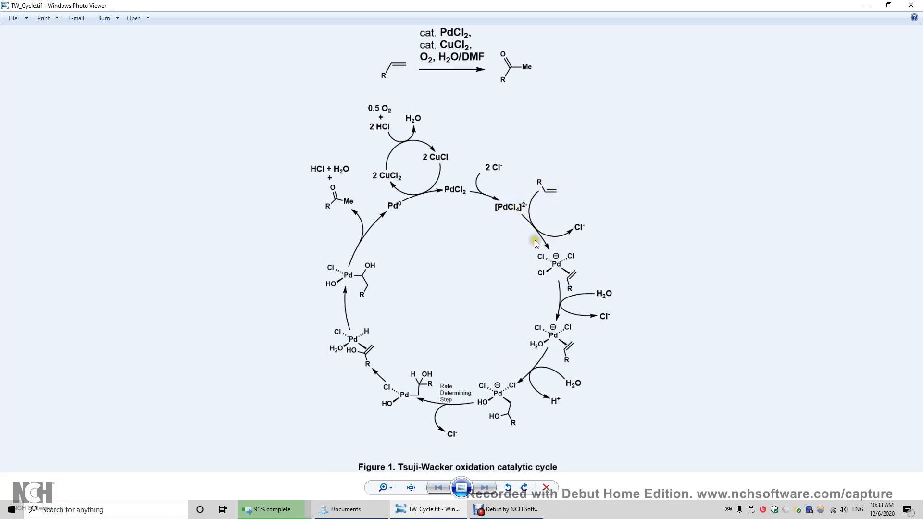
pyautogui.moveTo(553, 272)
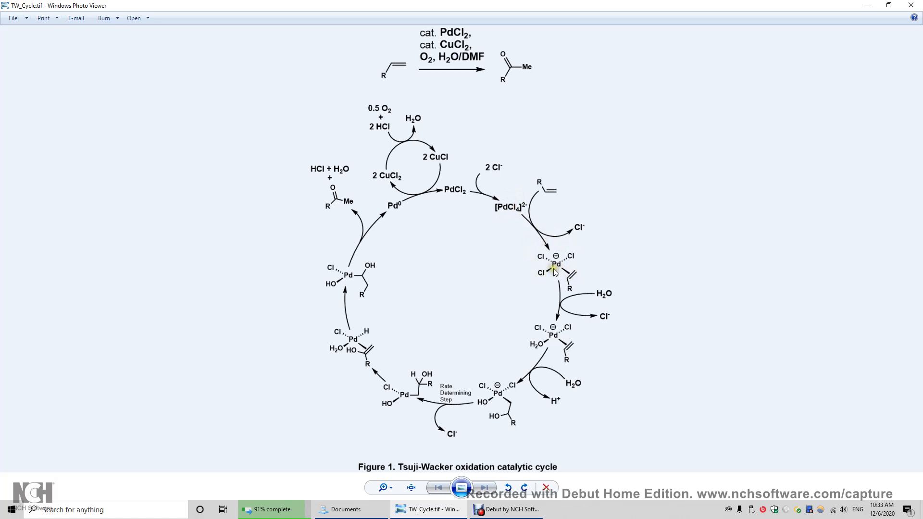
pyautogui.moveTo(560, 272)
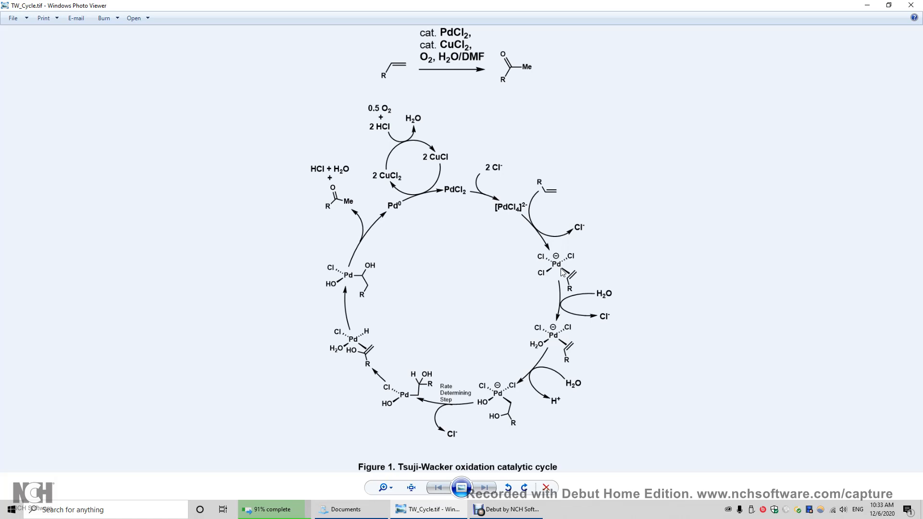
pyautogui.moveTo(568, 263)
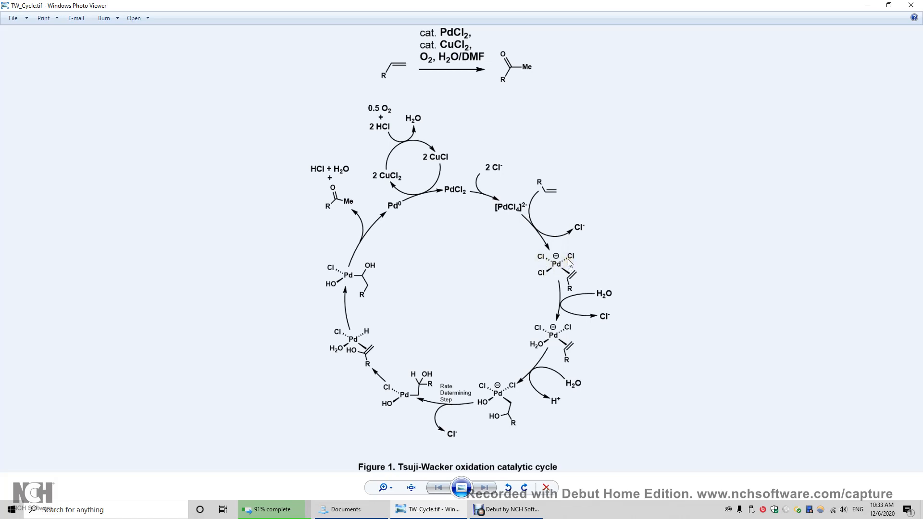
pyautogui.moveTo(561, 278)
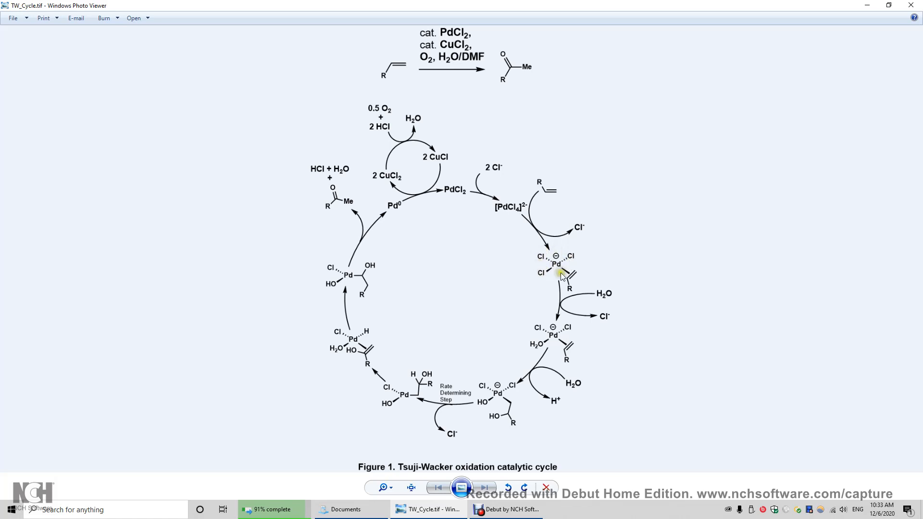
pyautogui.moveTo(606, 252)
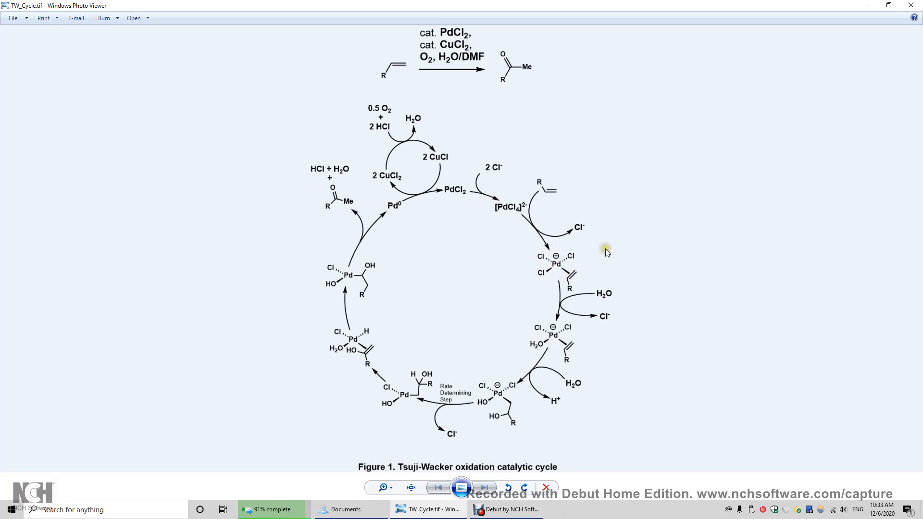
pyautogui.moveTo(592, 253)
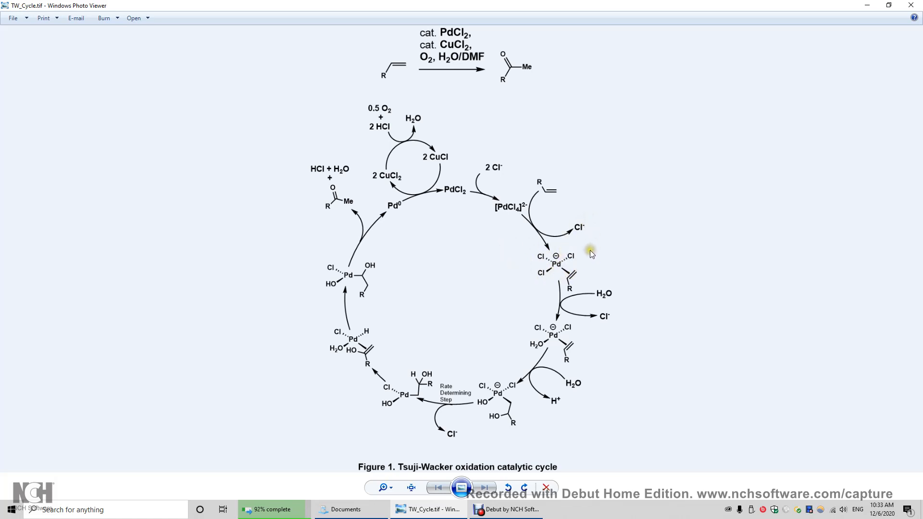
pyautogui.moveTo(566, 272)
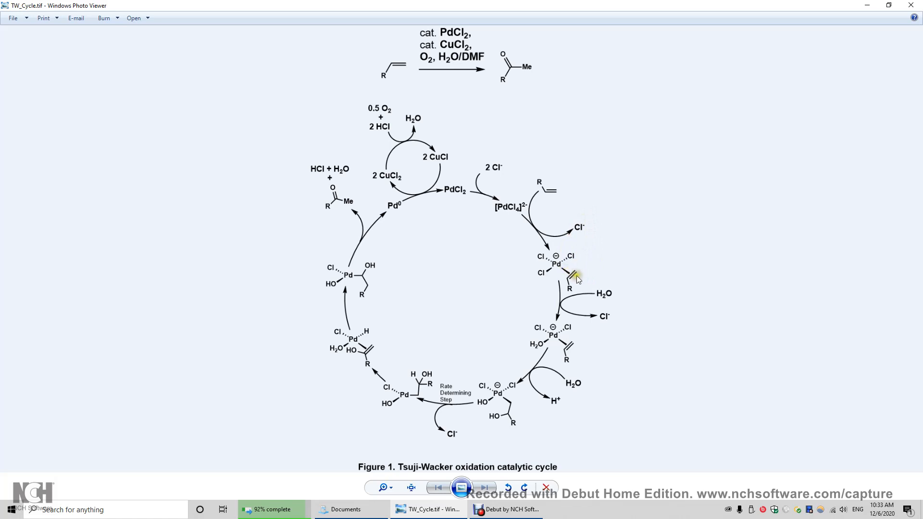
pyautogui.moveTo(578, 279)
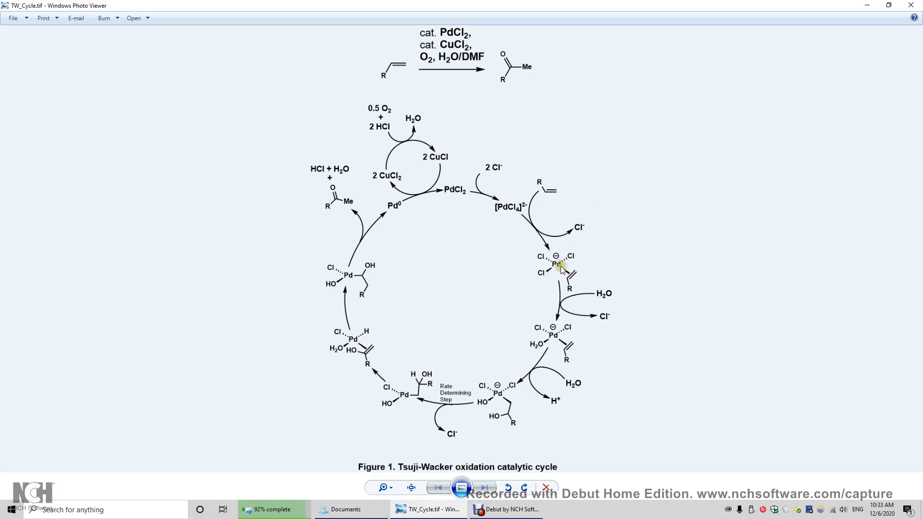
pyautogui.moveTo(621, 328)
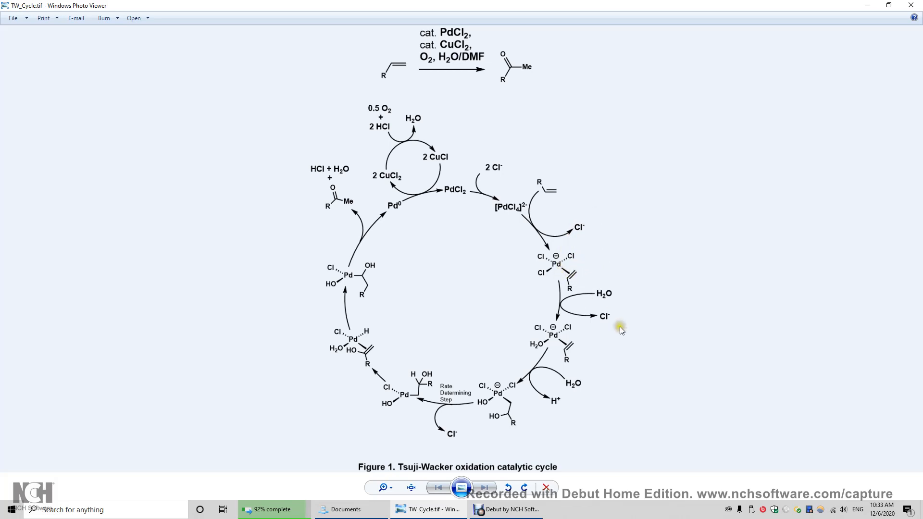
pyautogui.moveTo(595, 286)
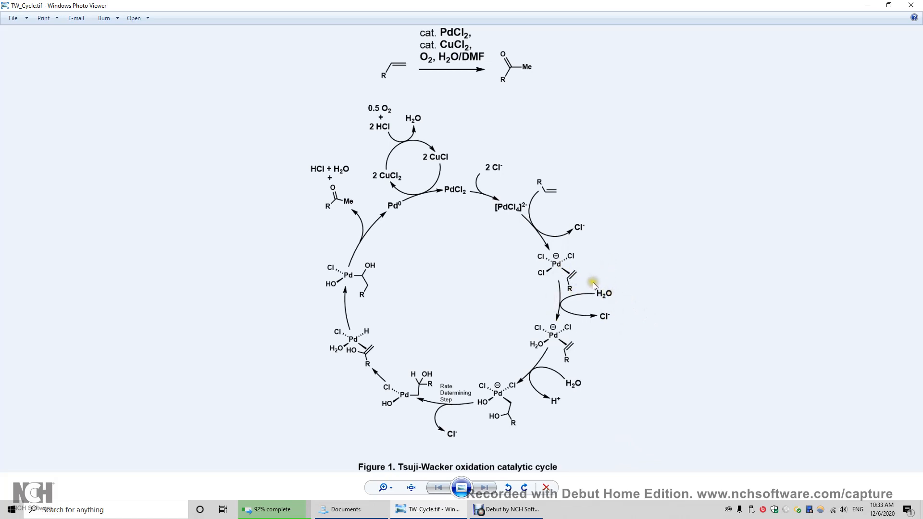
pyautogui.moveTo(614, 297)
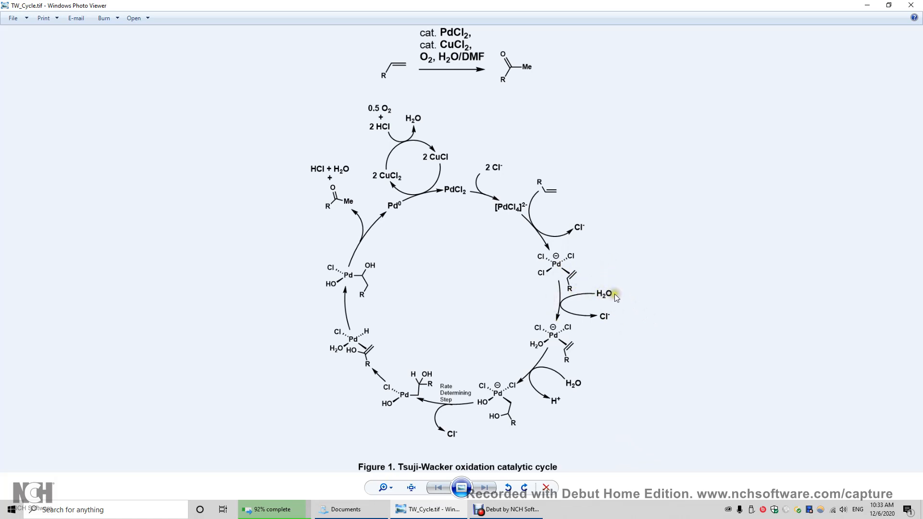
pyautogui.moveTo(581, 309)
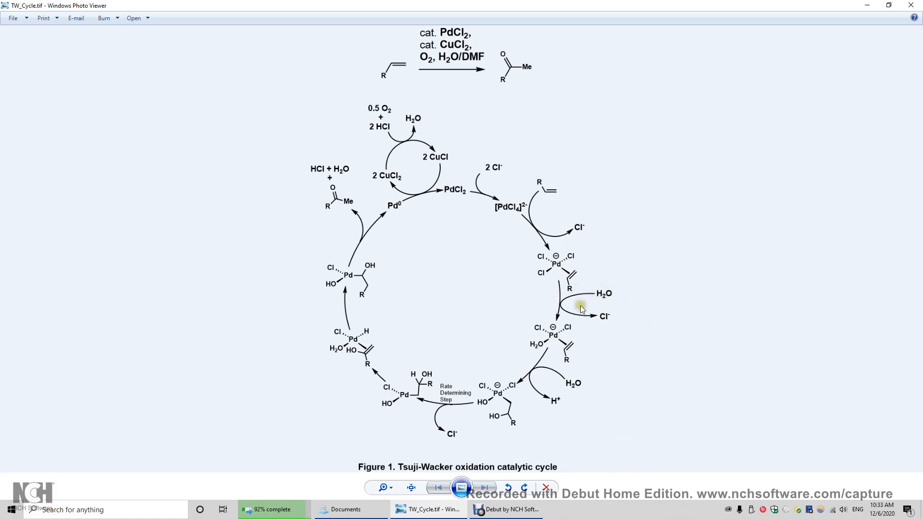
pyautogui.moveTo(611, 320)
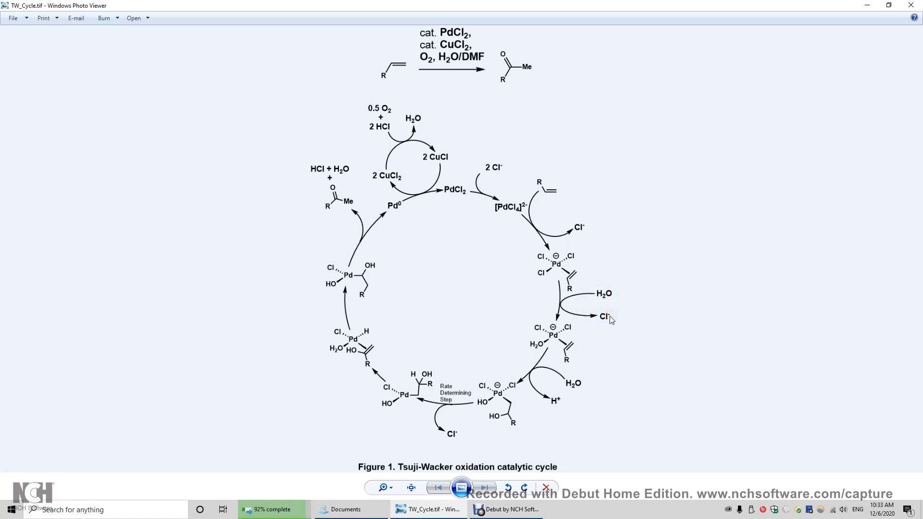
pyautogui.moveTo(576, 325)
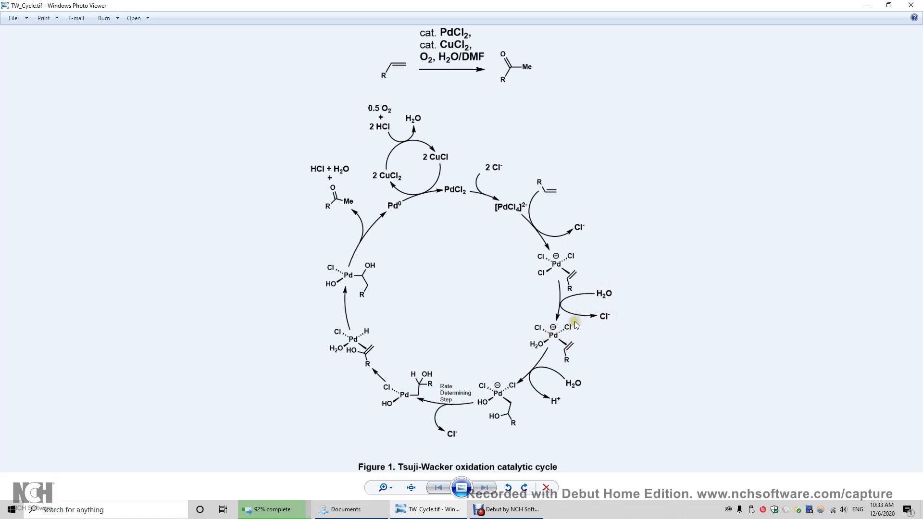
pyautogui.moveTo(536, 348)
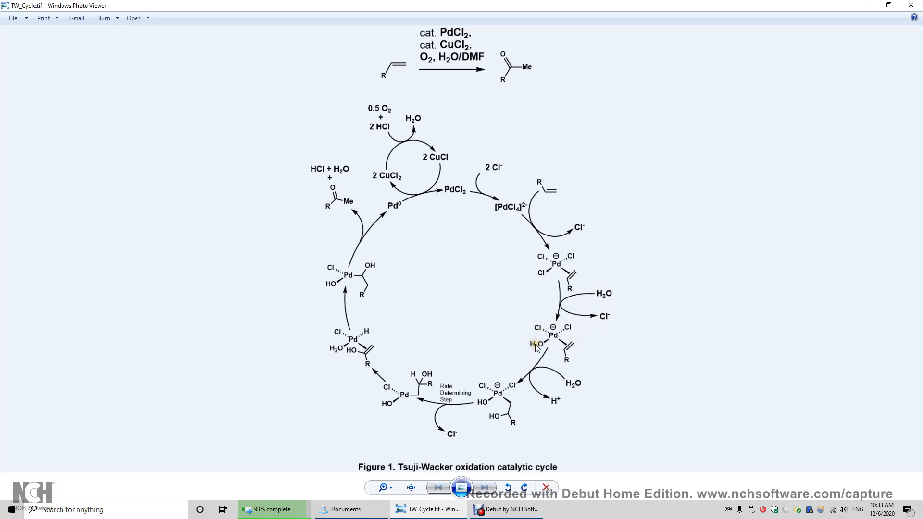
pyautogui.moveTo(576, 351)
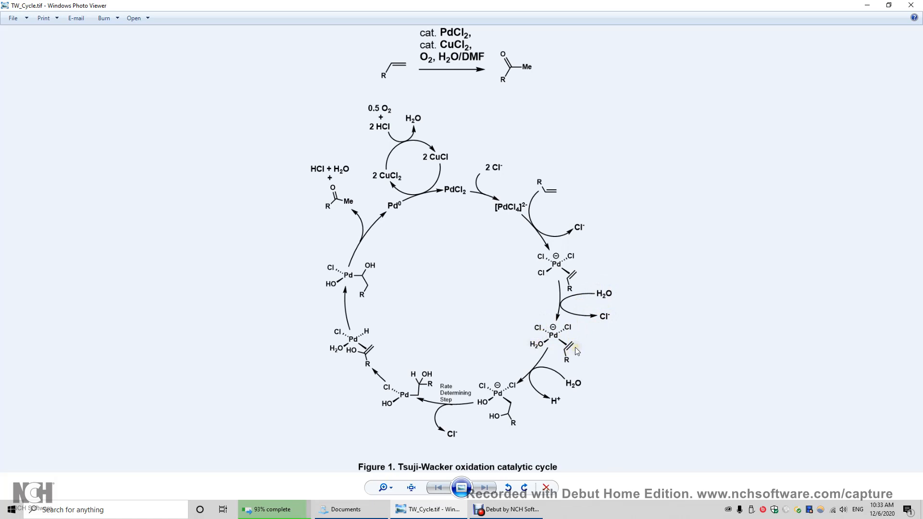
pyautogui.moveTo(564, 346)
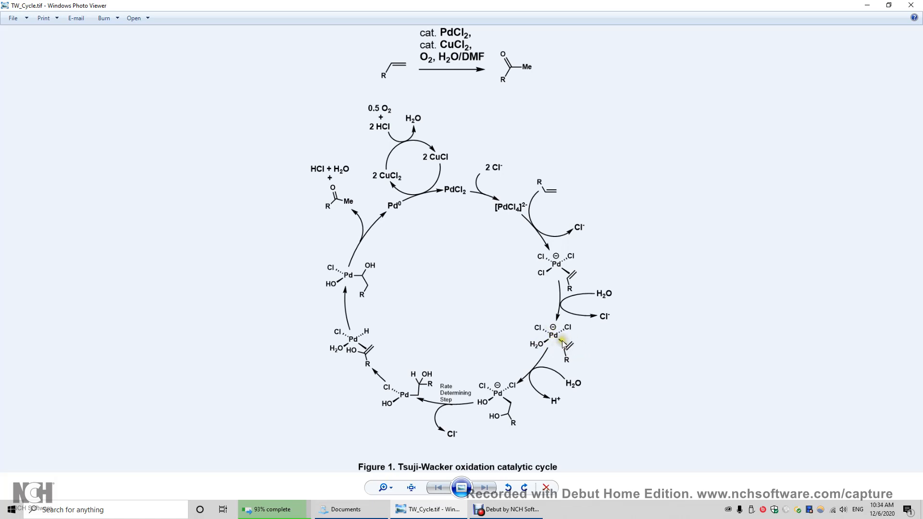
pyautogui.moveTo(574, 351)
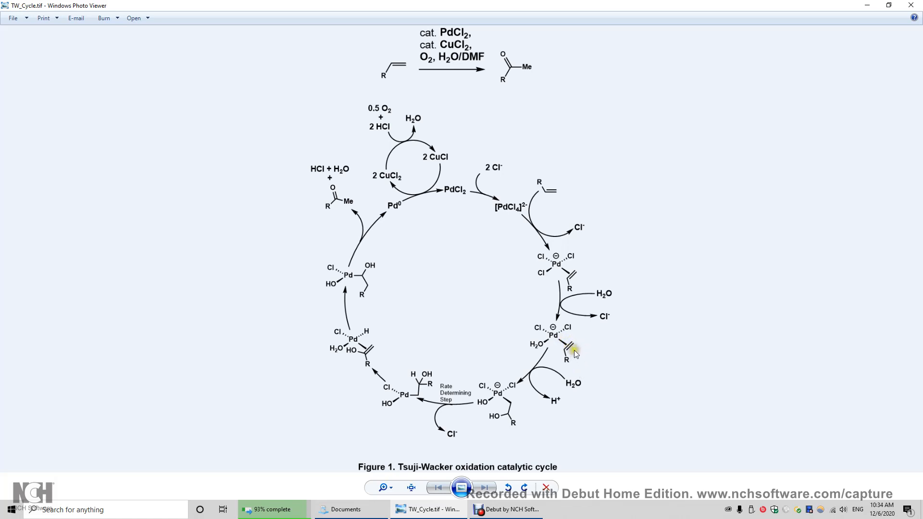
pyautogui.moveTo(576, 352)
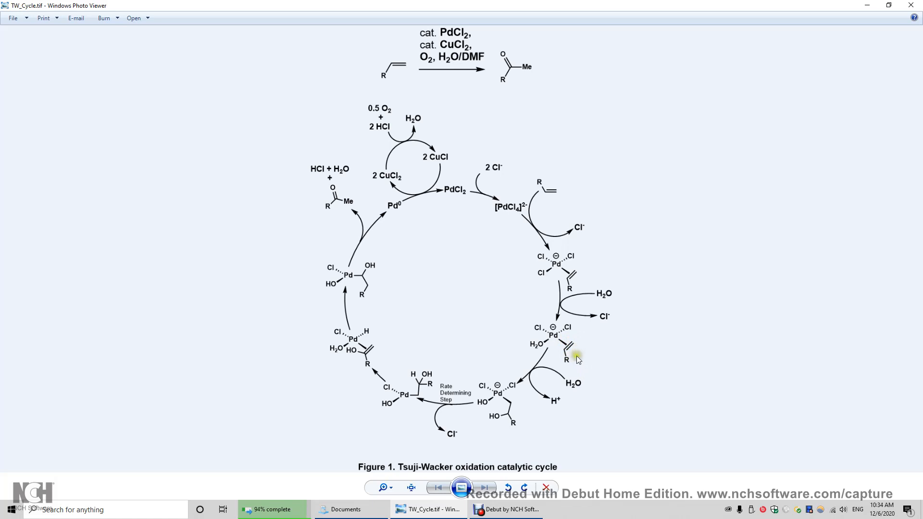
pyautogui.moveTo(582, 391)
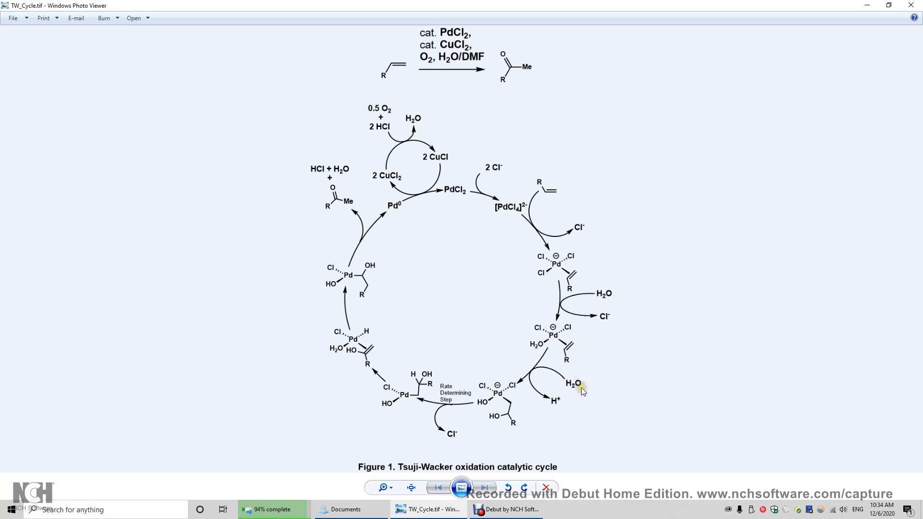
pyautogui.moveTo(564, 377)
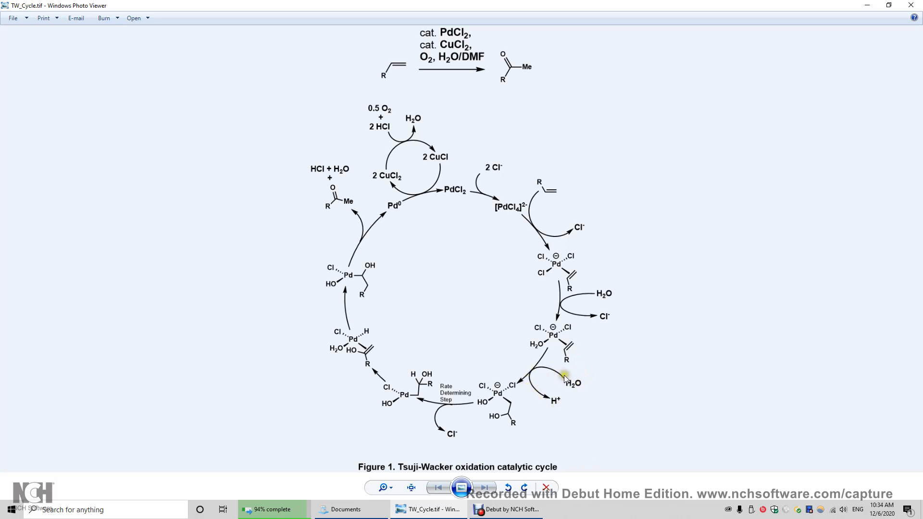
pyautogui.moveTo(576, 386)
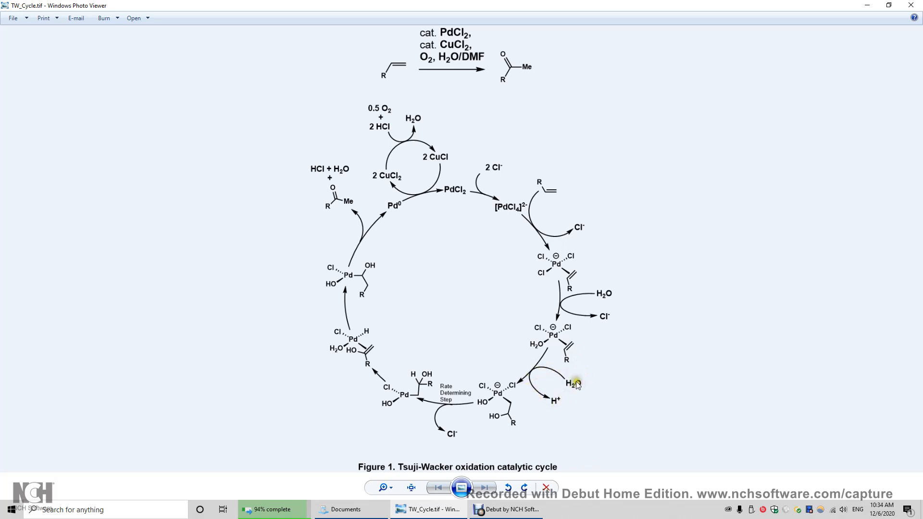
pyautogui.moveTo(590, 408)
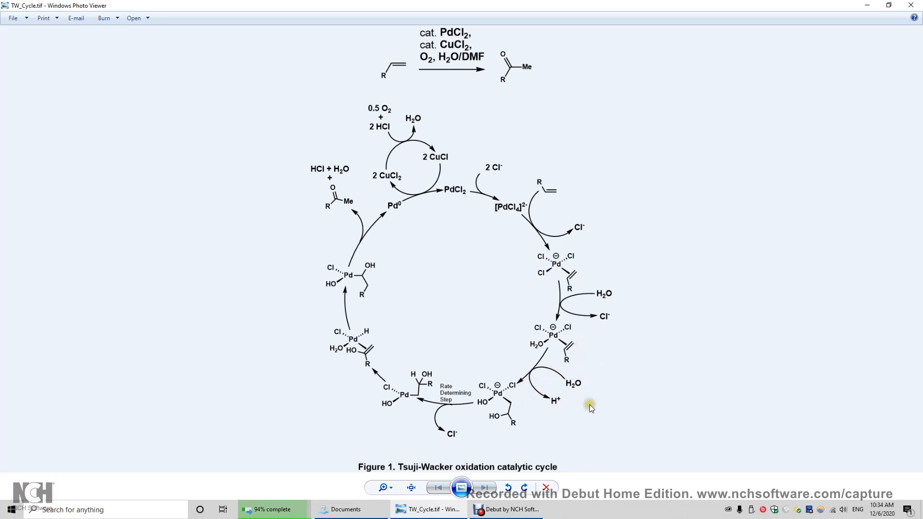
pyautogui.moveTo(523, 386)
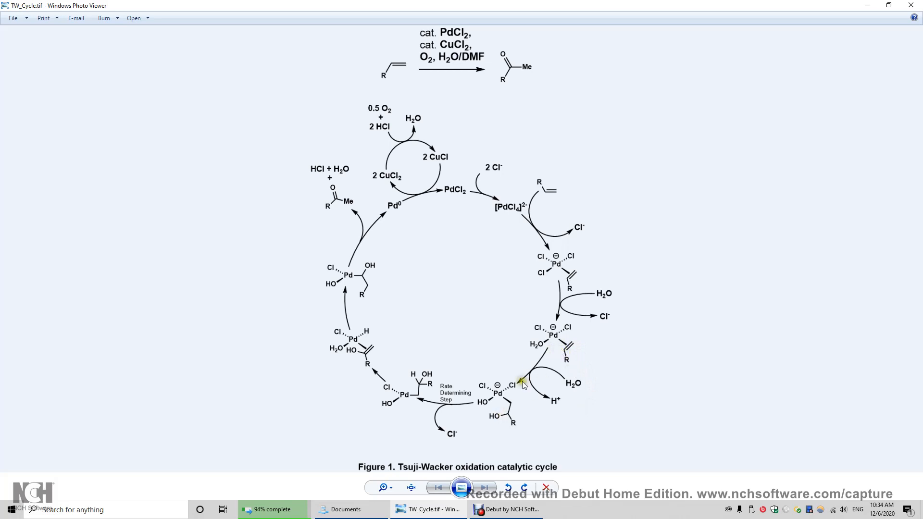
pyautogui.moveTo(507, 415)
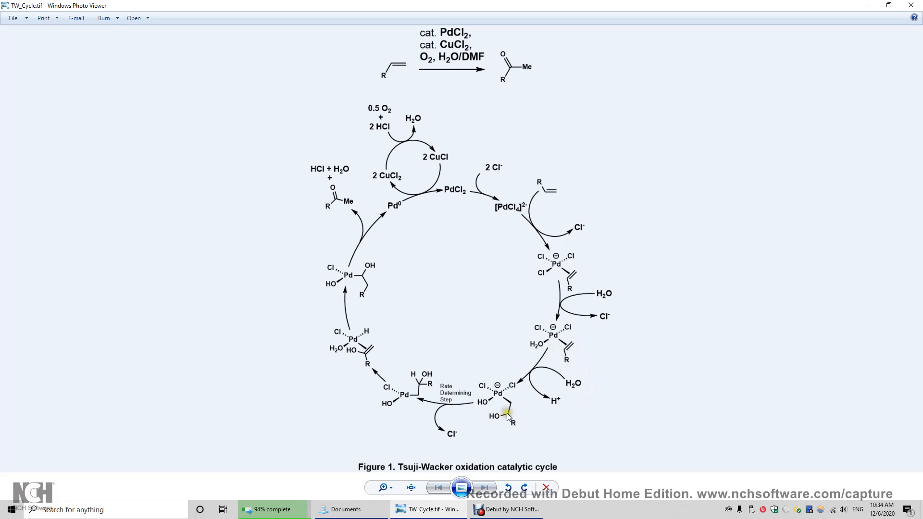
pyautogui.moveTo(503, 416)
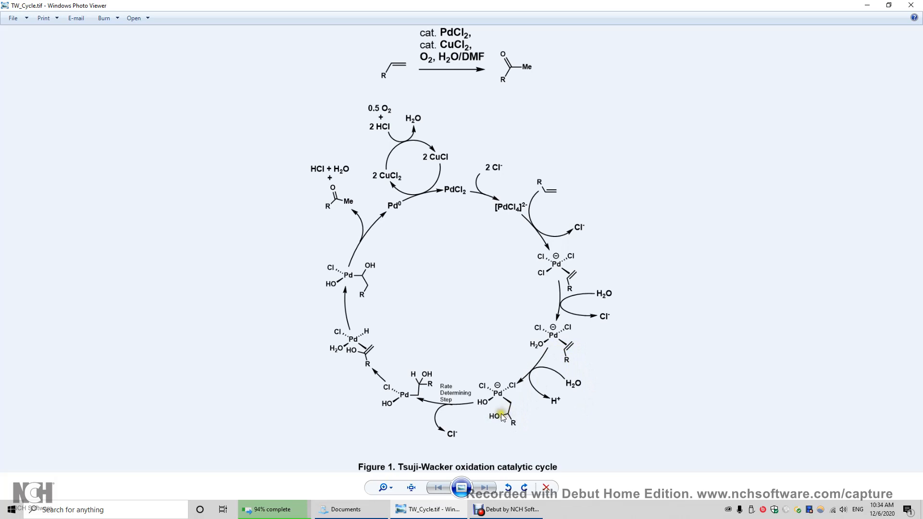
pyautogui.moveTo(534, 409)
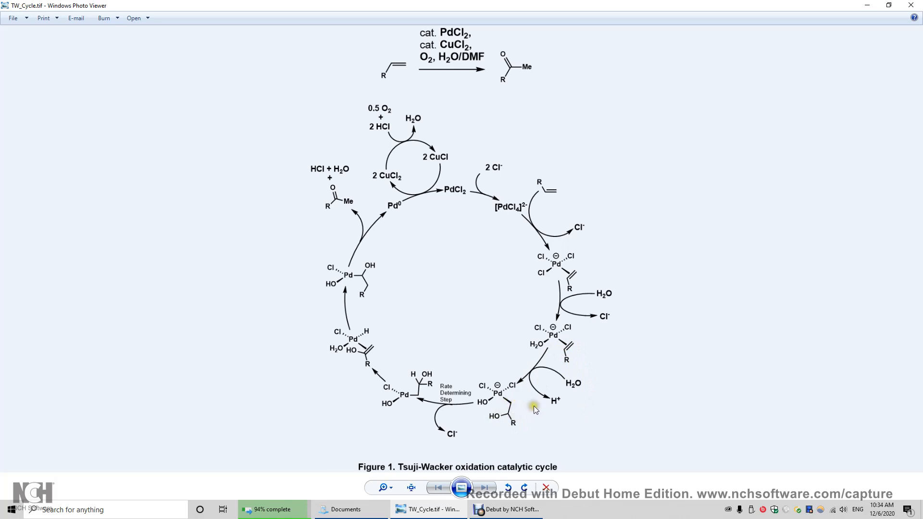
pyautogui.moveTo(160, 368)
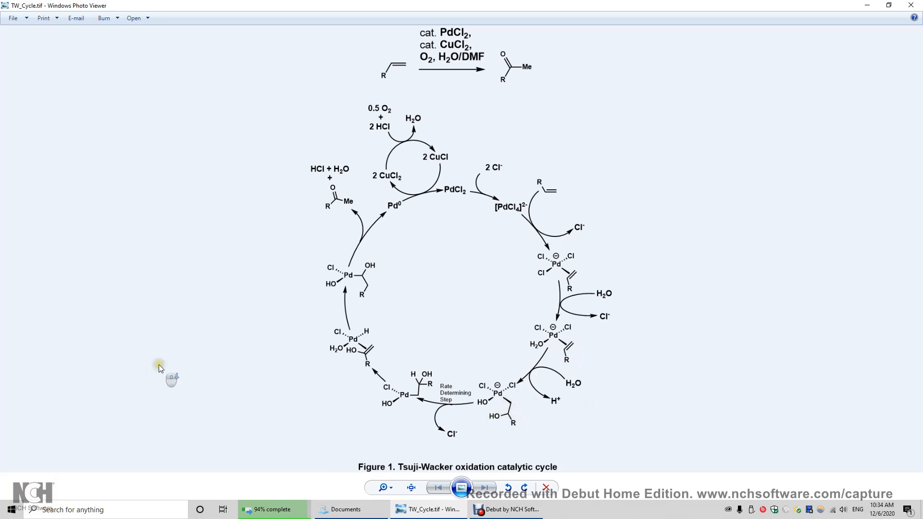
pyautogui.moveTo(515, 411)
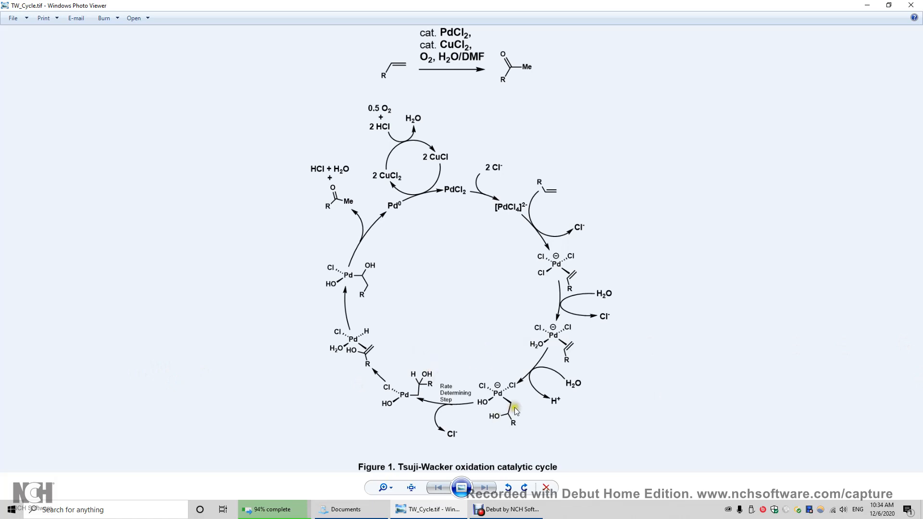
pyautogui.moveTo(513, 388)
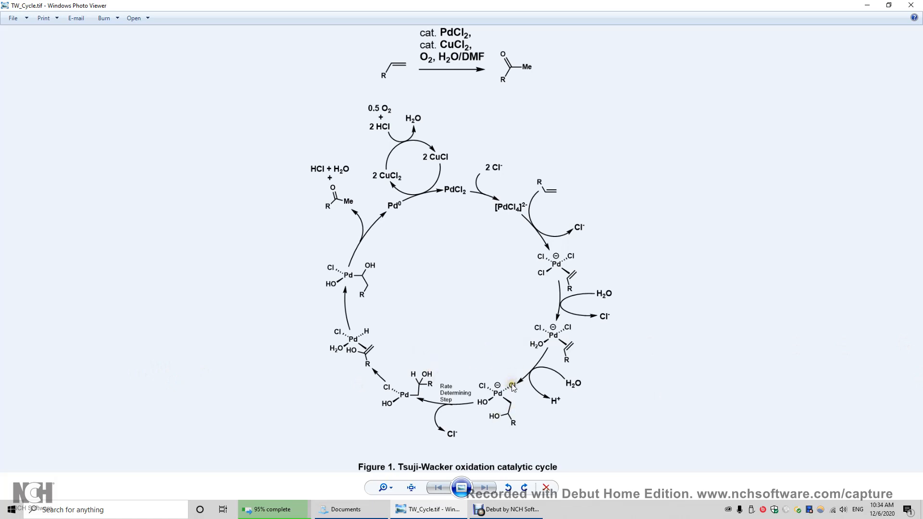
pyautogui.moveTo(499, 403)
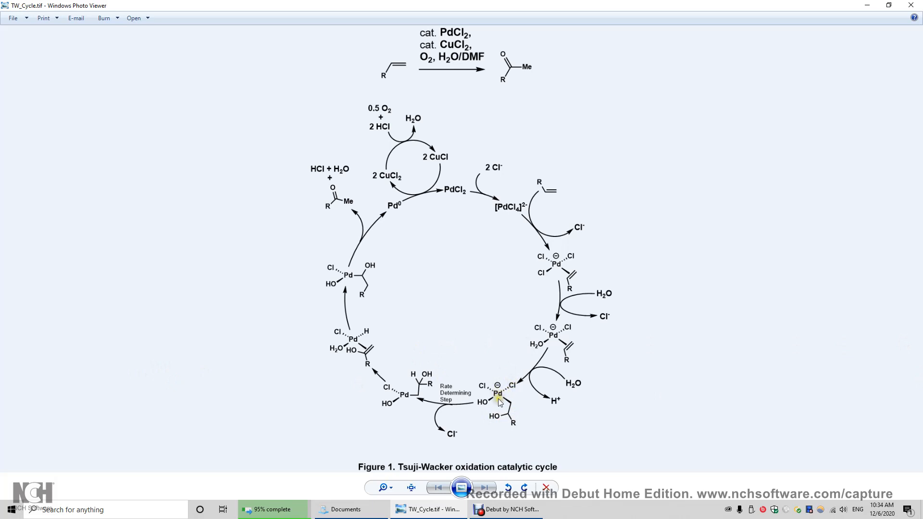
pyautogui.moveTo(453, 408)
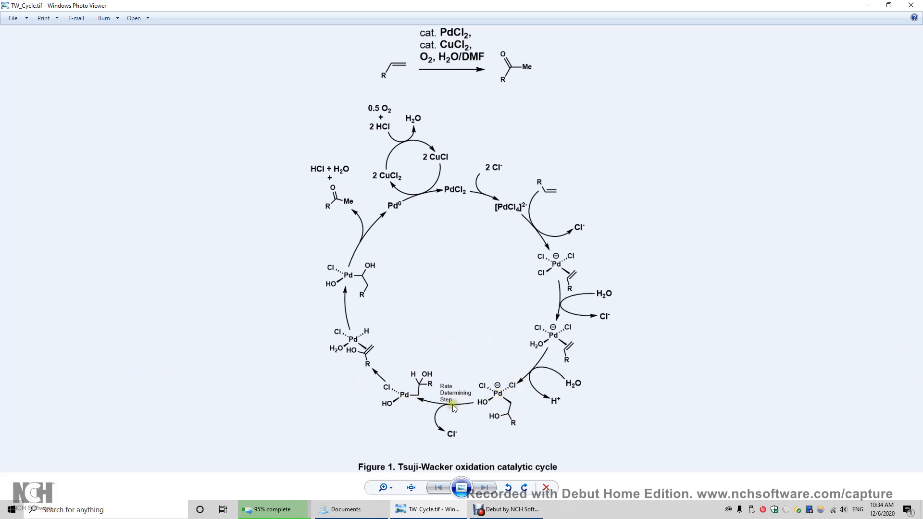
pyautogui.moveTo(417, 405)
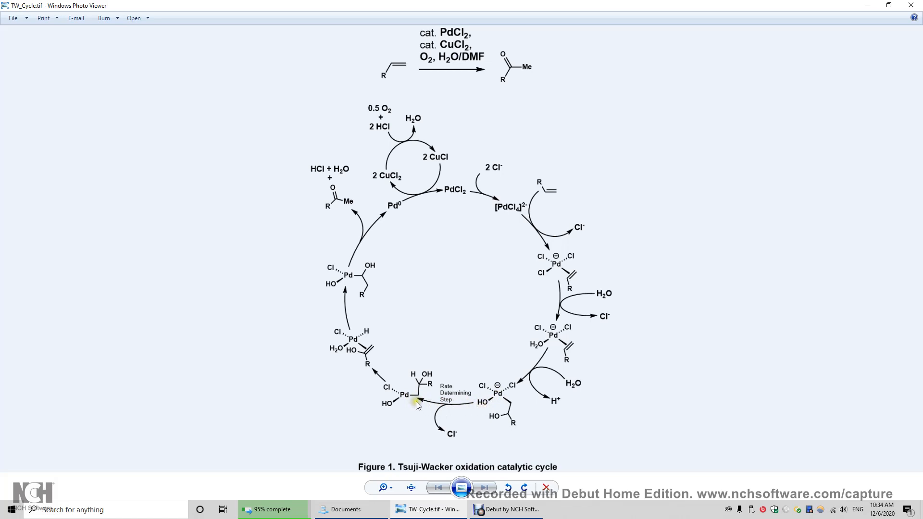
pyautogui.moveTo(500, 396)
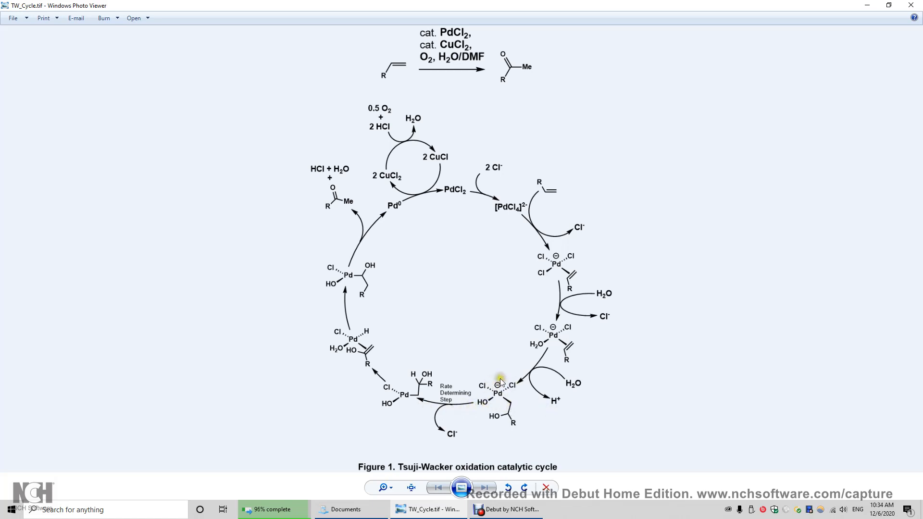
pyautogui.moveTo(517, 393)
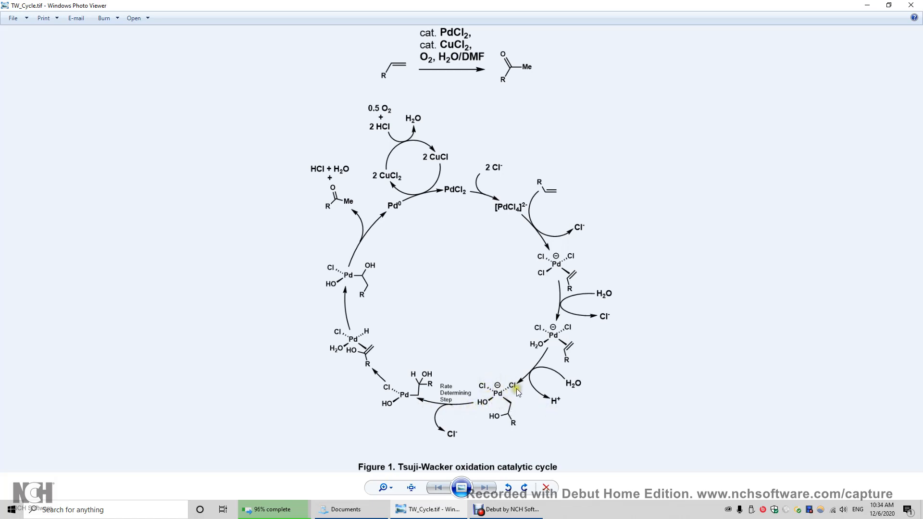
pyautogui.moveTo(493, 390)
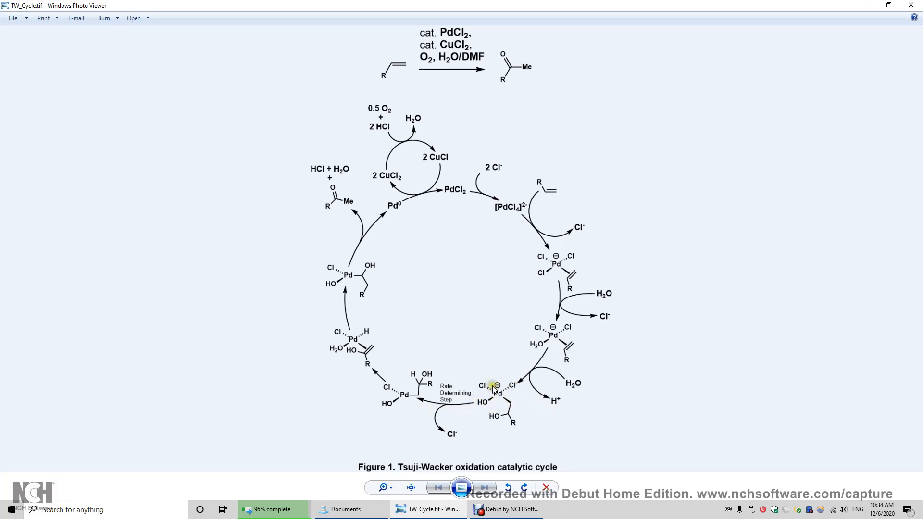
pyautogui.moveTo(503, 412)
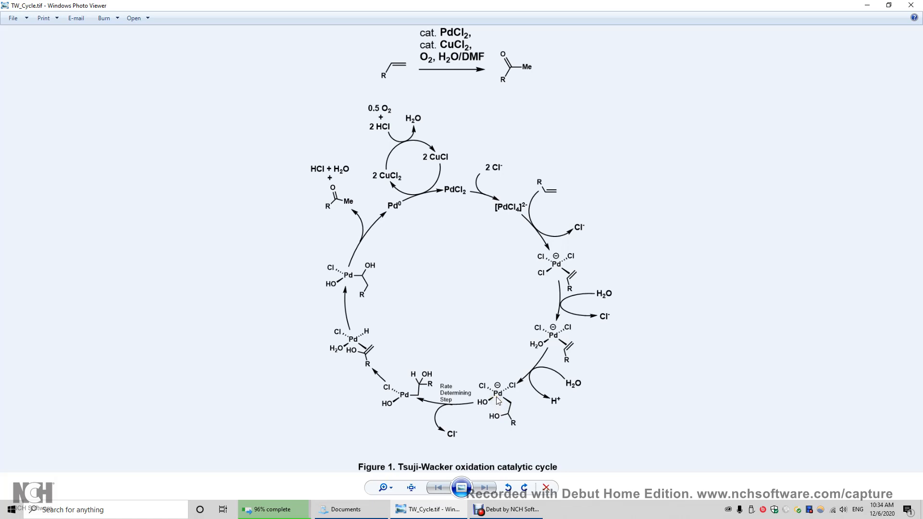
pyautogui.moveTo(416, 415)
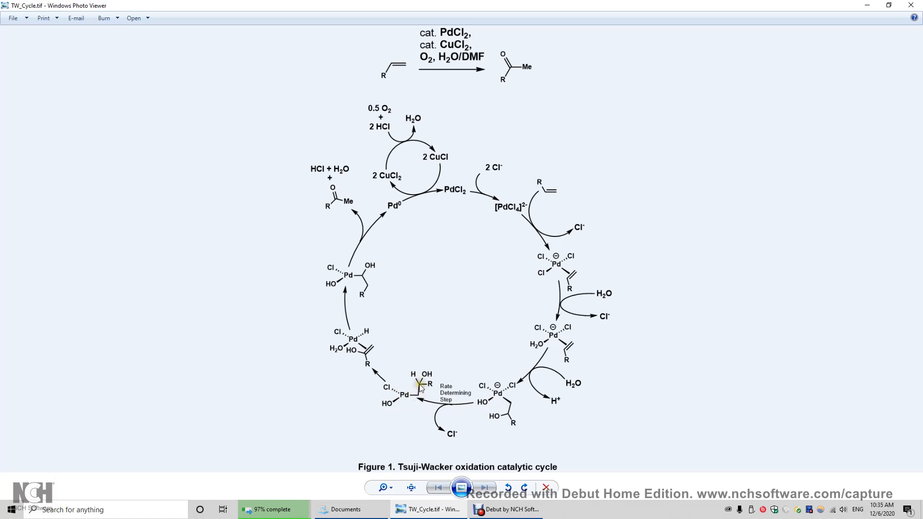
pyautogui.moveTo(400, 404)
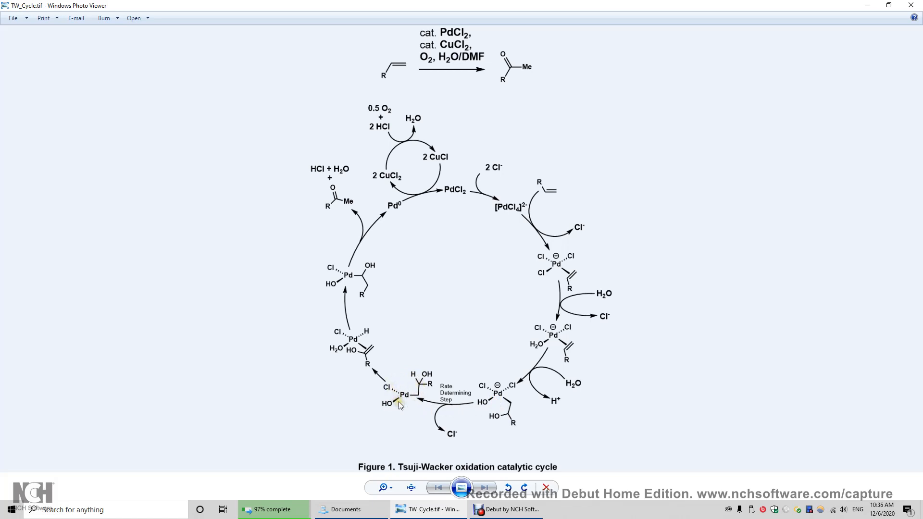
pyautogui.moveTo(418, 399)
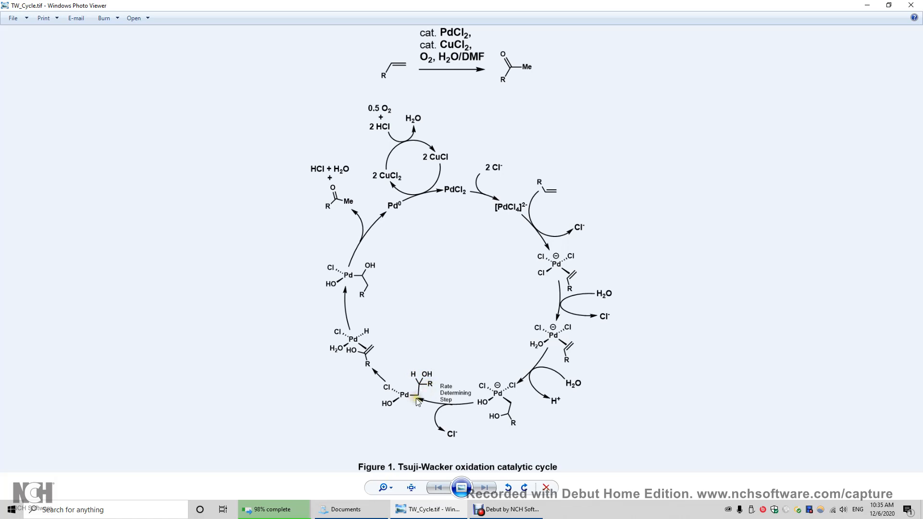
pyautogui.moveTo(422, 388)
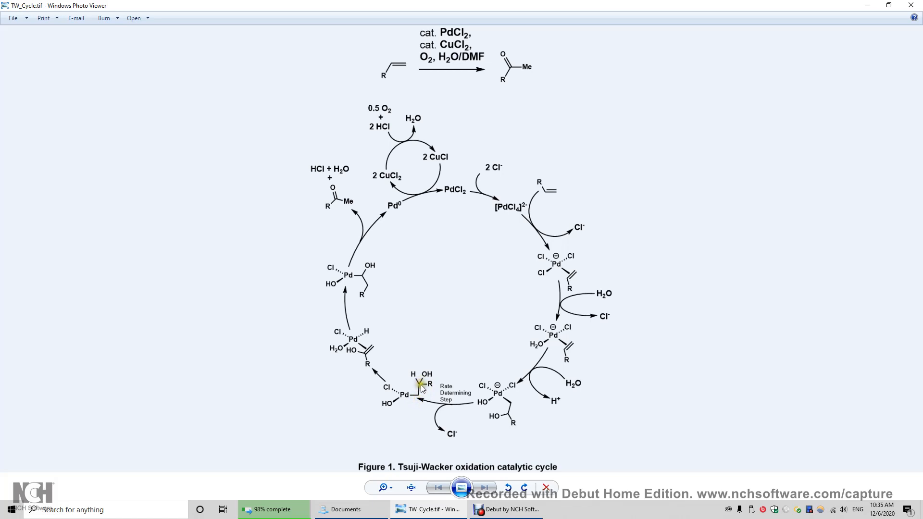
pyautogui.moveTo(408, 373)
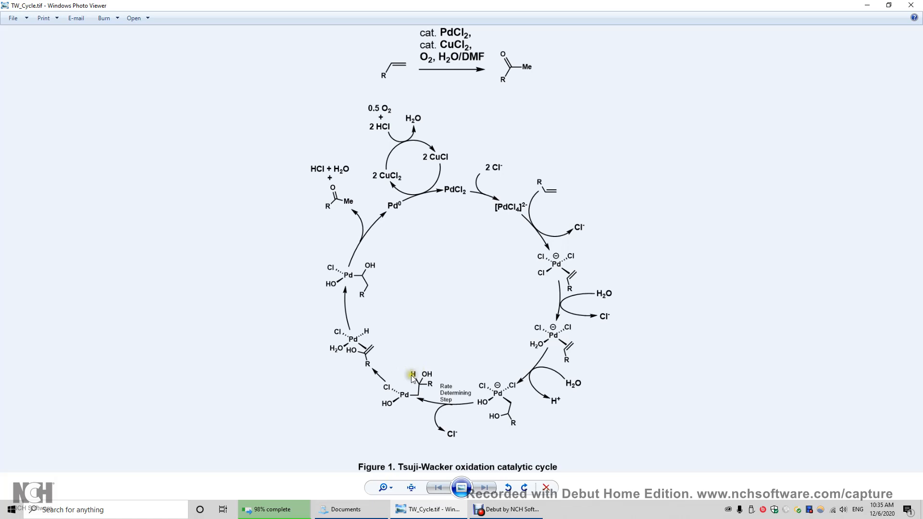
pyautogui.moveTo(403, 392)
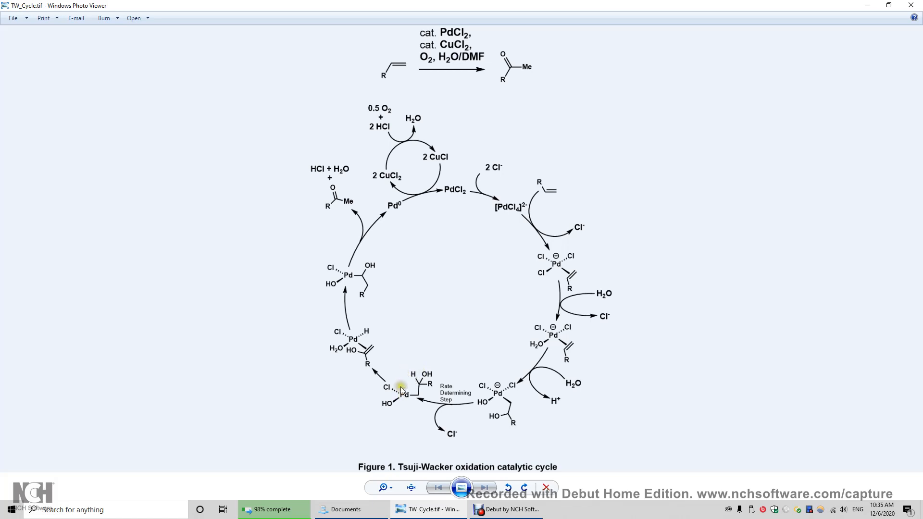
pyautogui.moveTo(403, 391)
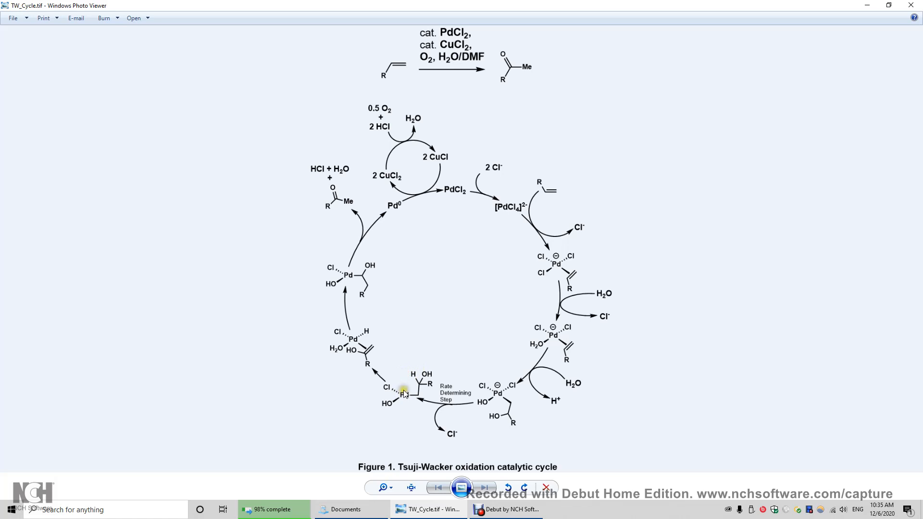
pyautogui.moveTo(419, 387)
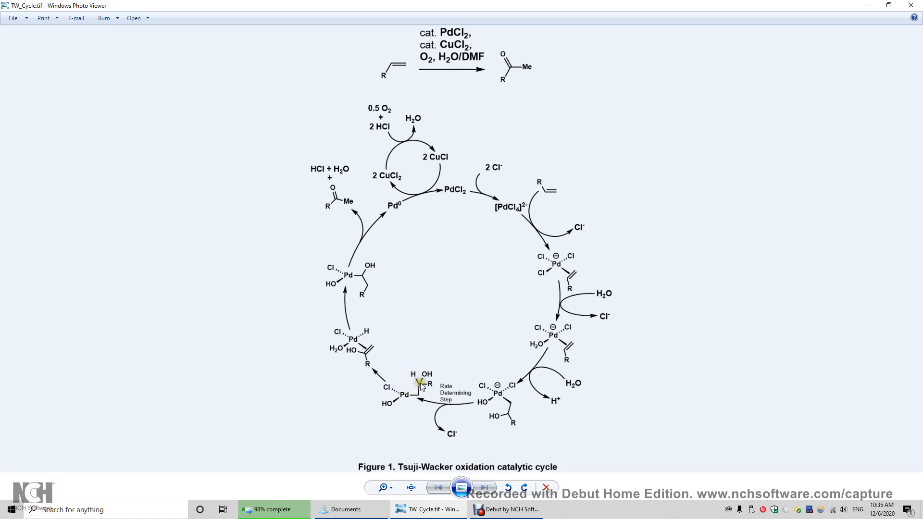
pyautogui.moveTo(357, 335)
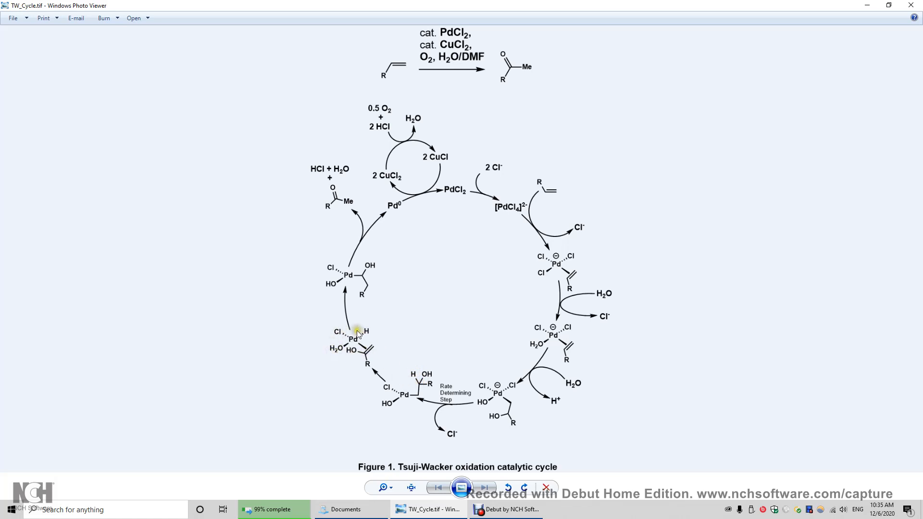
pyautogui.moveTo(369, 338)
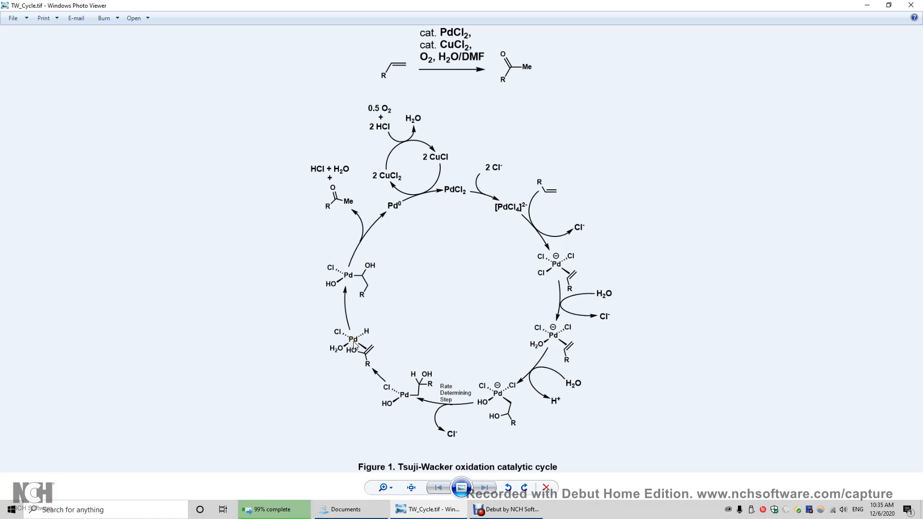
pyautogui.moveTo(354, 345)
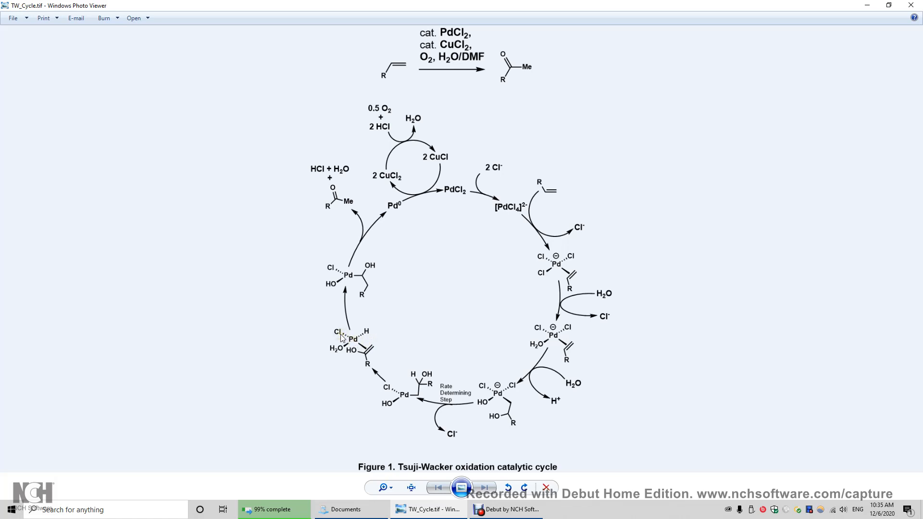
pyautogui.moveTo(376, 335)
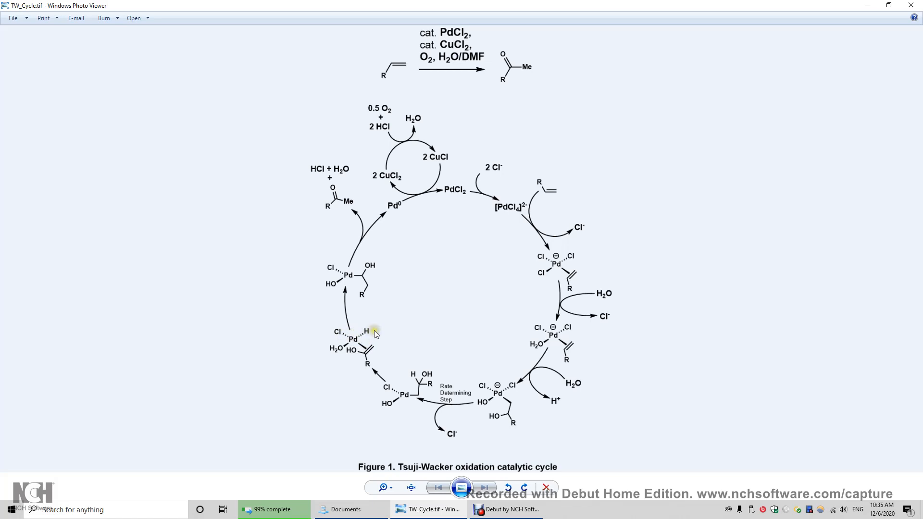
pyautogui.moveTo(372, 353)
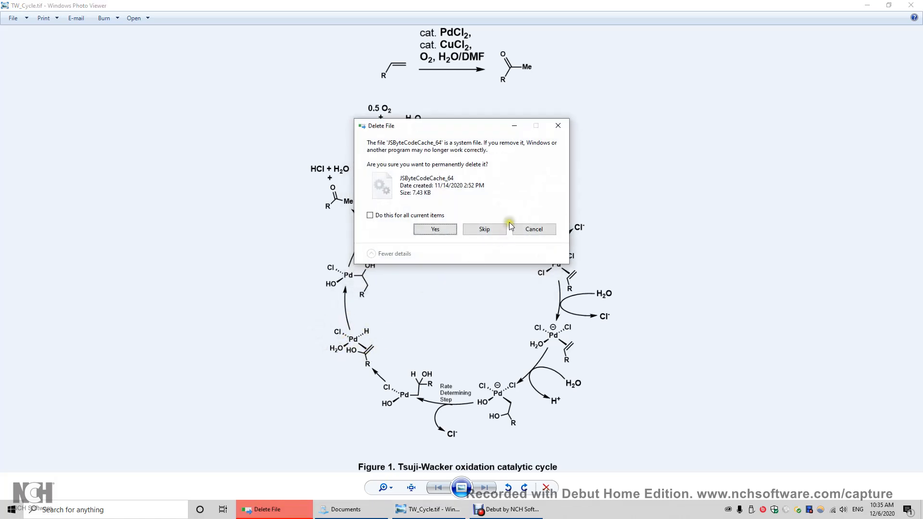
# Cancel the permanent deletion of the JSByteCodeCache_64 system file, clearing the prompt
pyautogui.click(533, 229)
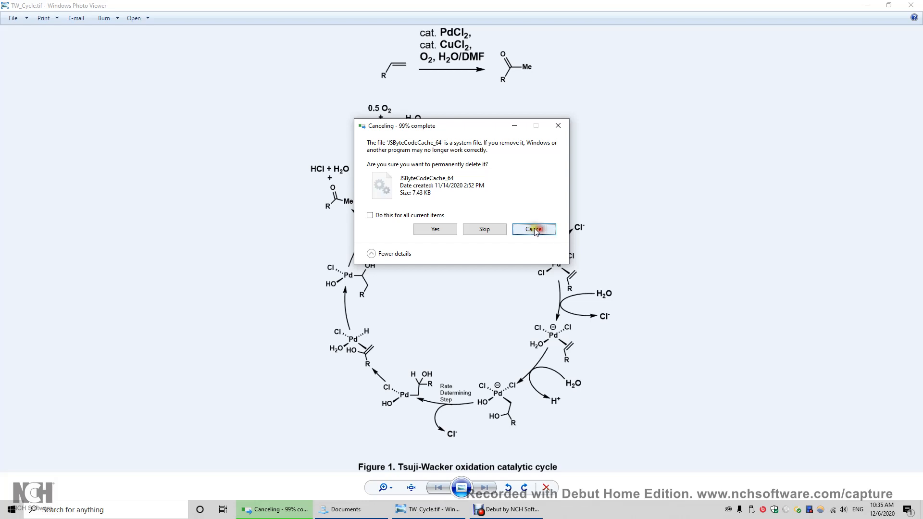
pyautogui.click(532, 229)
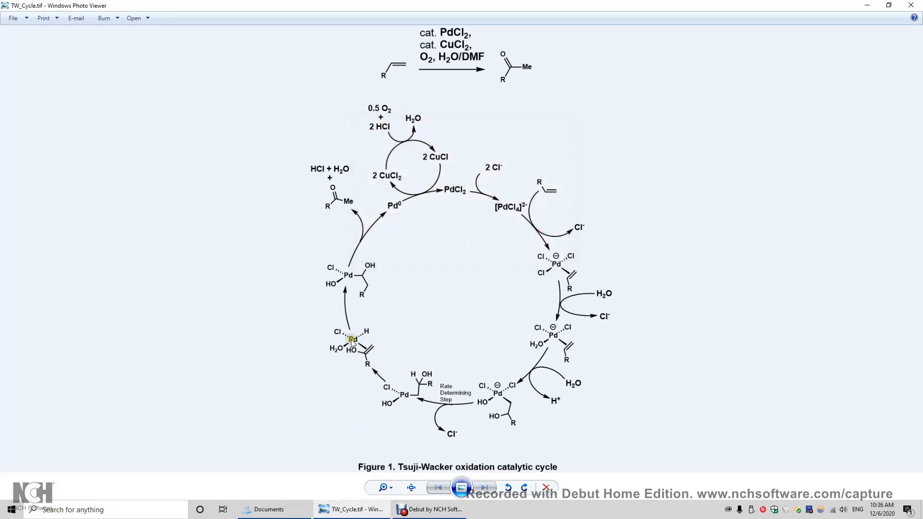
pyautogui.moveTo(376, 343)
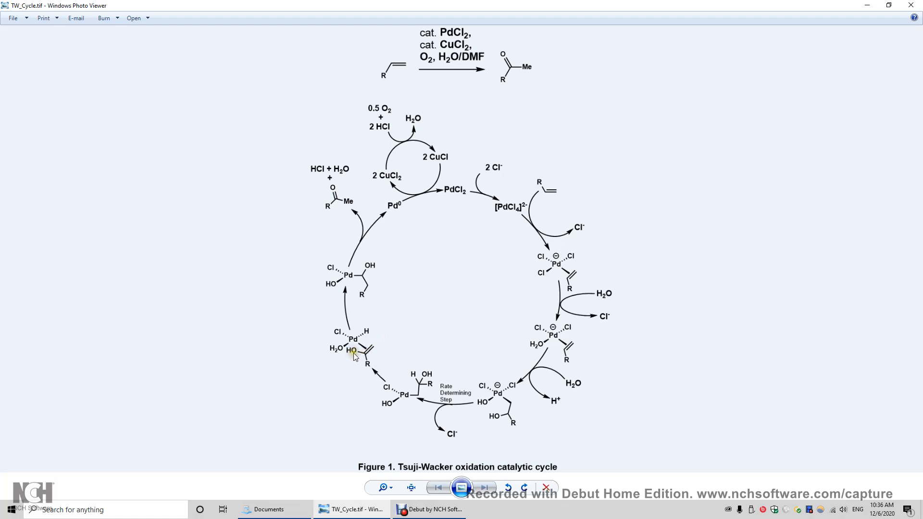
pyautogui.moveTo(379, 350)
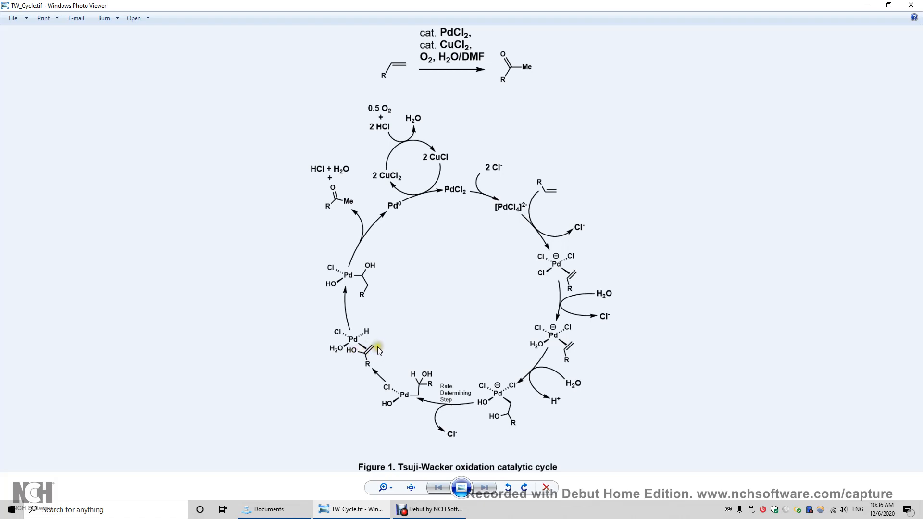
pyautogui.moveTo(370, 362)
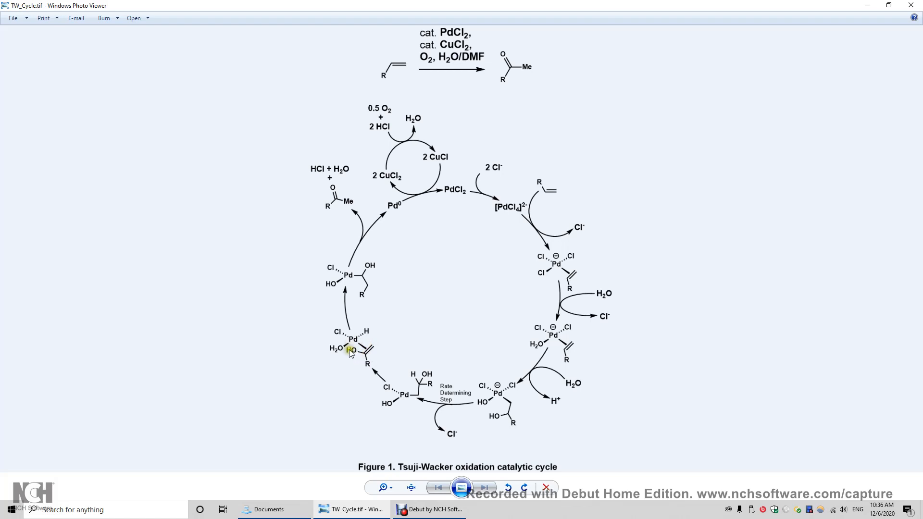
pyautogui.moveTo(380, 343)
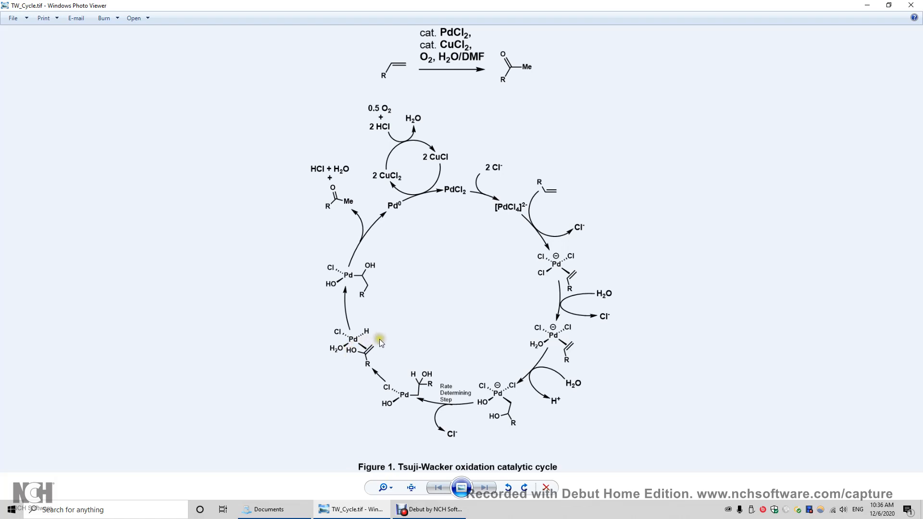
pyautogui.moveTo(374, 349)
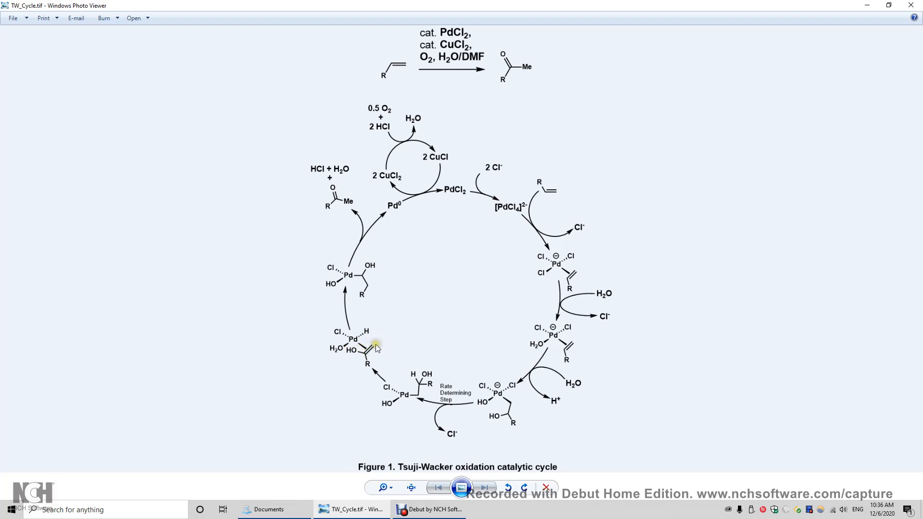
pyautogui.moveTo(367, 357)
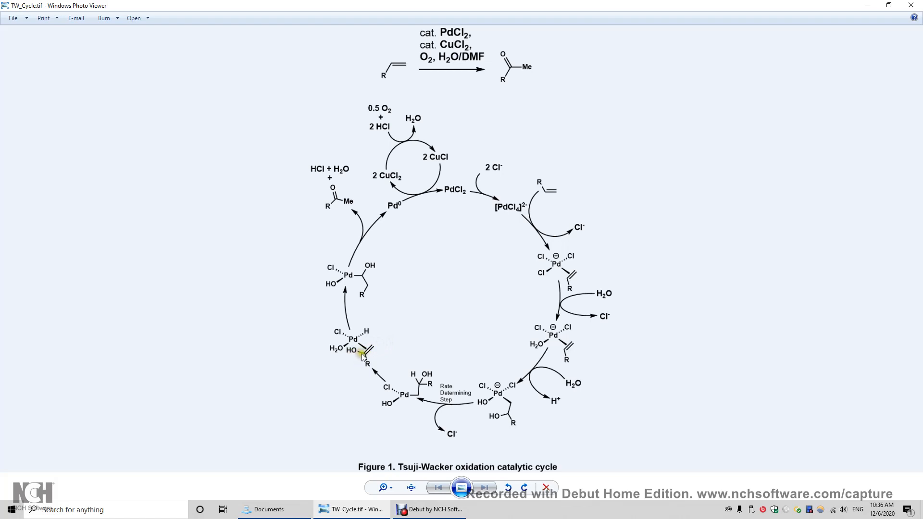
pyautogui.moveTo(373, 365)
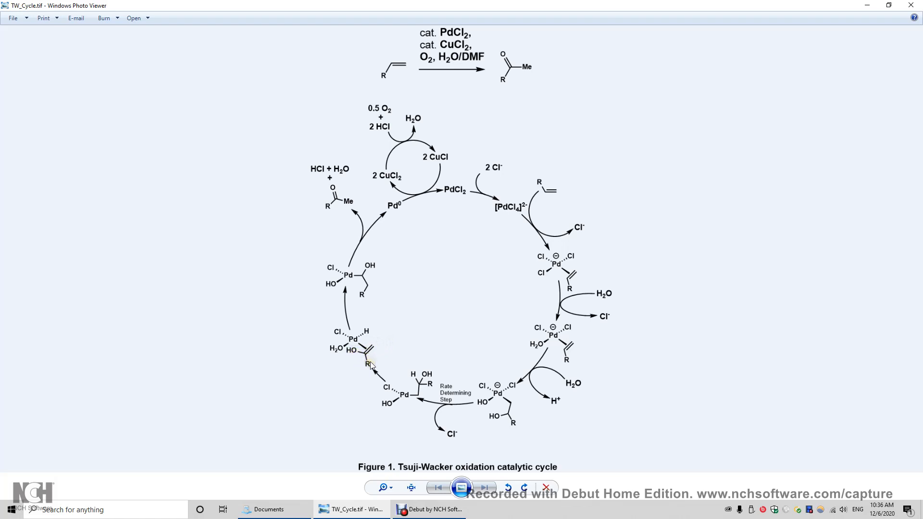
pyautogui.moveTo(322, 203)
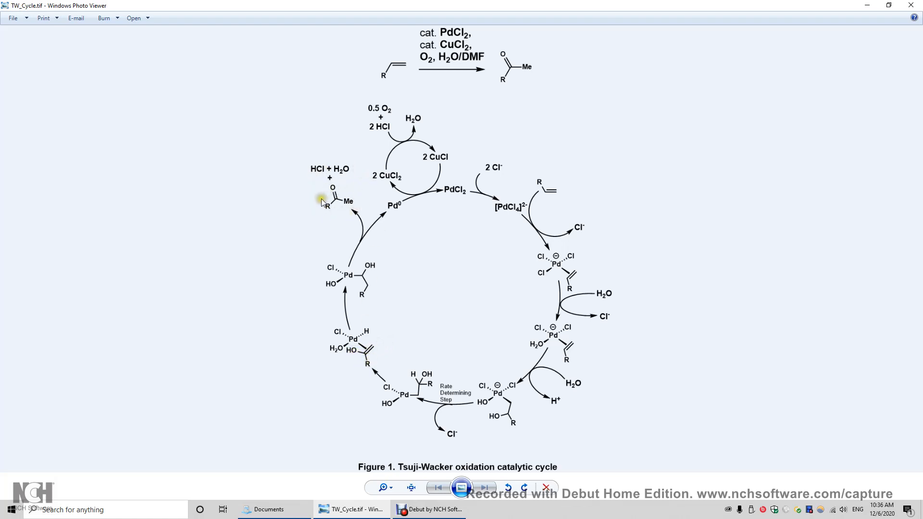
pyautogui.moveTo(354, 187)
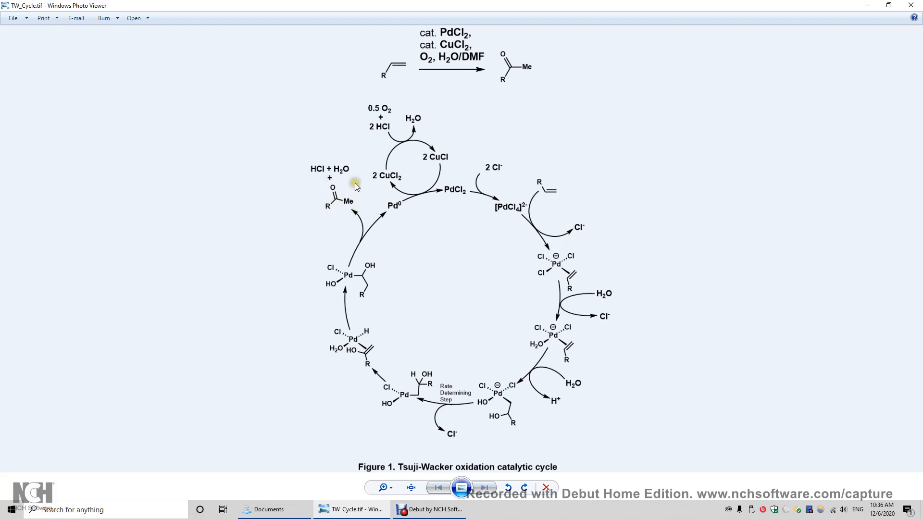
pyautogui.moveTo(333, 213)
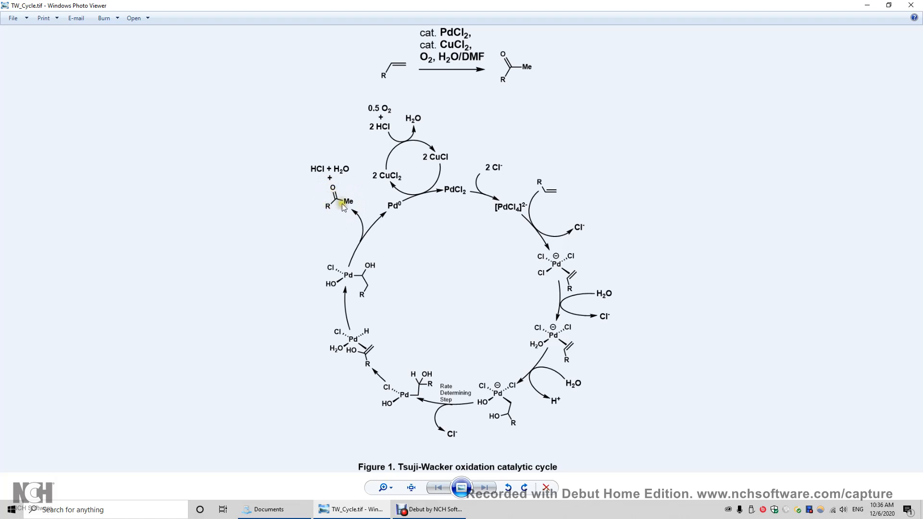
pyautogui.moveTo(346, 228)
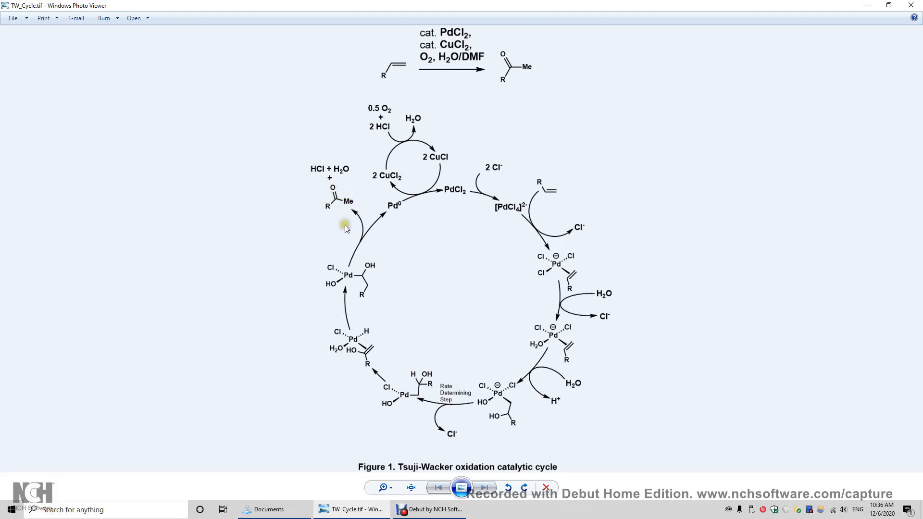
pyautogui.moveTo(367, 334)
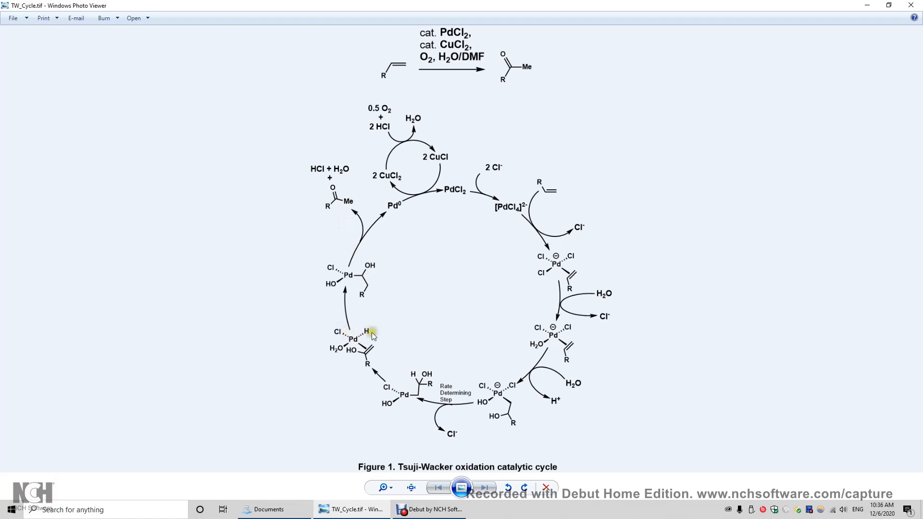
pyautogui.moveTo(360, 346)
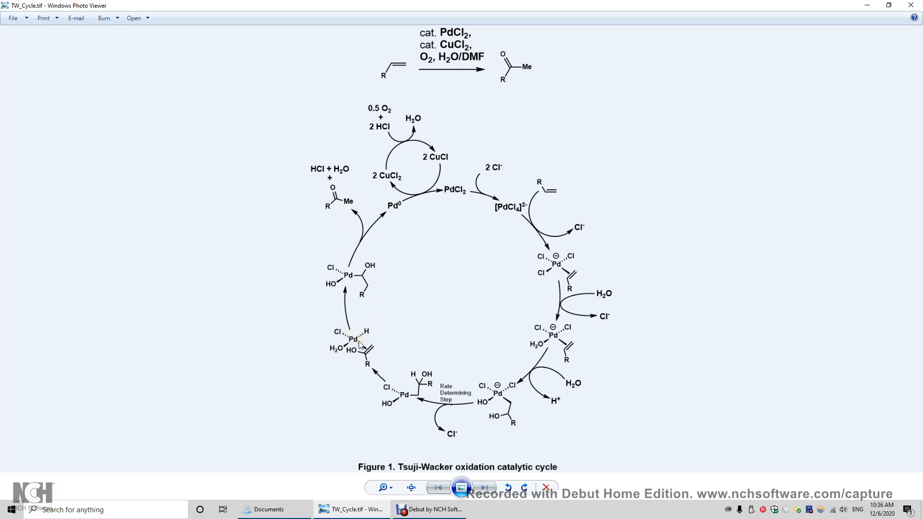
pyautogui.moveTo(370, 343)
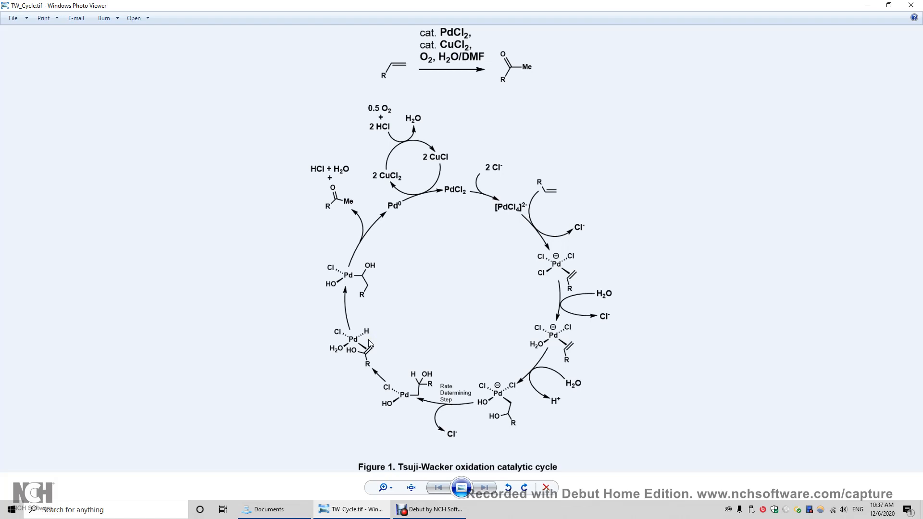
pyautogui.moveTo(370, 328)
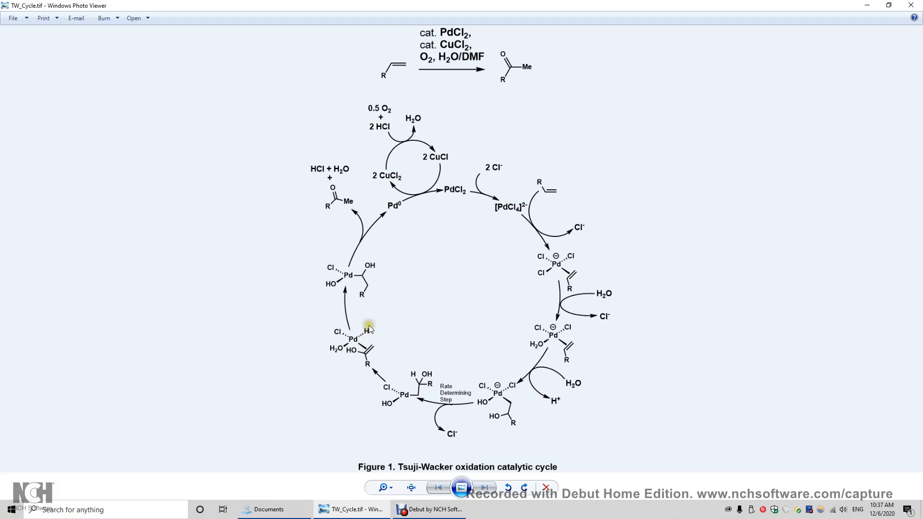
pyautogui.moveTo(336, 337)
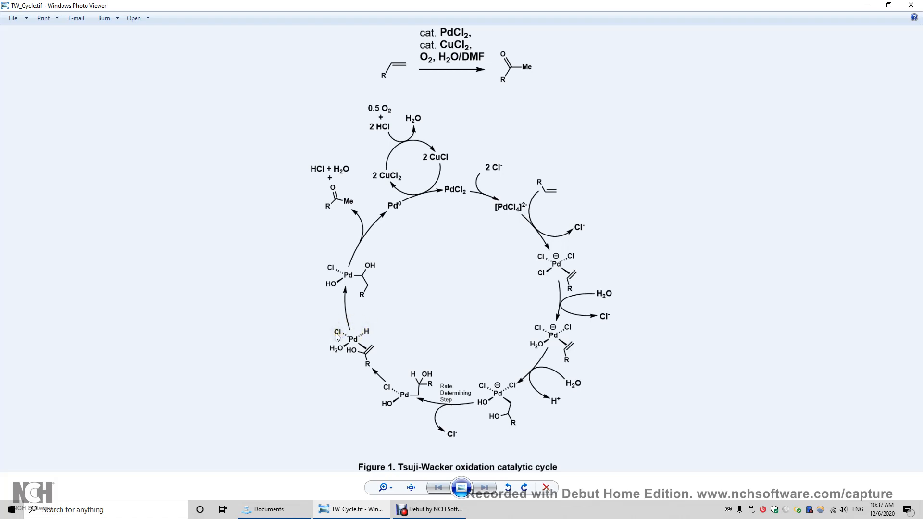
pyautogui.moveTo(368, 340)
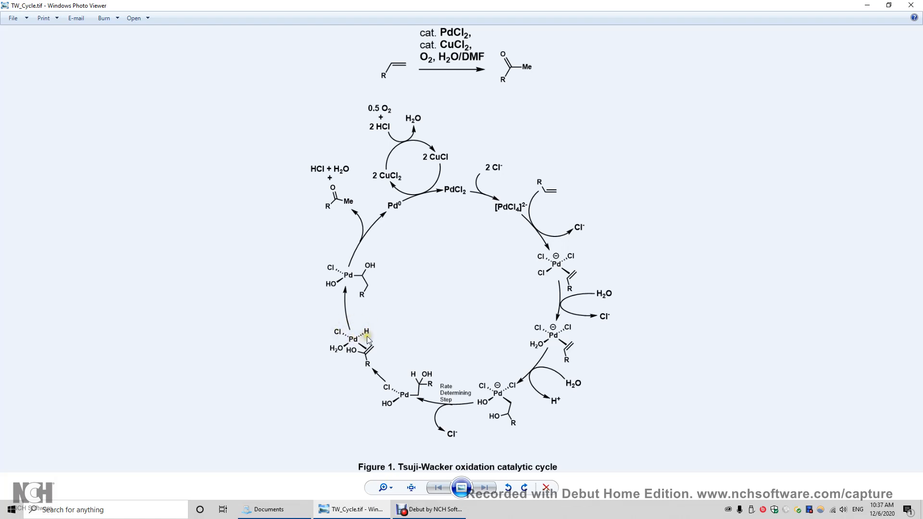
pyautogui.moveTo(367, 334)
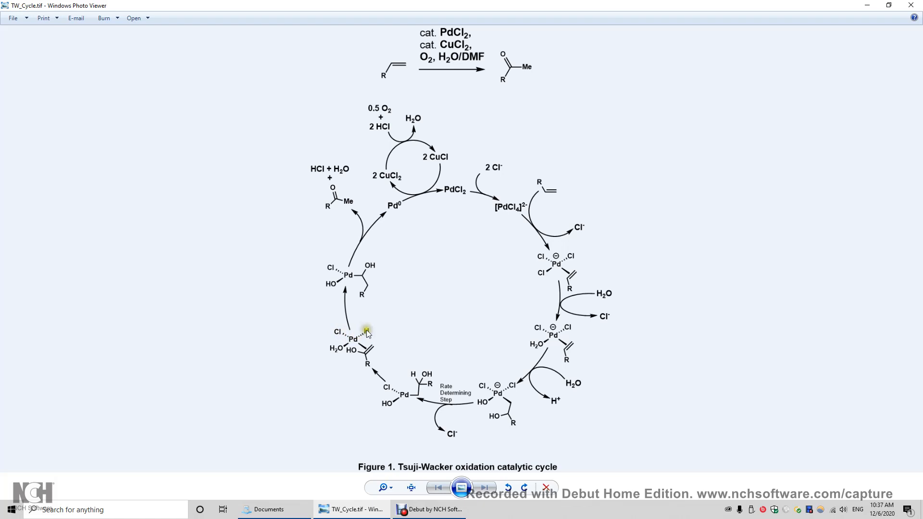
pyautogui.moveTo(336, 333)
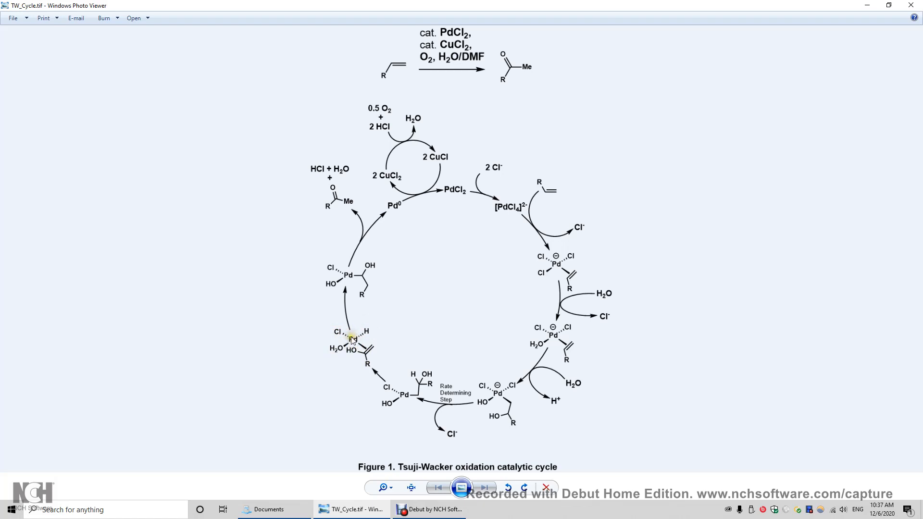
pyautogui.moveTo(370, 336)
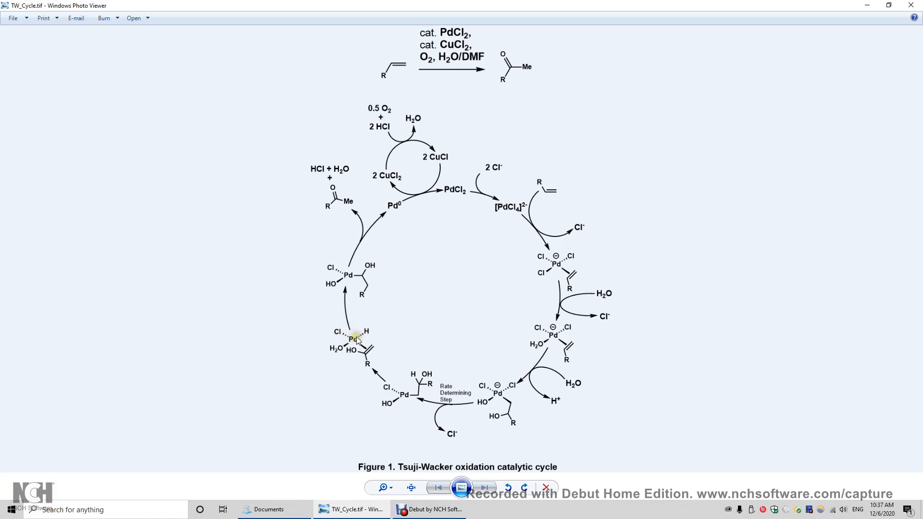
pyautogui.moveTo(397, 220)
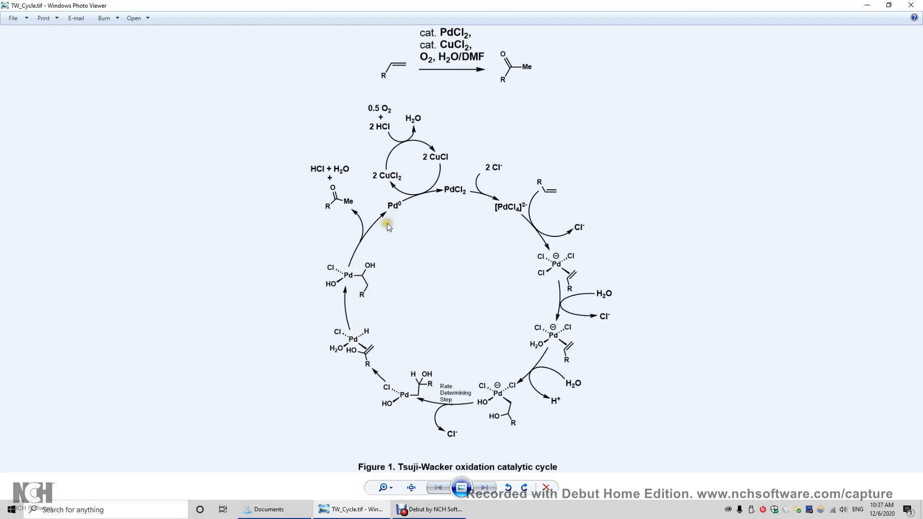
pyautogui.moveTo(393, 221)
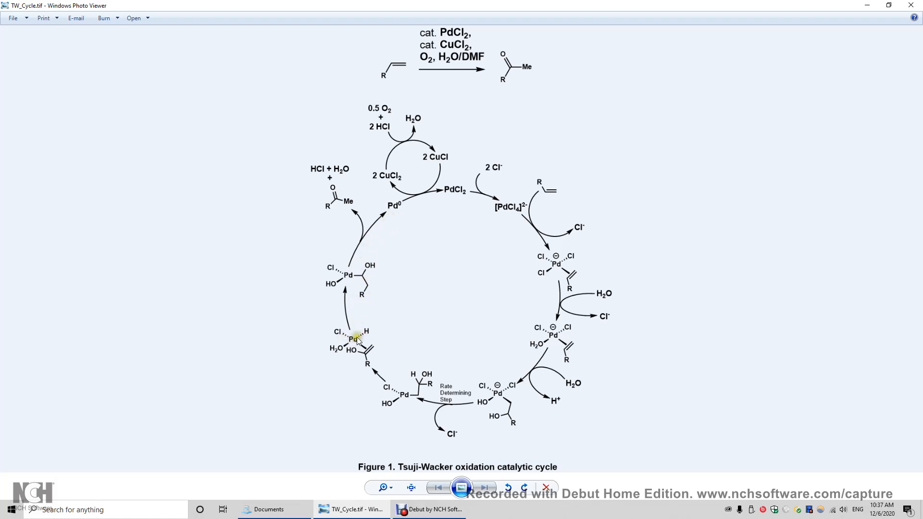
pyautogui.moveTo(391, 199)
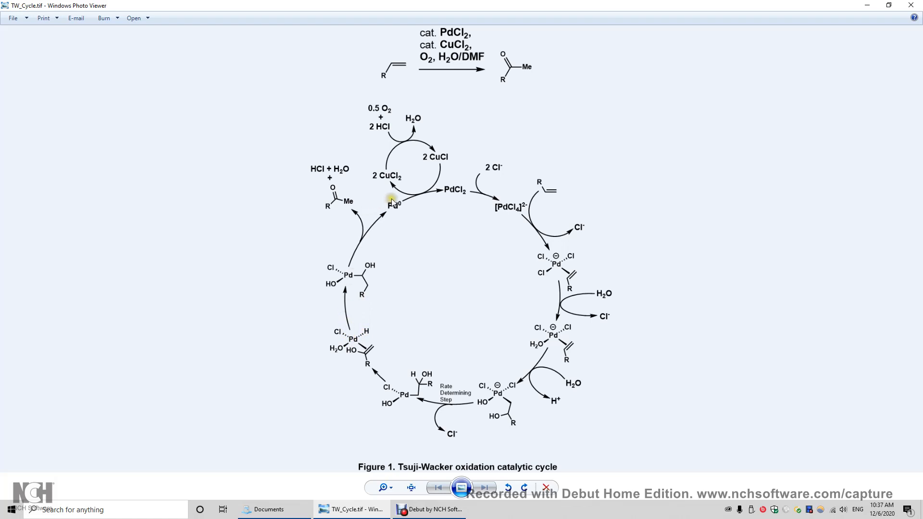
pyautogui.moveTo(387, 308)
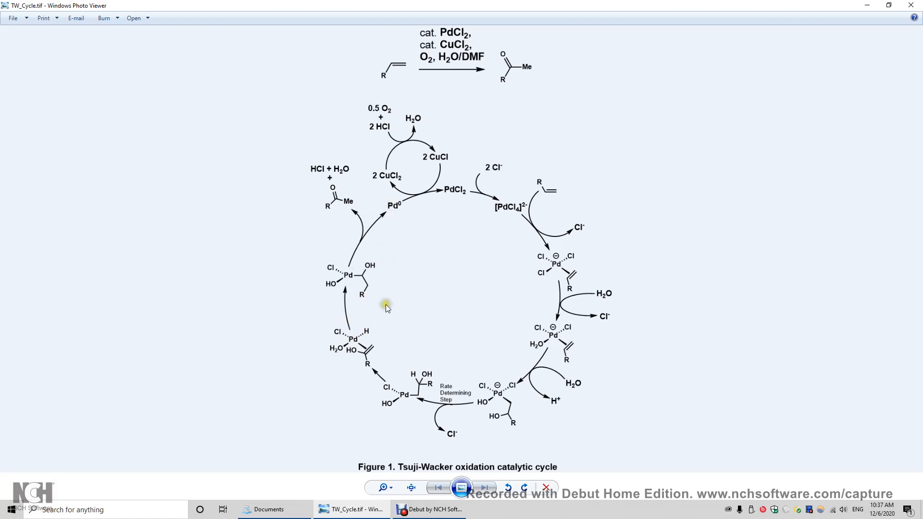
pyautogui.moveTo(365, 333)
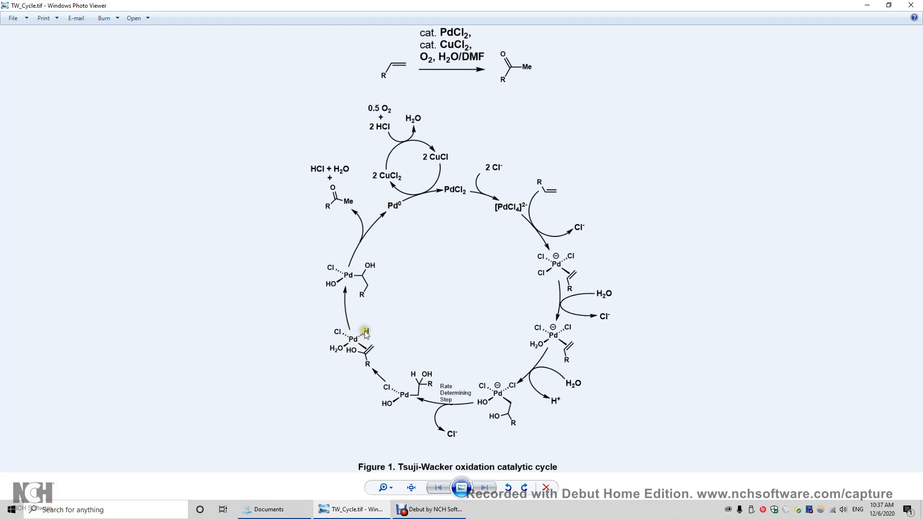
pyautogui.moveTo(393, 238)
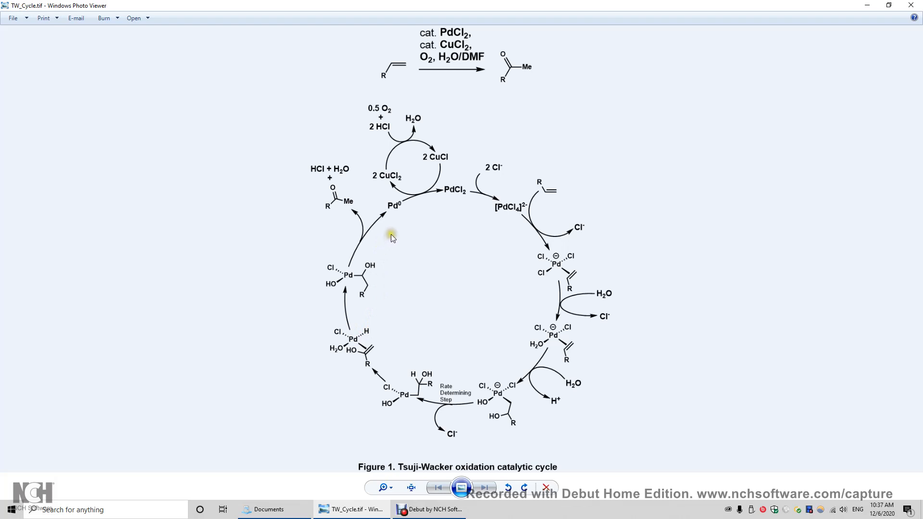
pyautogui.moveTo(359, 317)
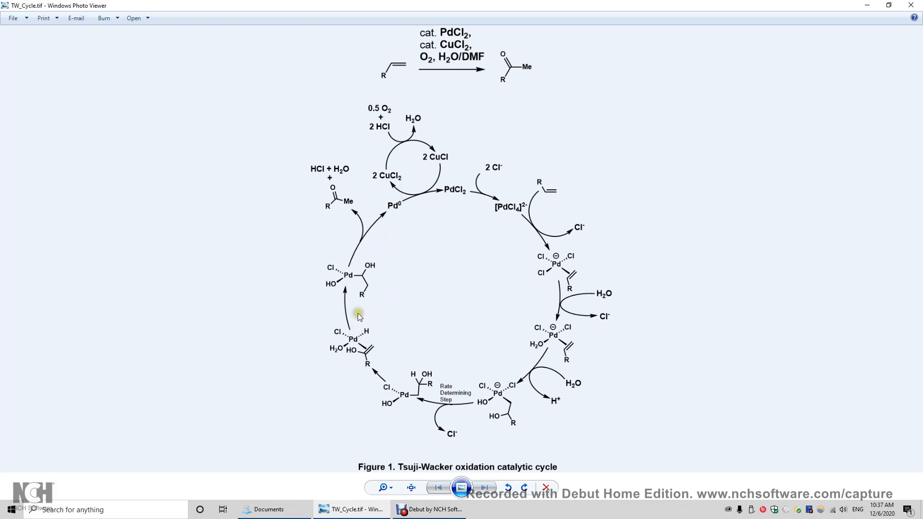
pyautogui.moveTo(387, 195)
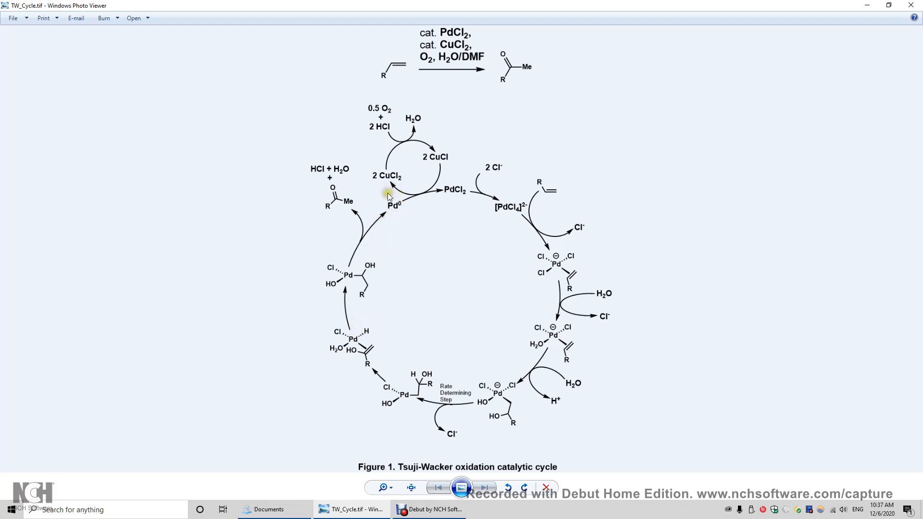
pyautogui.moveTo(429, 217)
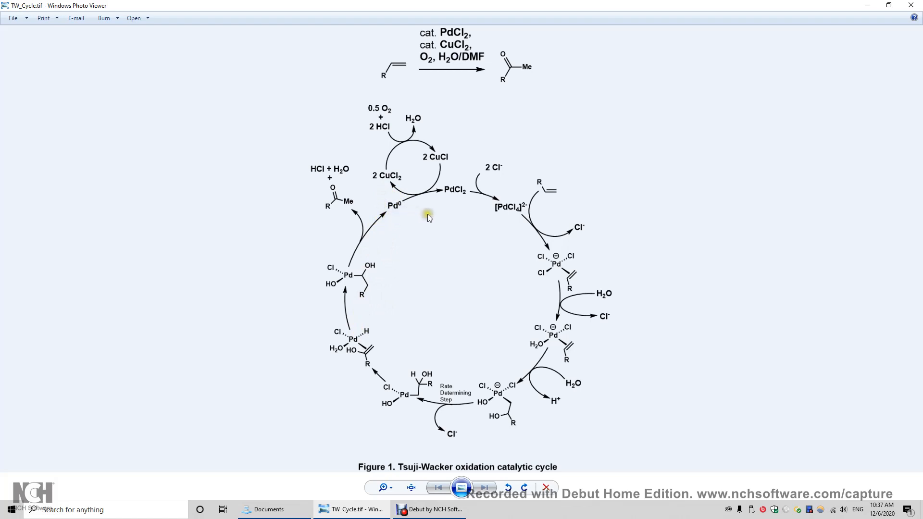
pyautogui.moveTo(441, 191)
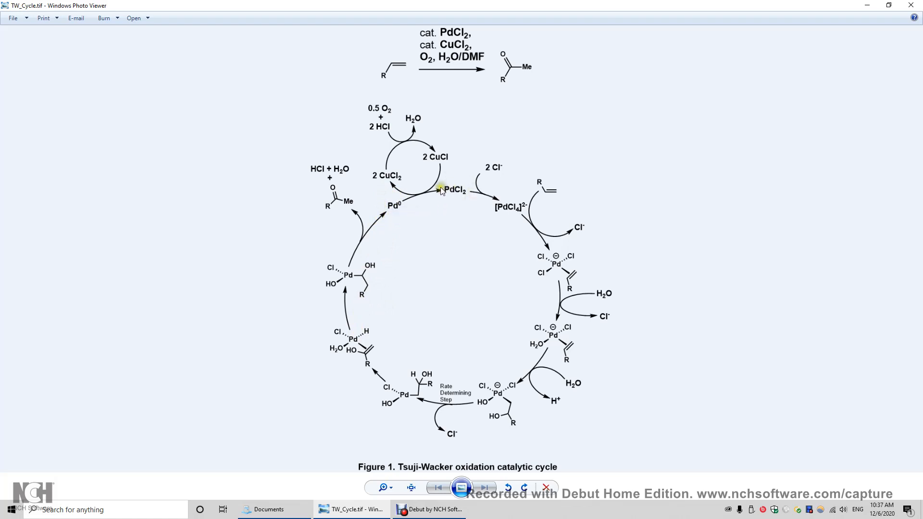
pyautogui.moveTo(459, 197)
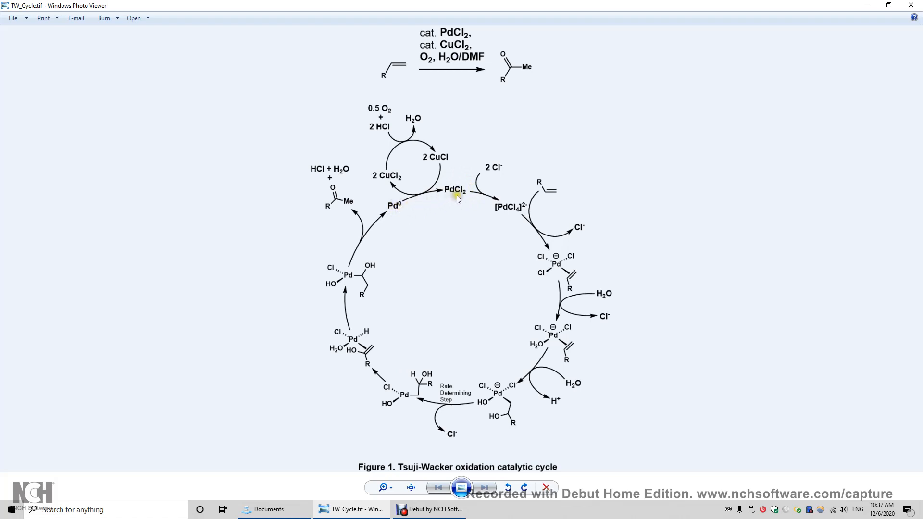
pyautogui.moveTo(402, 223)
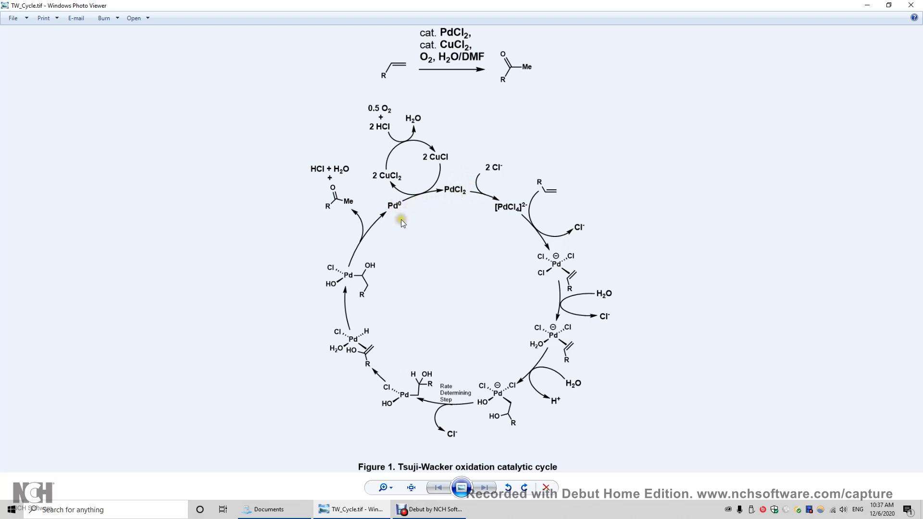
pyautogui.moveTo(404, 223)
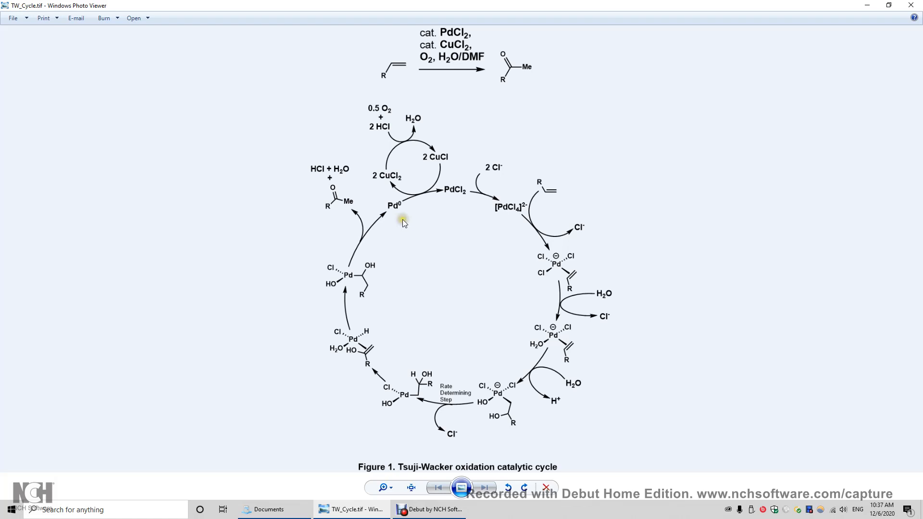
pyautogui.moveTo(409, 213)
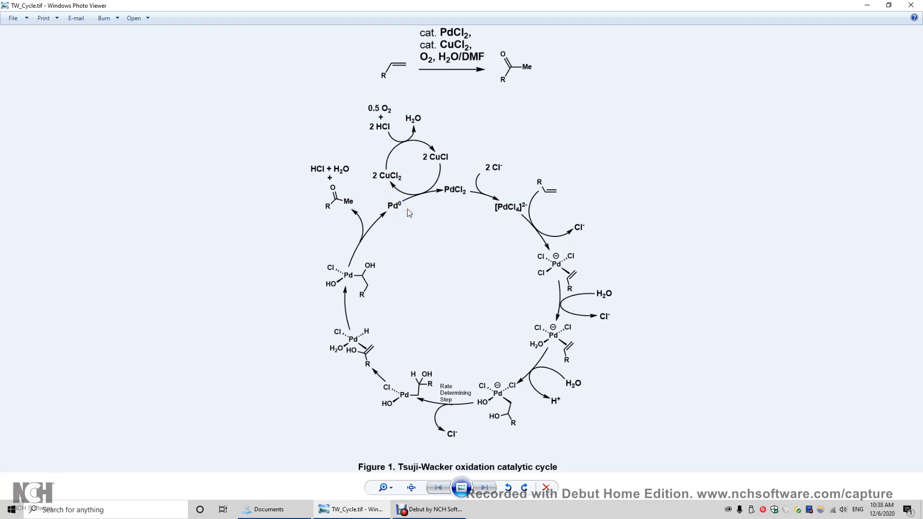
pyautogui.moveTo(400, 212)
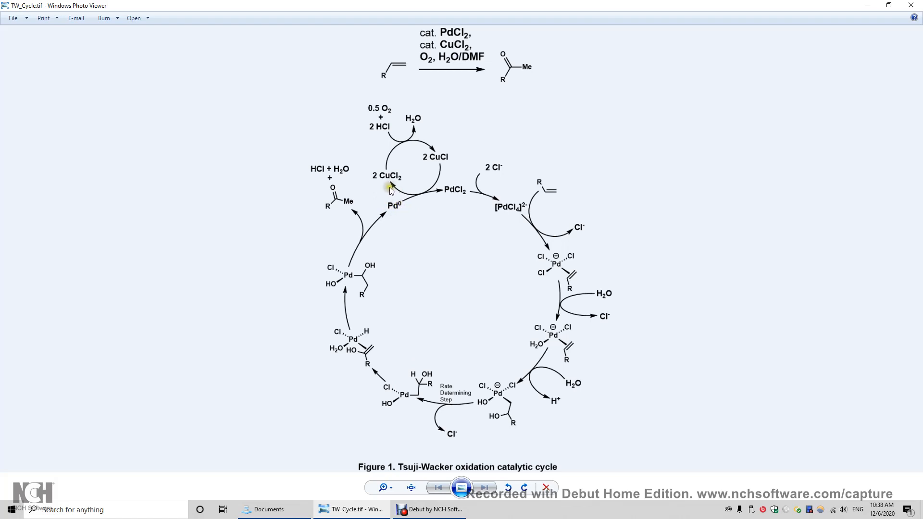
pyautogui.moveTo(387, 175)
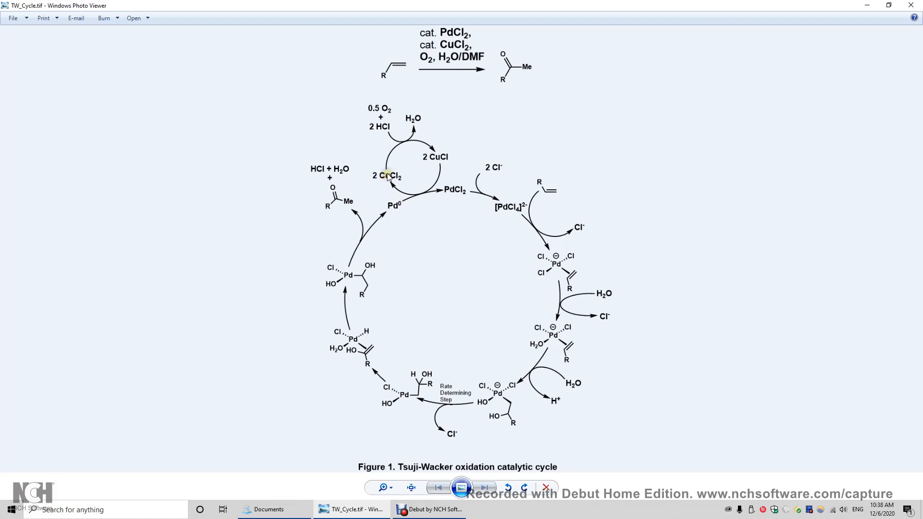
pyautogui.moveTo(393, 187)
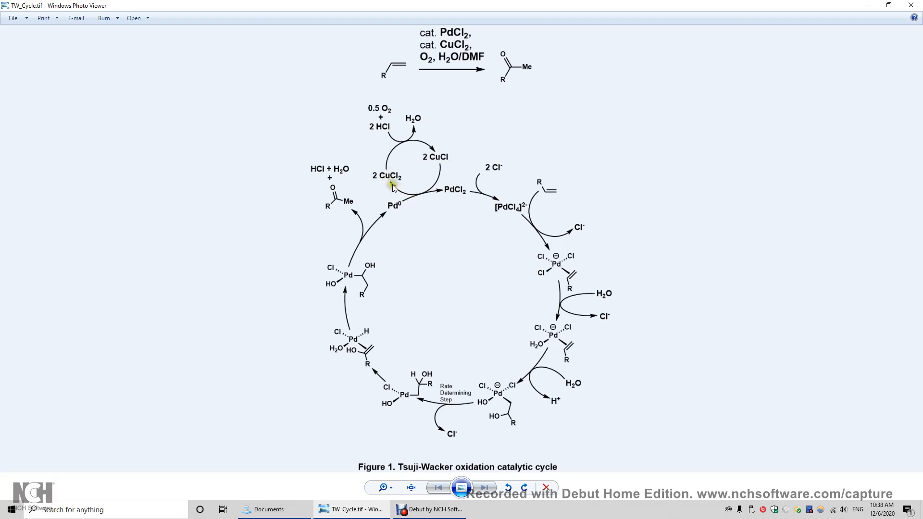
pyautogui.moveTo(505, 273)
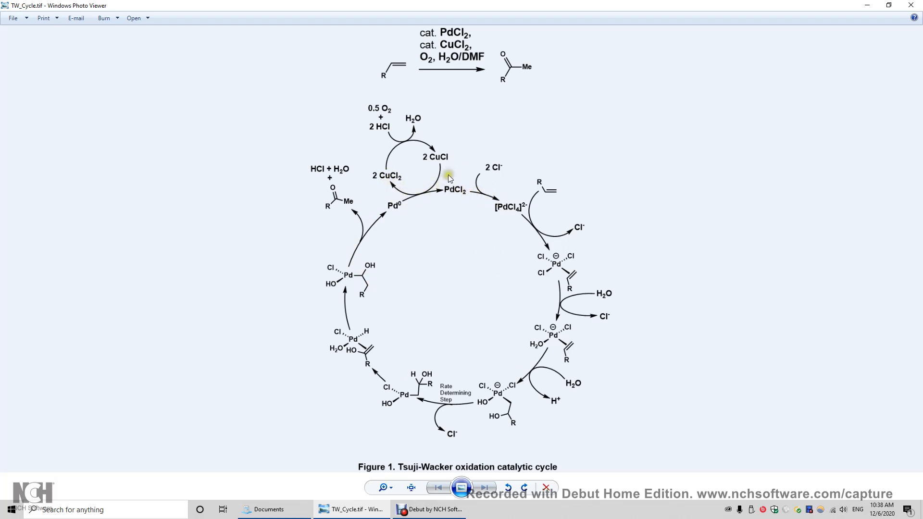
pyautogui.moveTo(393, 188)
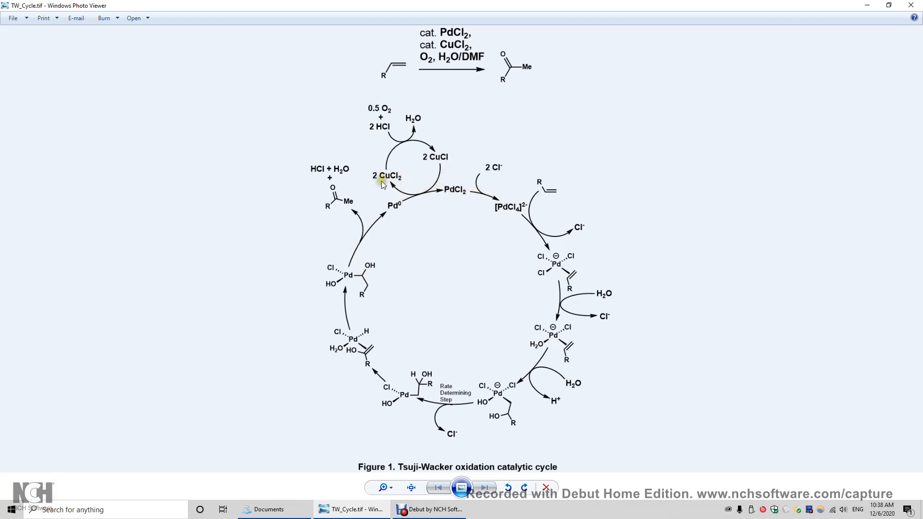
pyautogui.moveTo(445, 160)
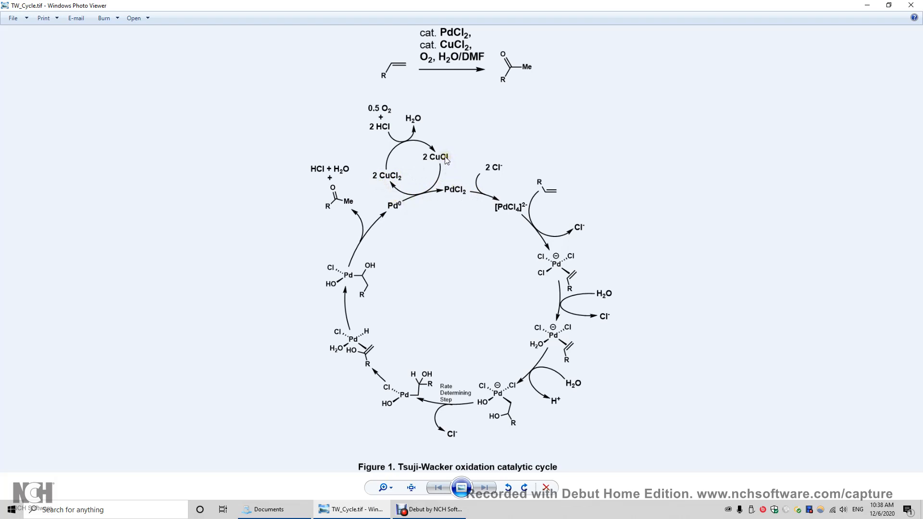
pyautogui.moveTo(385, 179)
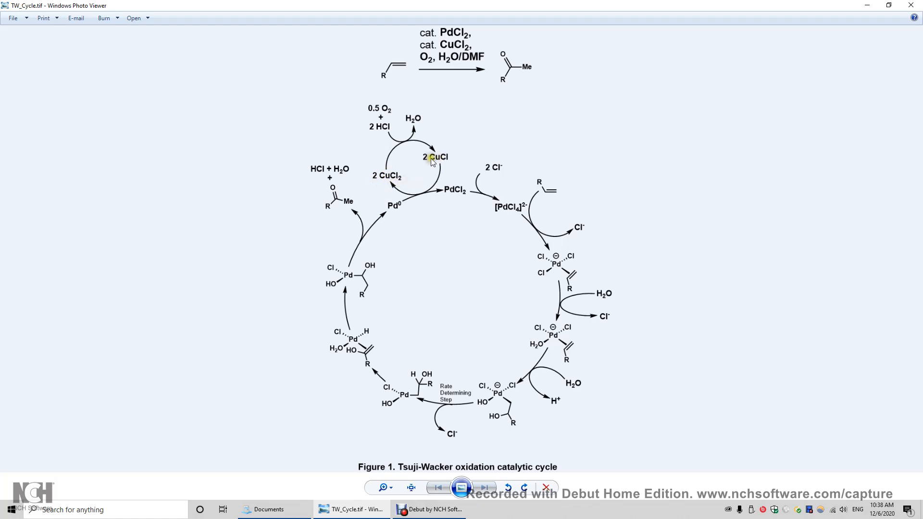
pyautogui.moveTo(391, 181)
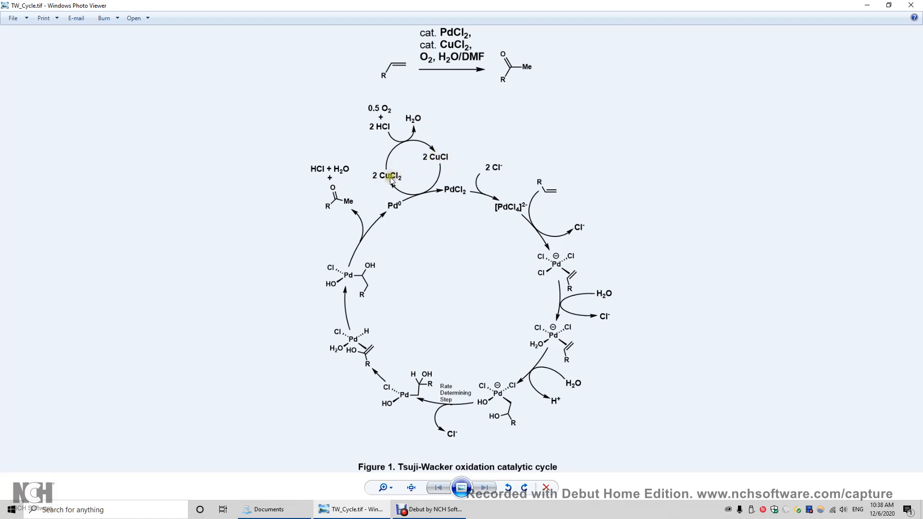
pyautogui.moveTo(408, 179)
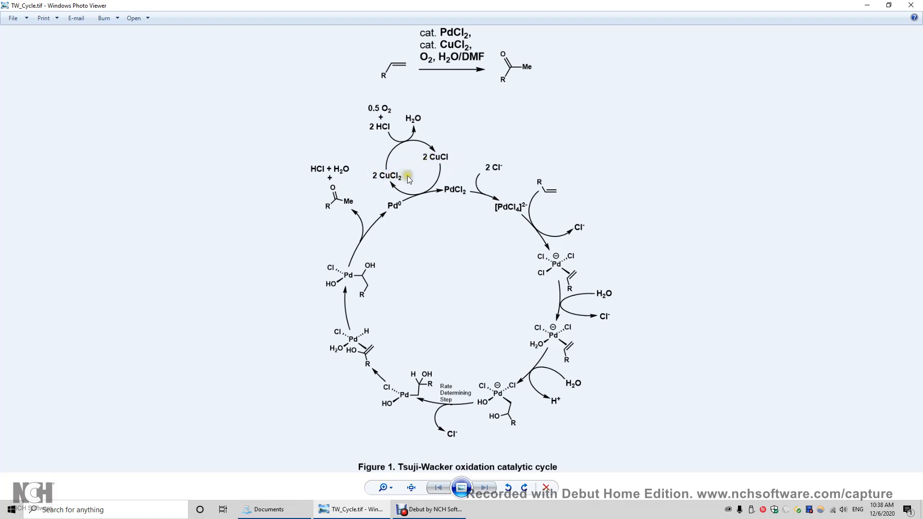
pyautogui.moveTo(388, 202)
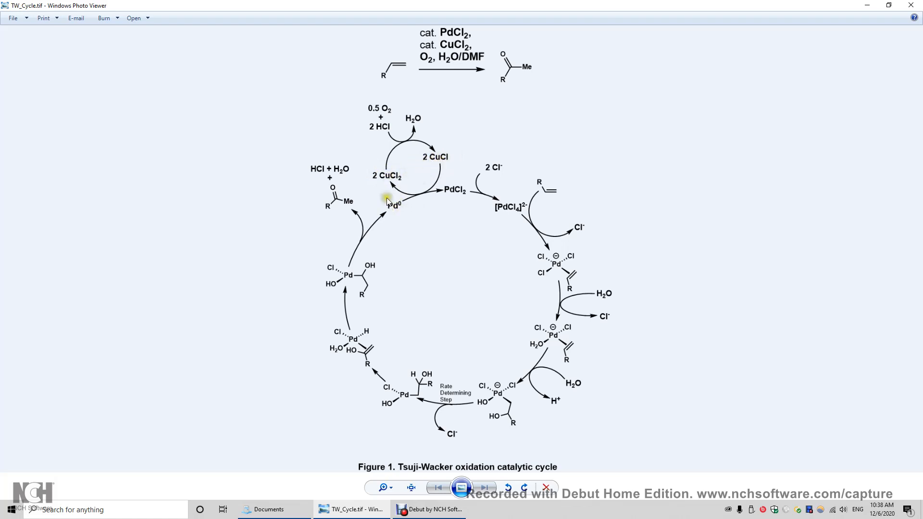
pyautogui.moveTo(395, 186)
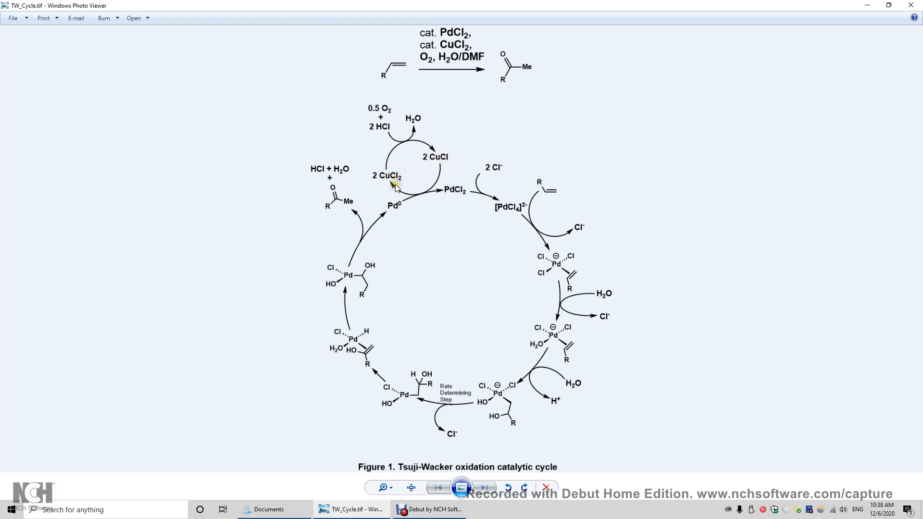
pyautogui.moveTo(442, 160)
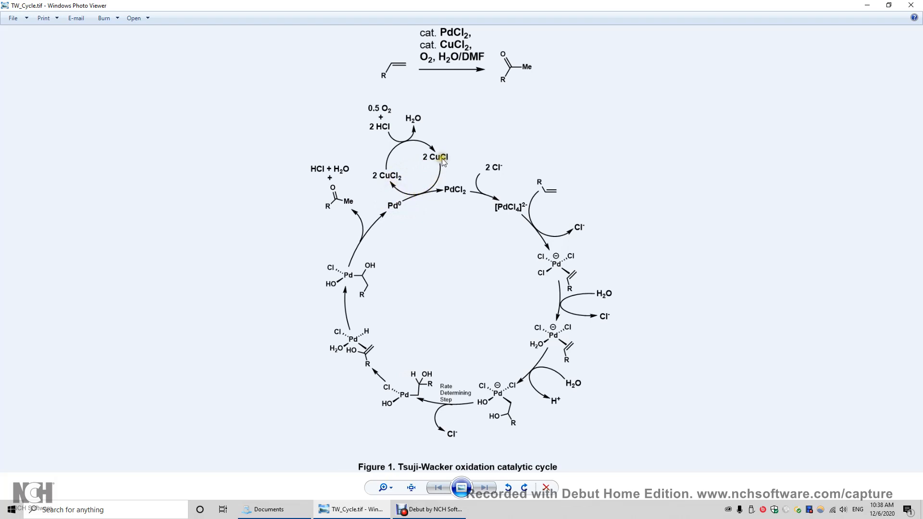
pyautogui.moveTo(448, 162)
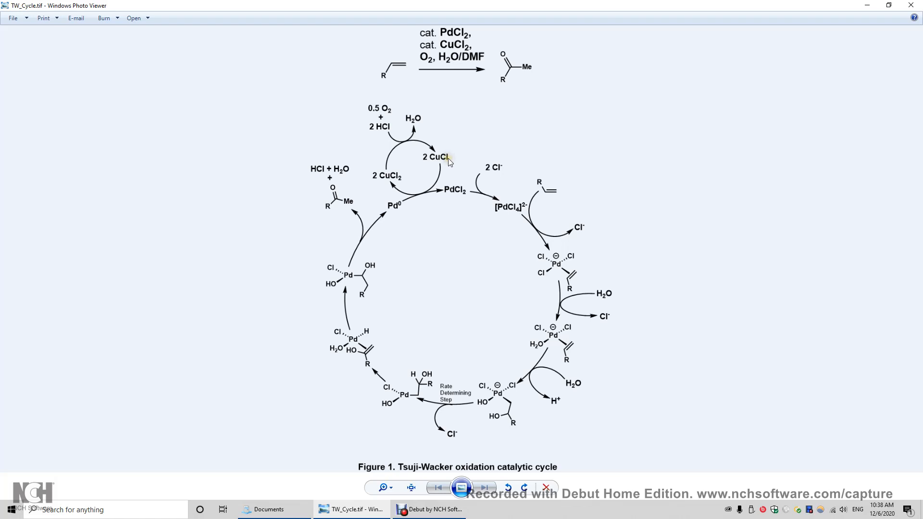
pyautogui.moveTo(383, 163)
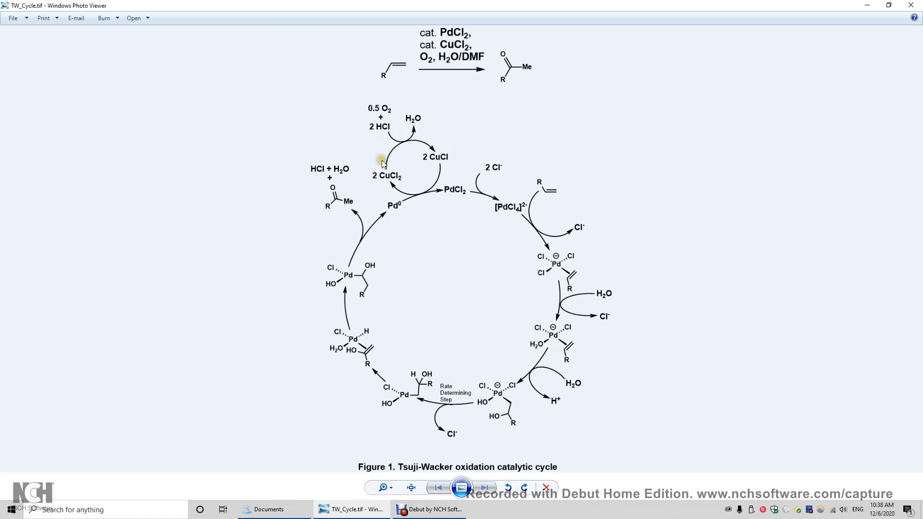
pyautogui.moveTo(438, 159)
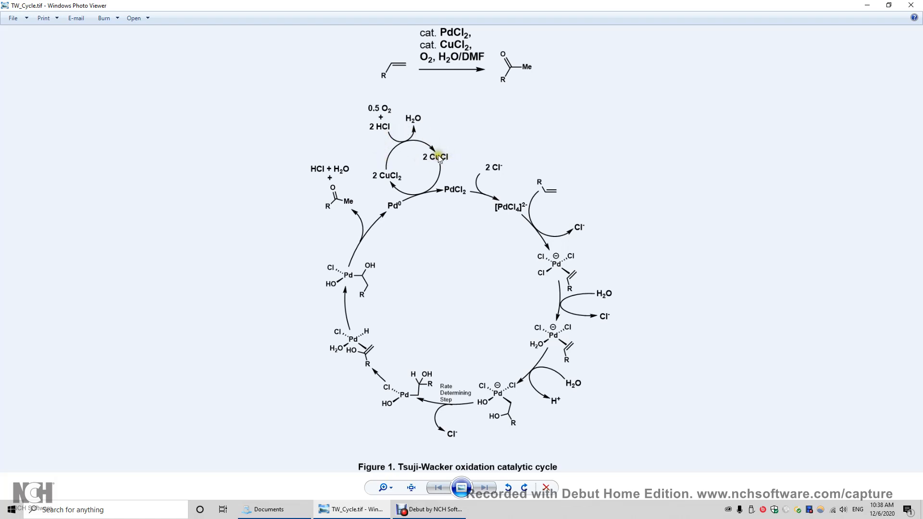
pyautogui.moveTo(441, 150)
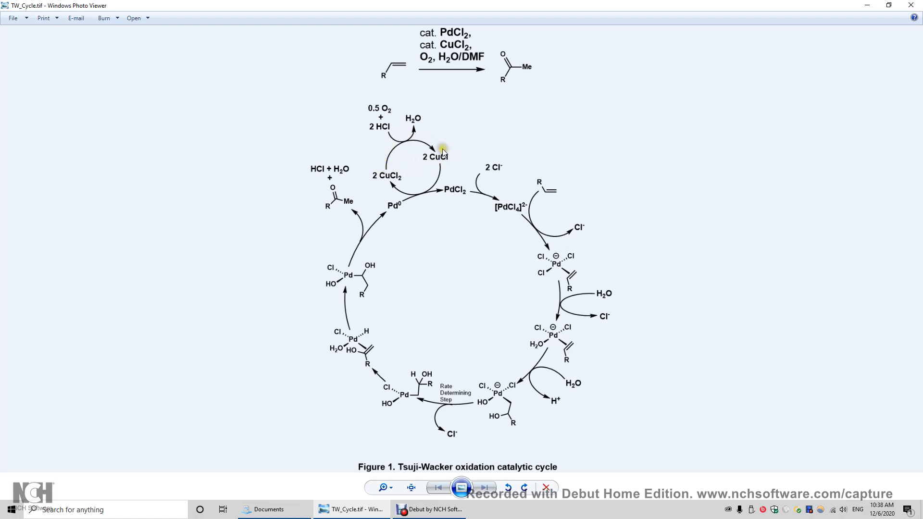
pyautogui.moveTo(391, 186)
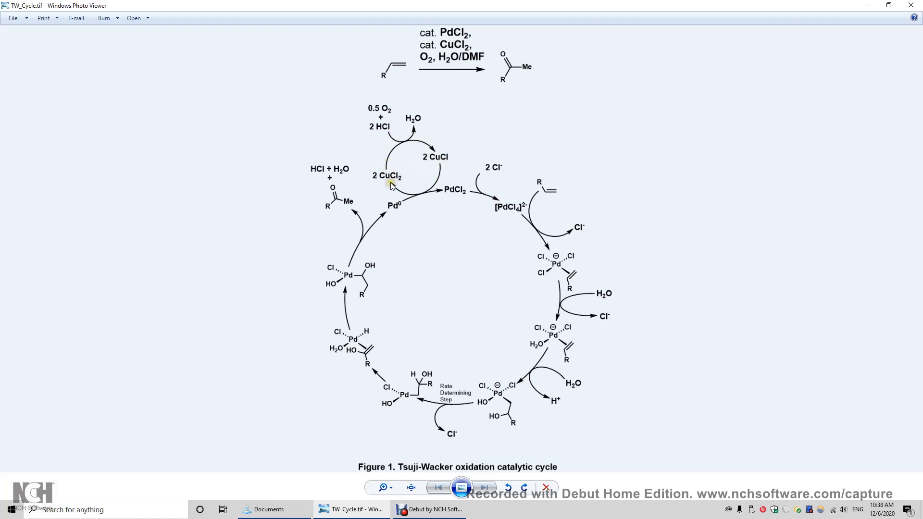
pyautogui.moveTo(443, 175)
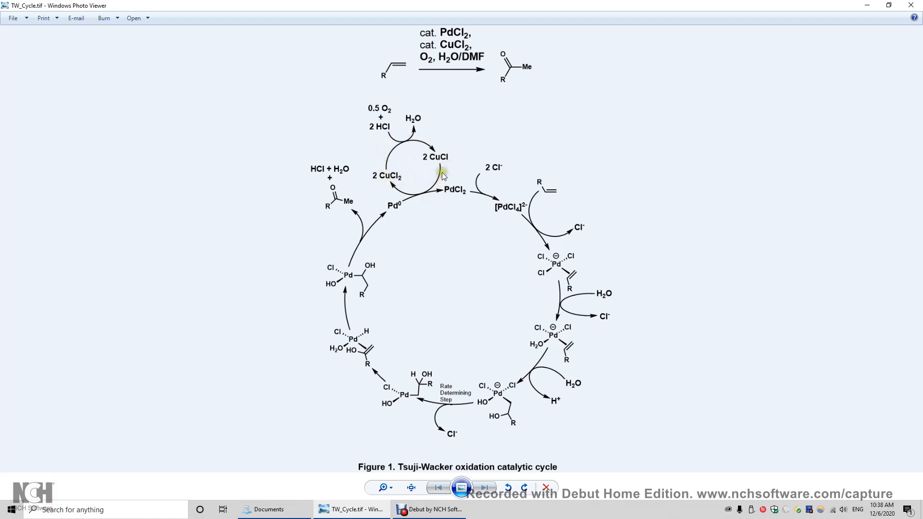
pyautogui.moveTo(443, 156)
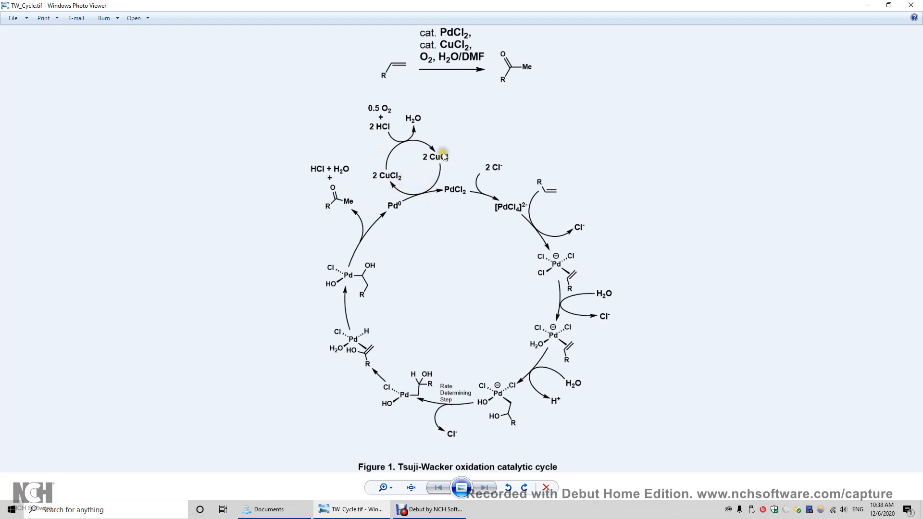
pyautogui.moveTo(432, 166)
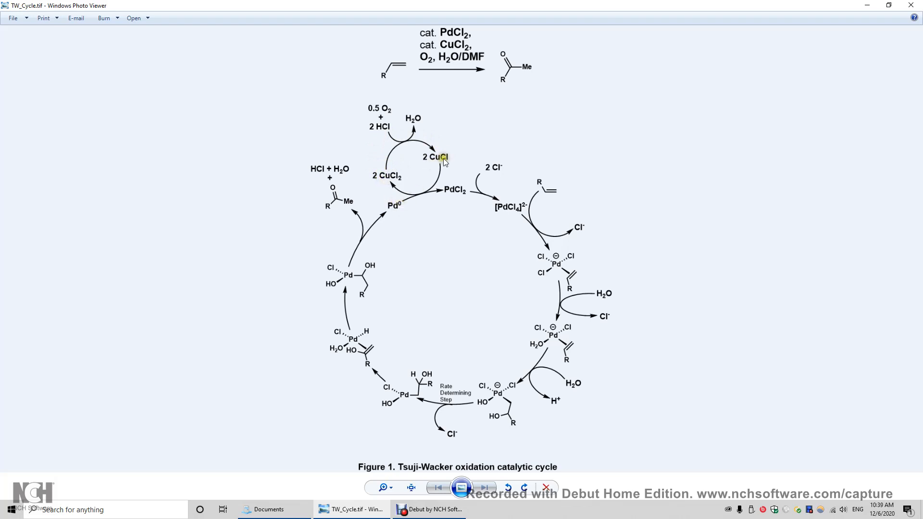
pyautogui.moveTo(434, 147)
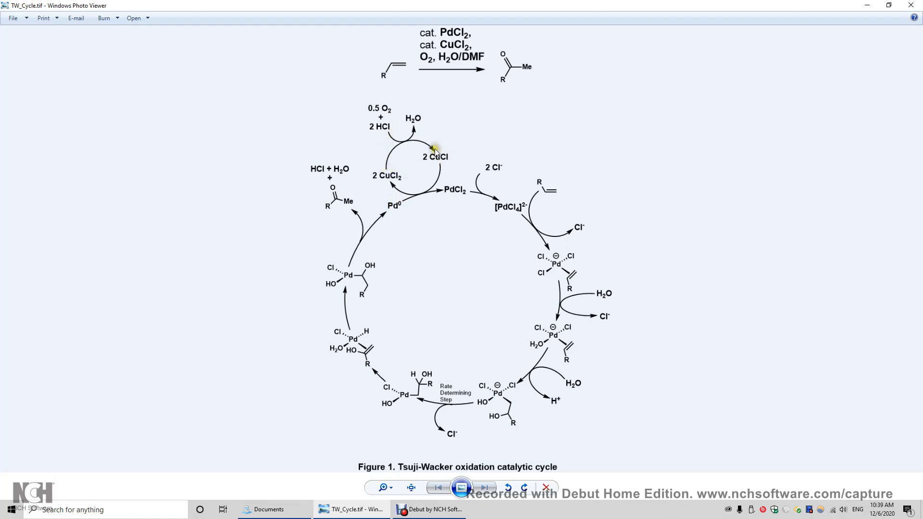
pyautogui.moveTo(392, 176)
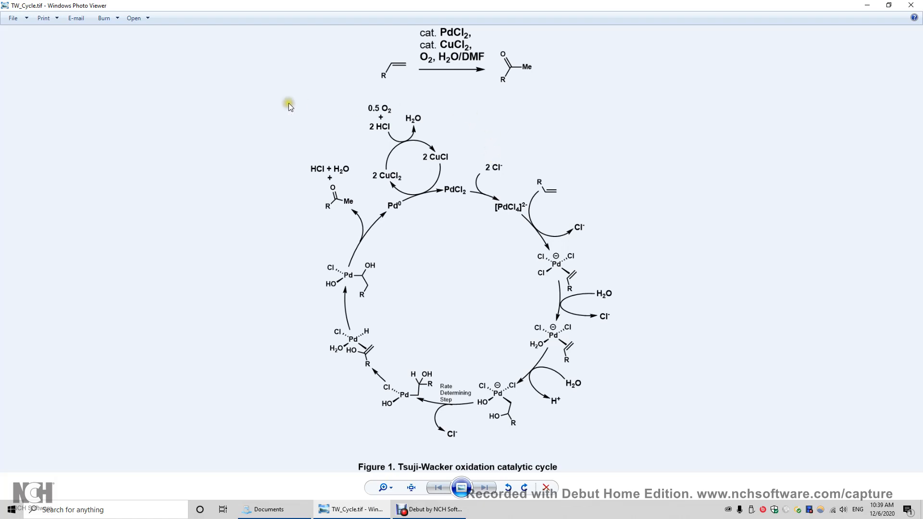
pyautogui.moveTo(387, 107)
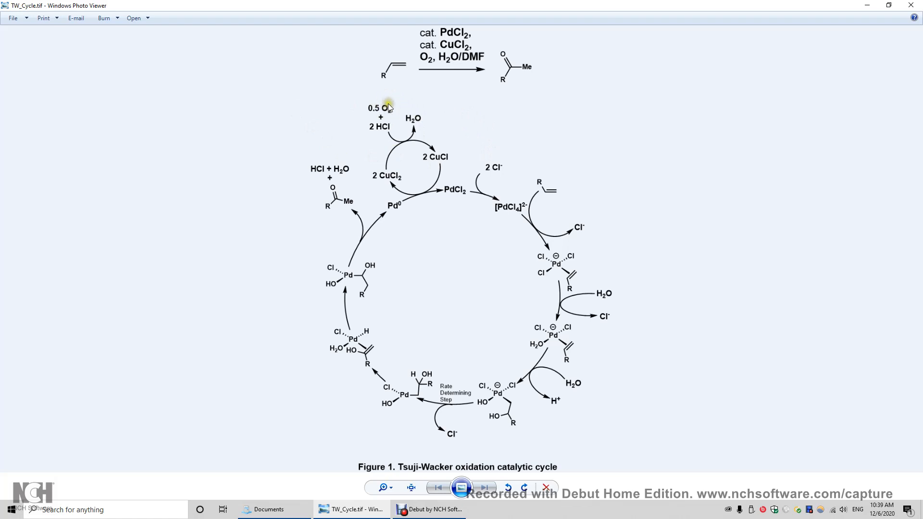
pyautogui.moveTo(384, 113)
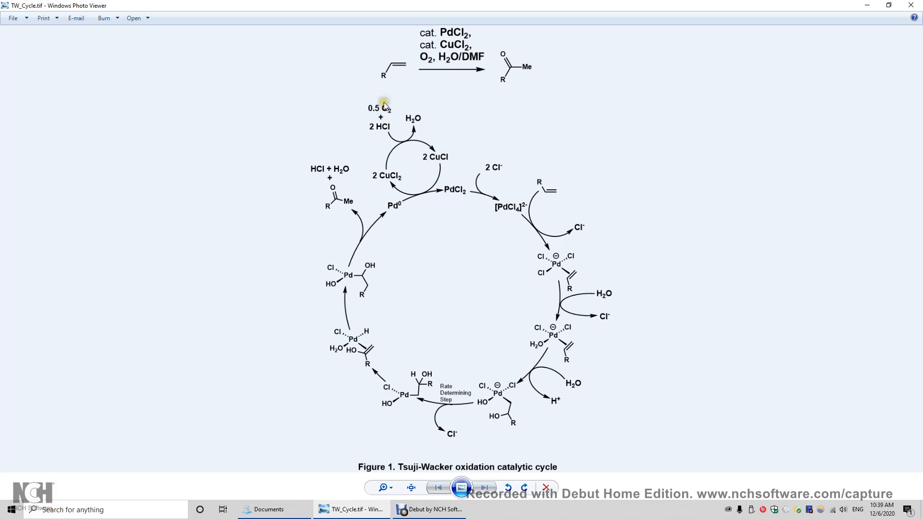
pyautogui.moveTo(438, 170)
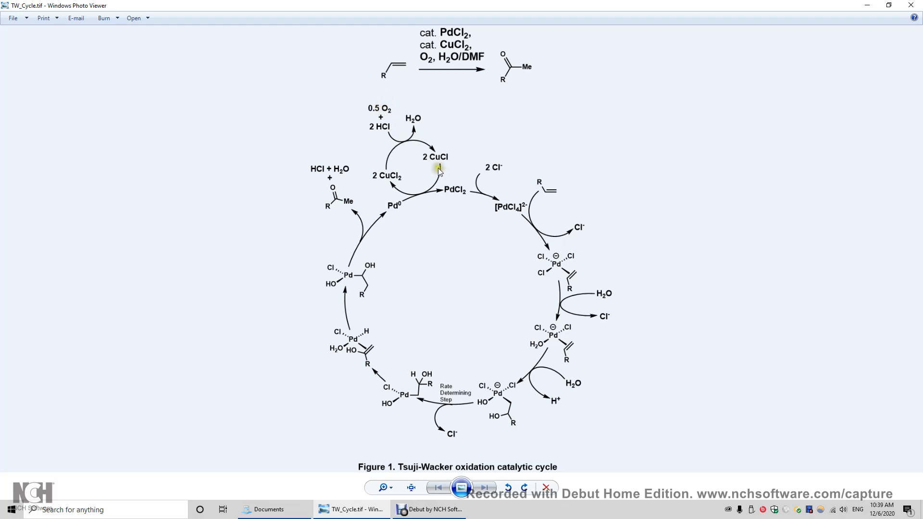
pyautogui.moveTo(382, 110)
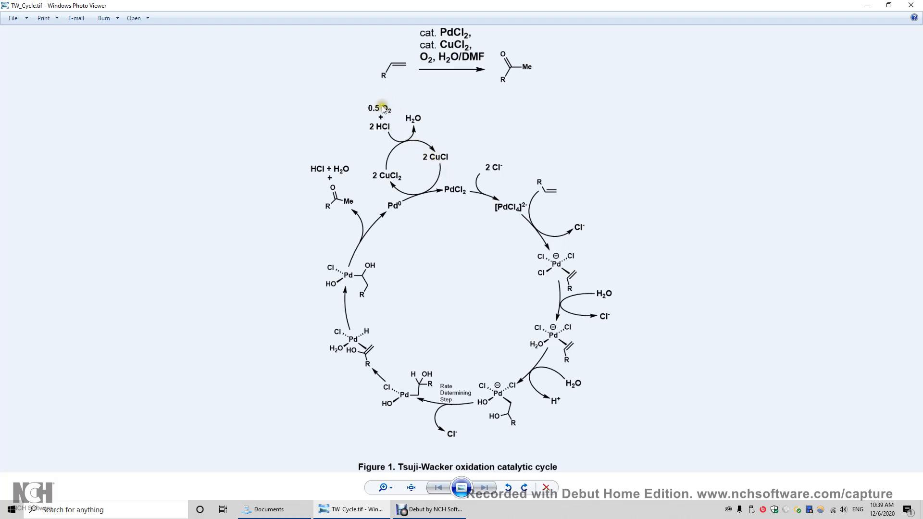
pyautogui.moveTo(519, 305)
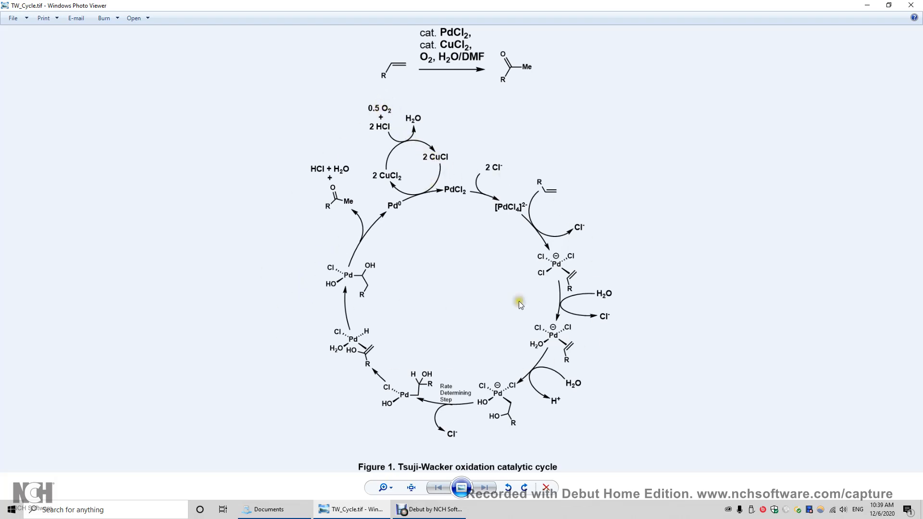
pyautogui.moveTo(386, 134)
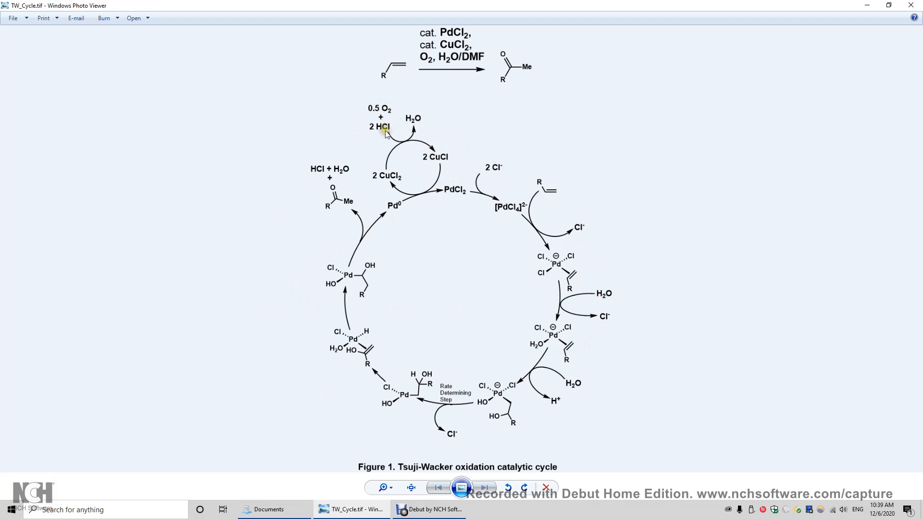
pyautogui.moveTo(384, 111)
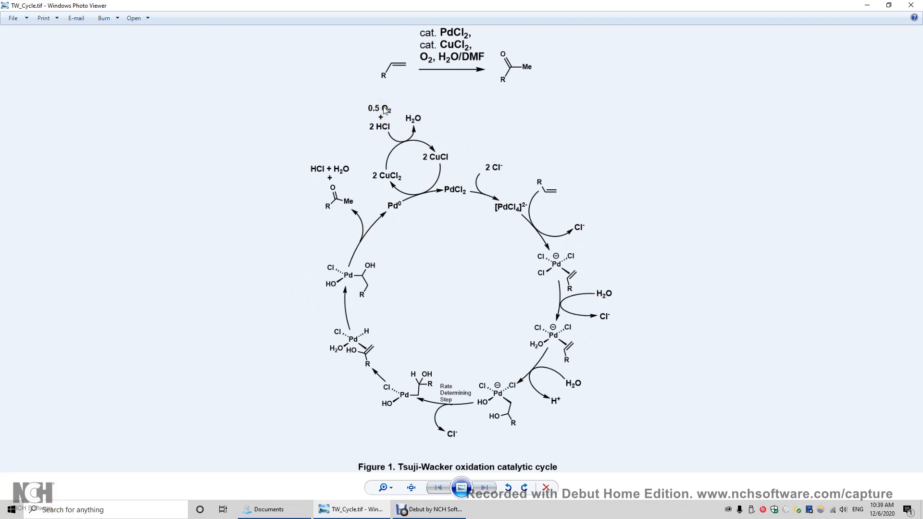
pyautogui.moveTo(385, 129)
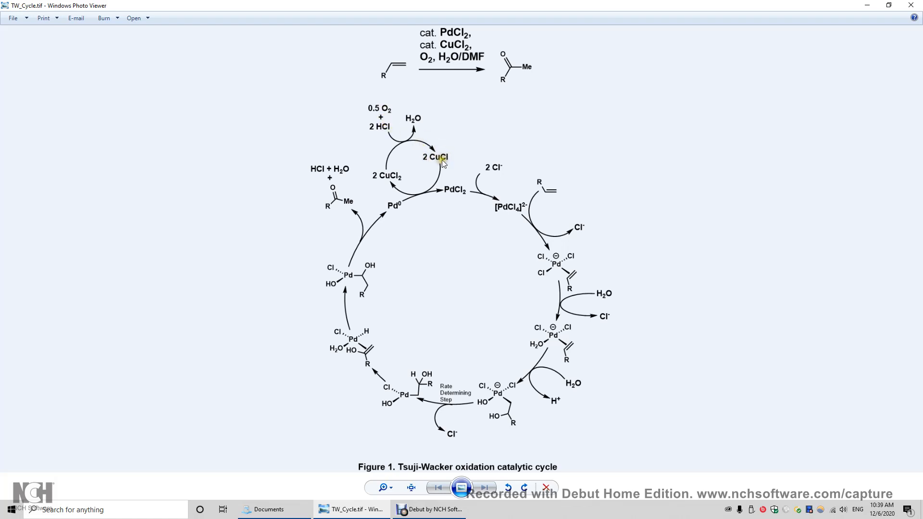
pyautogui.moveTo(387, 108)
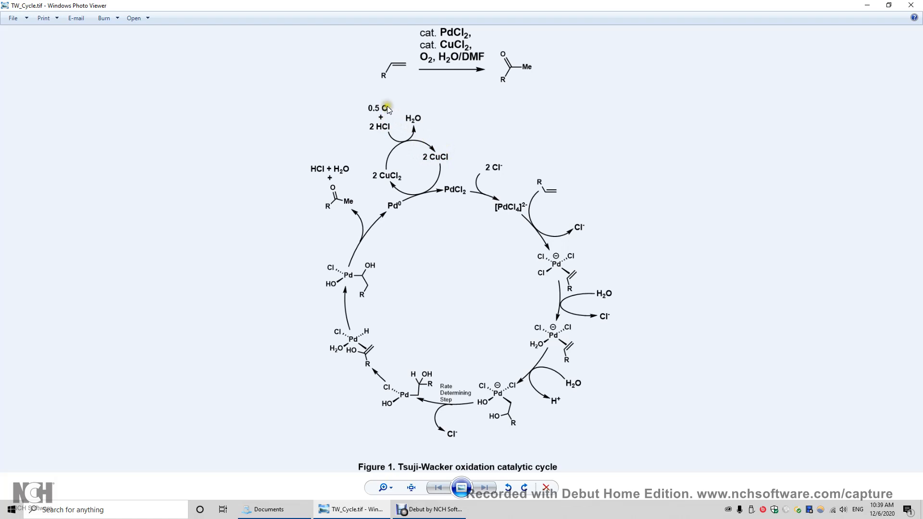
pyautogui.moveTo(379, 134)
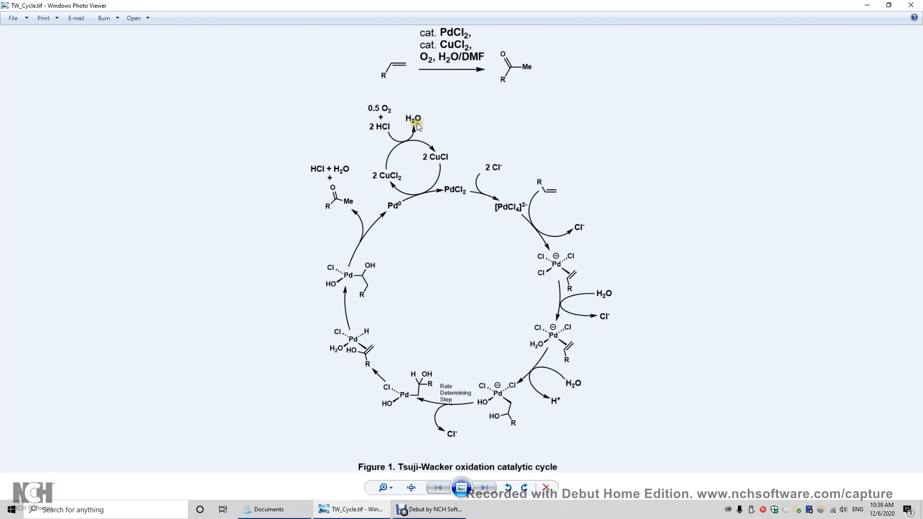
pyautogui.moveTo(448, 145)
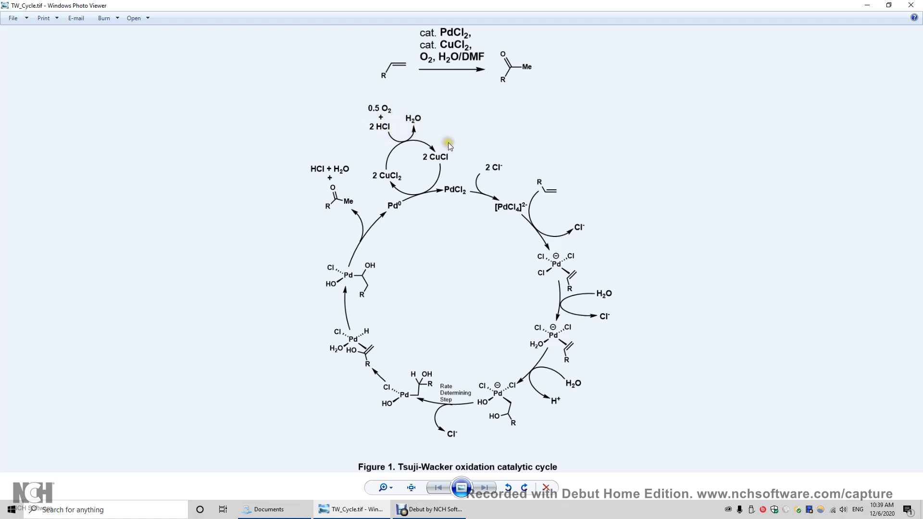
pyautogui.moveTo(420, 124)
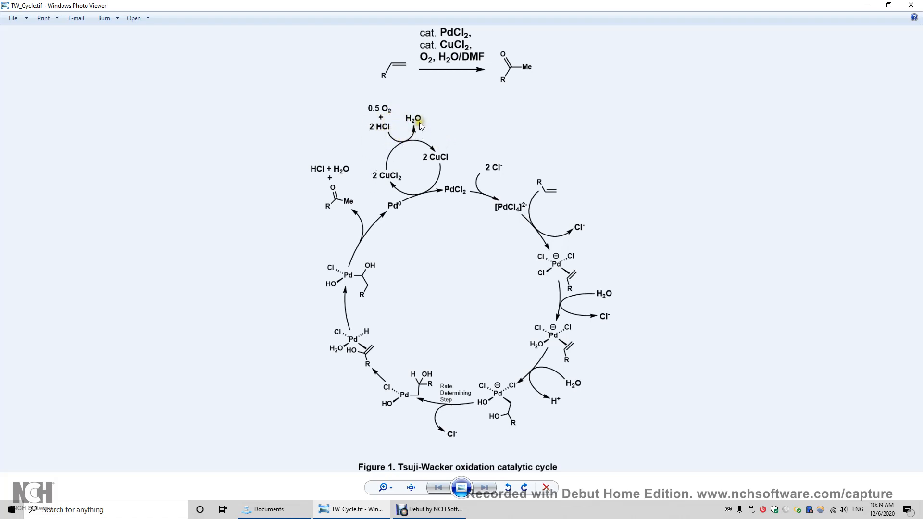
pyautogui.moveTo(375, 128)
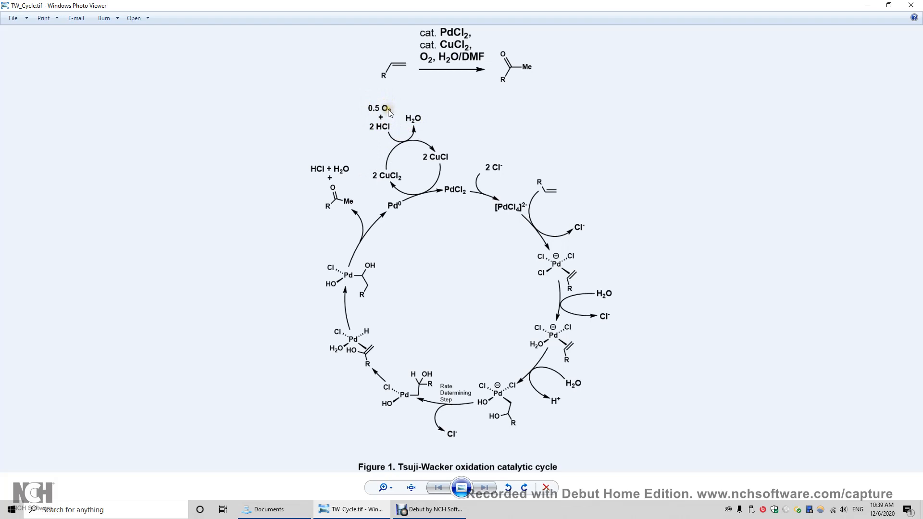
pyautogui.moveTo(438, 159)
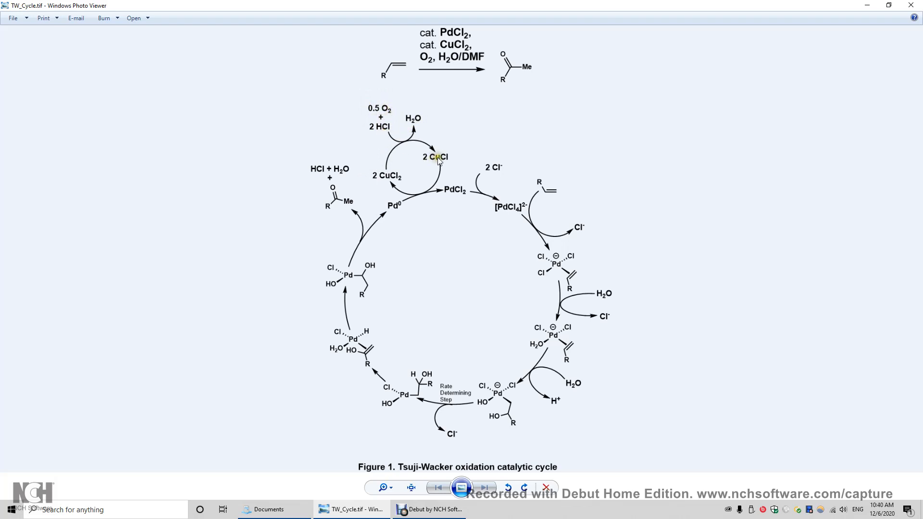
pyautogui.moveTo(391, 113)
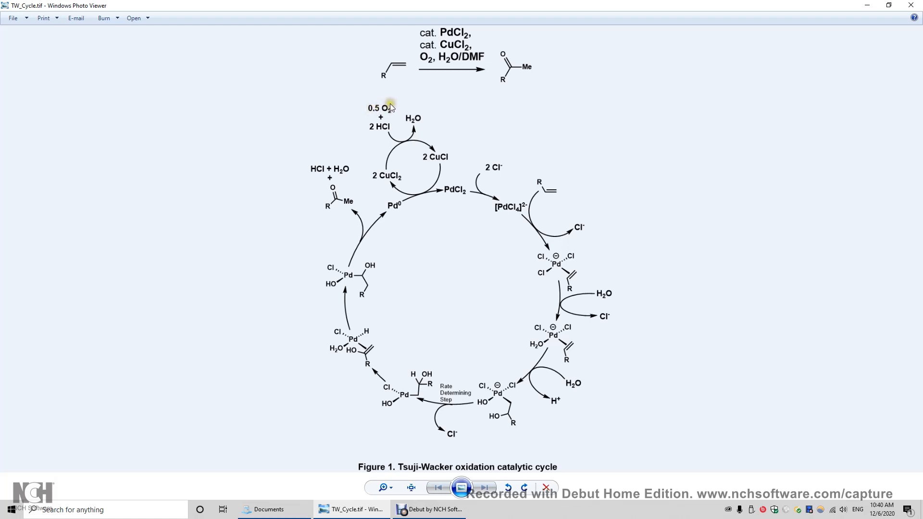
pyautogui.moveTo(372, 131)
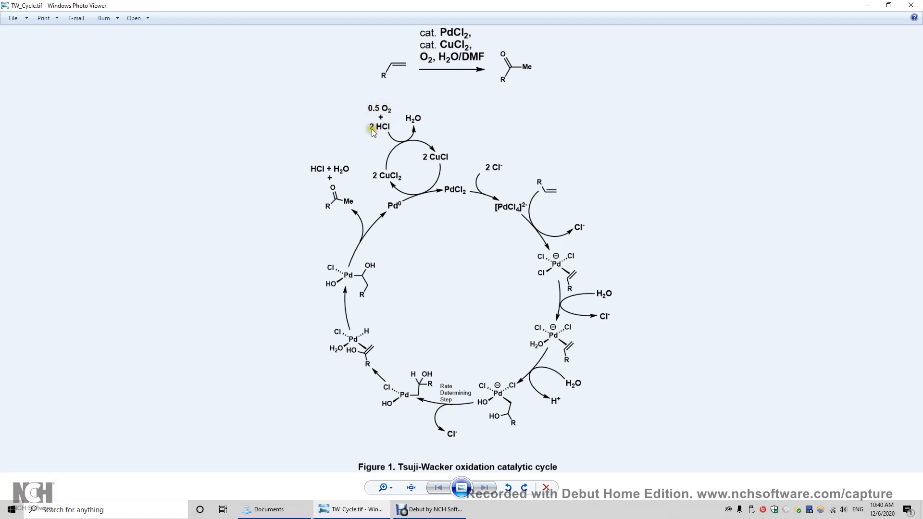
pyautogui.moveTo(383, 129)
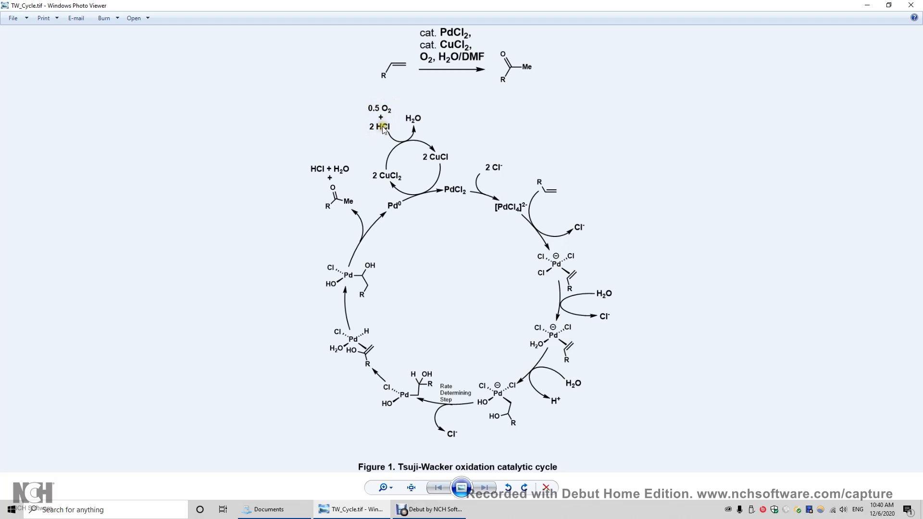
pyautogui.moveTo(430, 146)
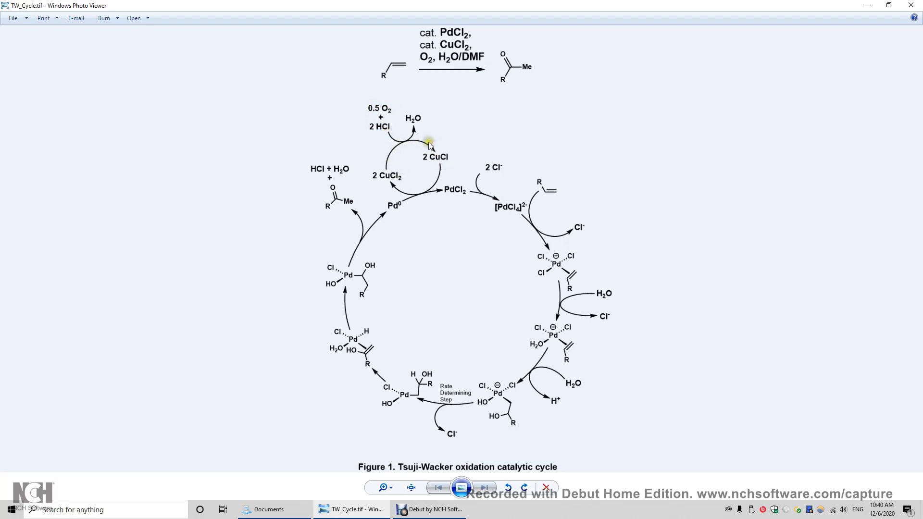
pyautogui.moveTo(430, 155)
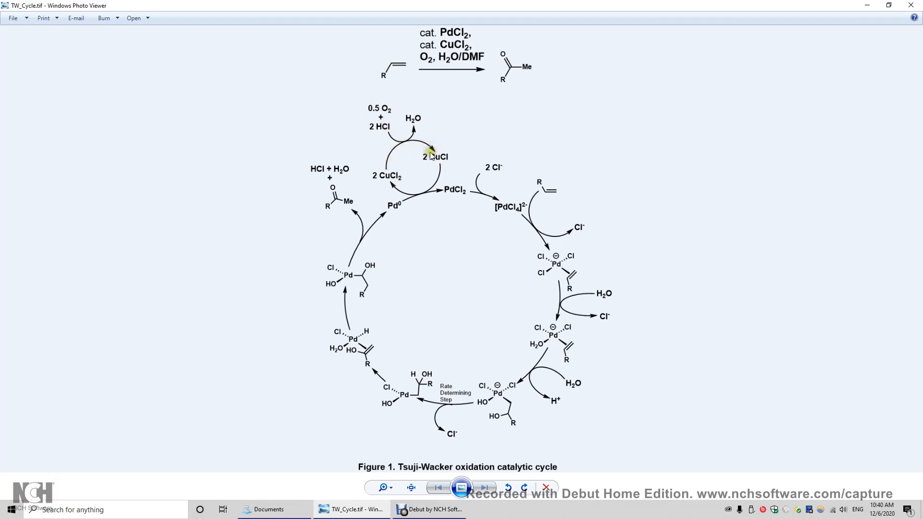
pyautogui.moveTo(418, 148)
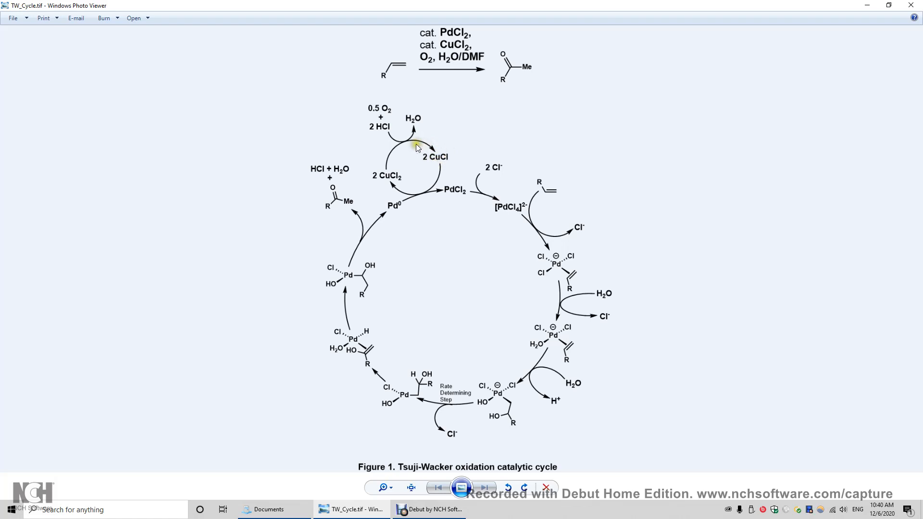
pyautogui.moveTo(422, 129)
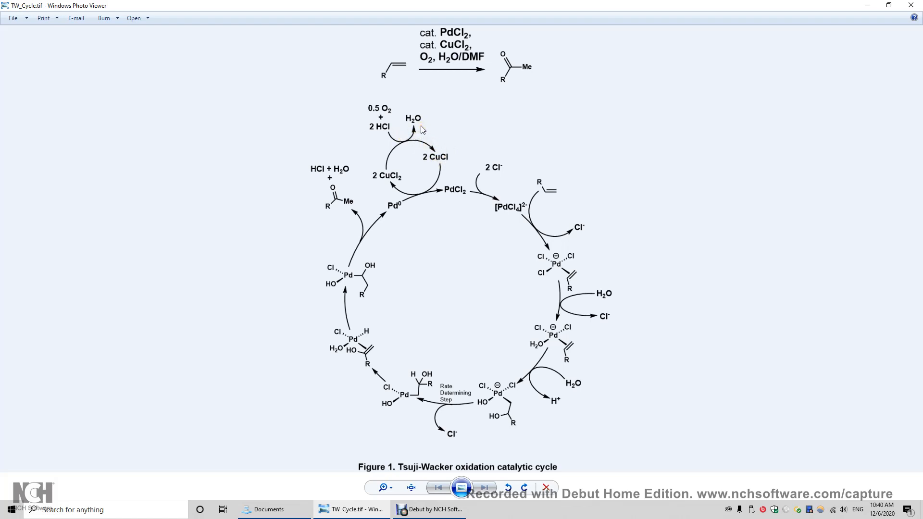
pyautogui.moveTo(443, 157)
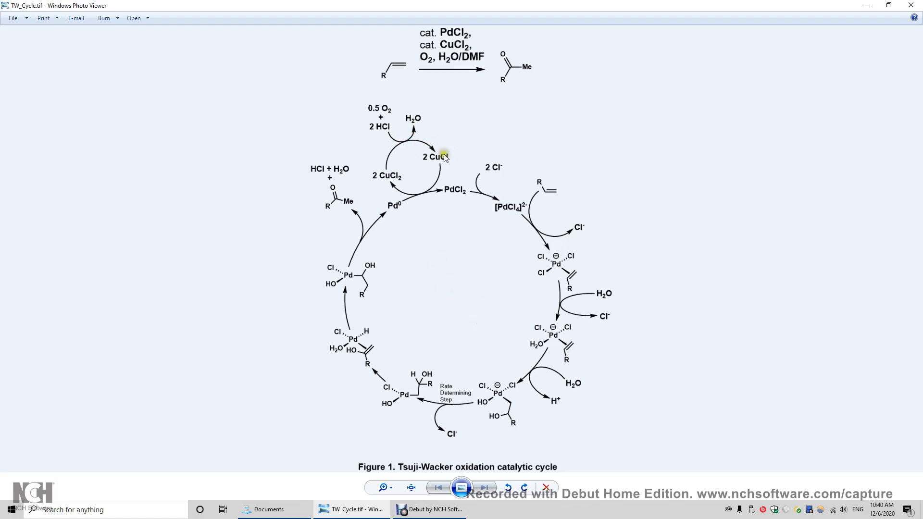
pyautogui.moveTo(434, 160)
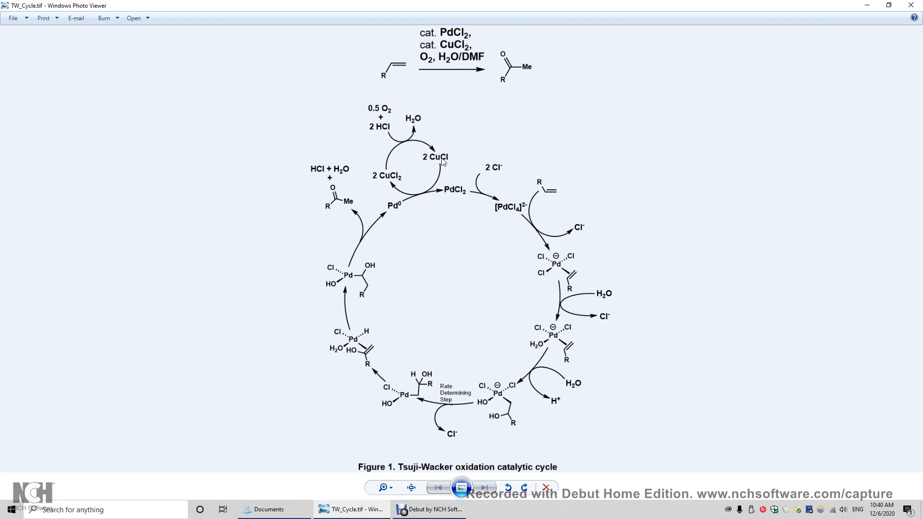
pyautogui.moveTo(387, 180)
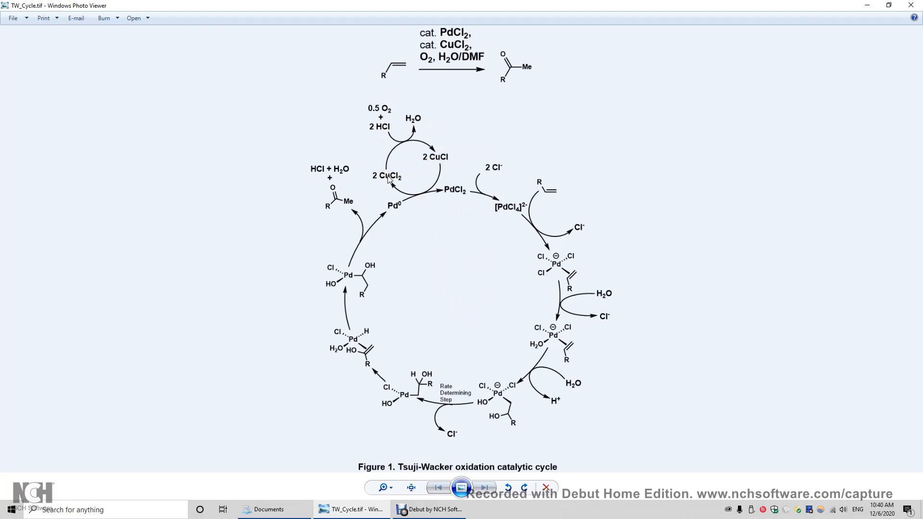
pyautogui.moveTo(499, 180)
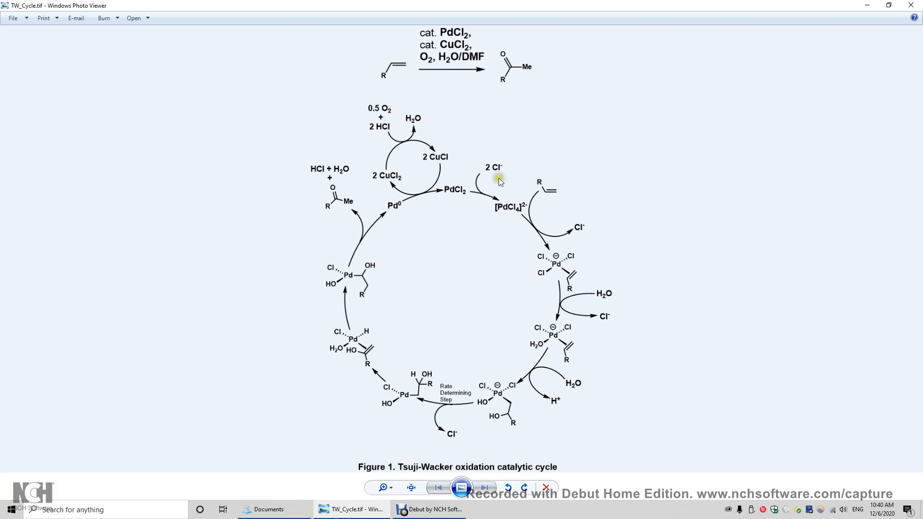
pyautogui.moveTo(445, 43)
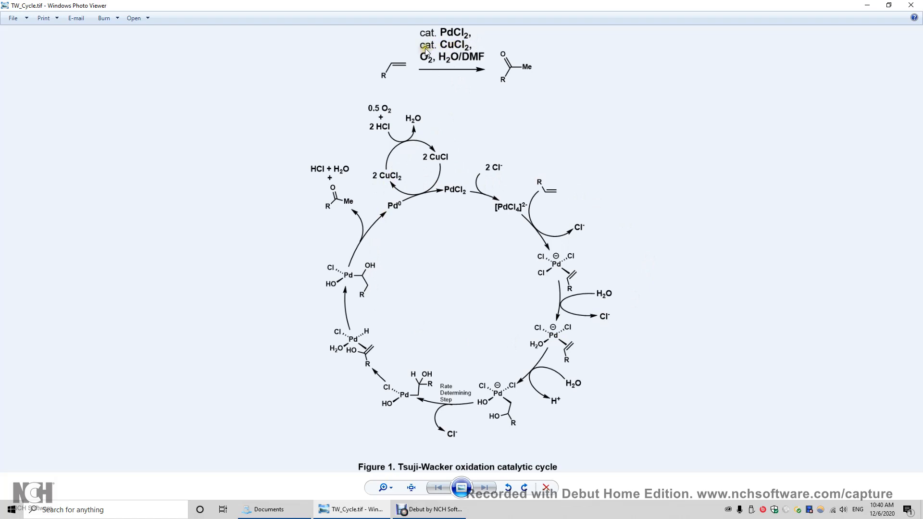
pyautogui.moveTo(464, 193)
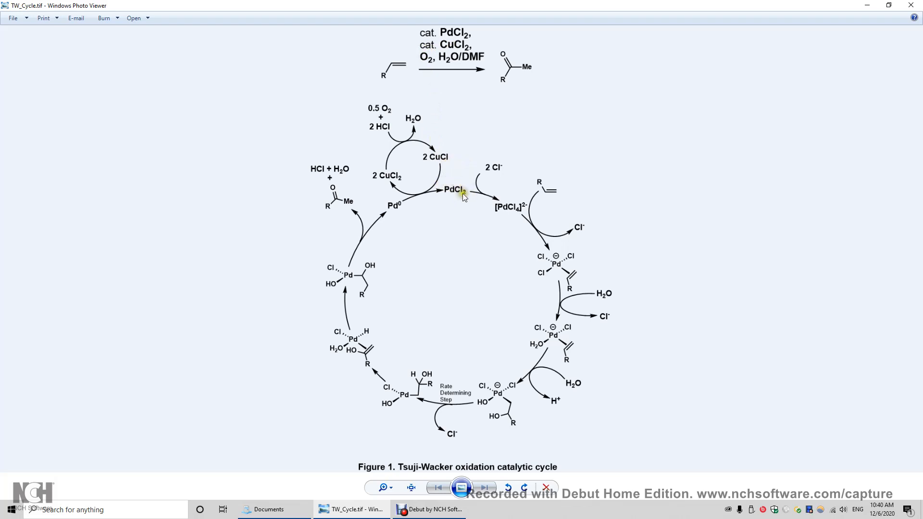
pyautogui.moveTo(448, 194)
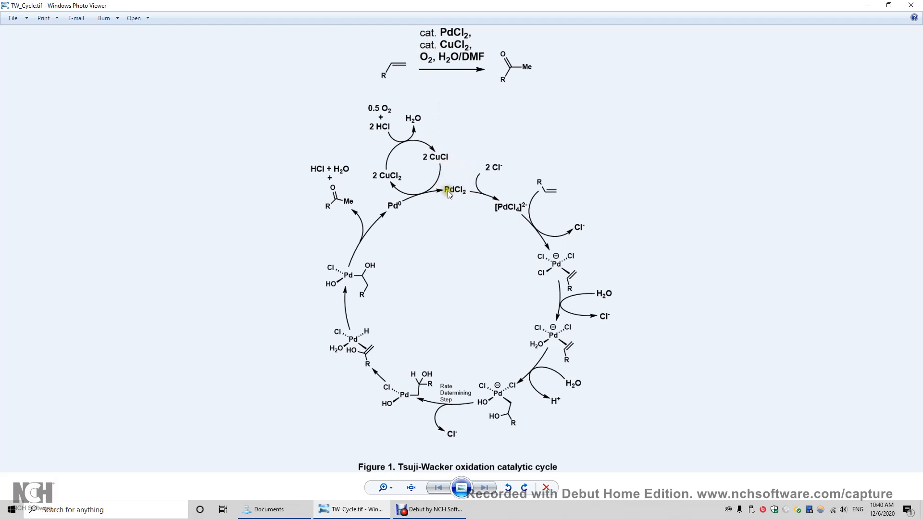
pyautogui.moveTo(422, 66)
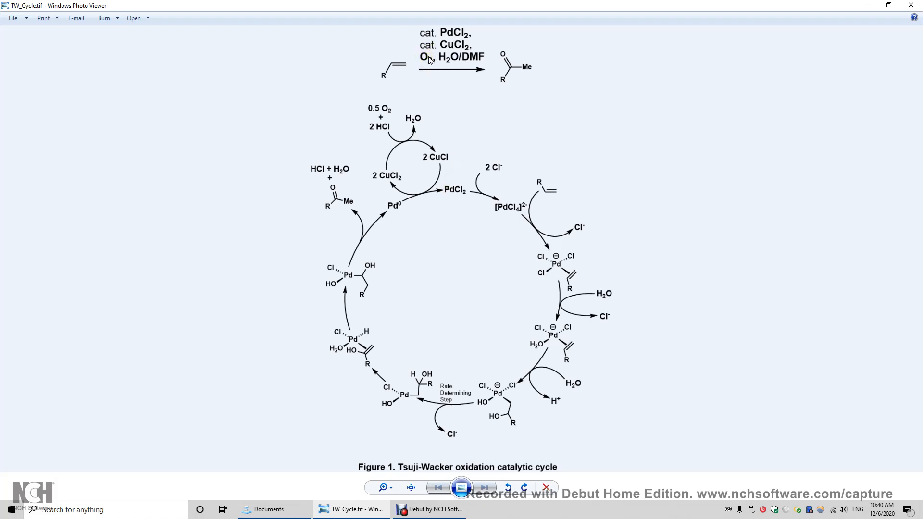
pyautogui.moveTo(425, 55)
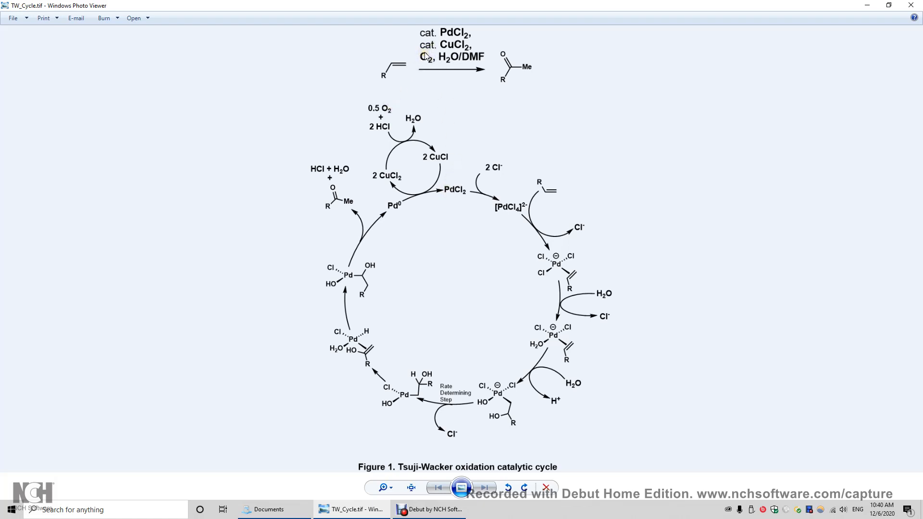
pyautogui.moveTo(385, 60)
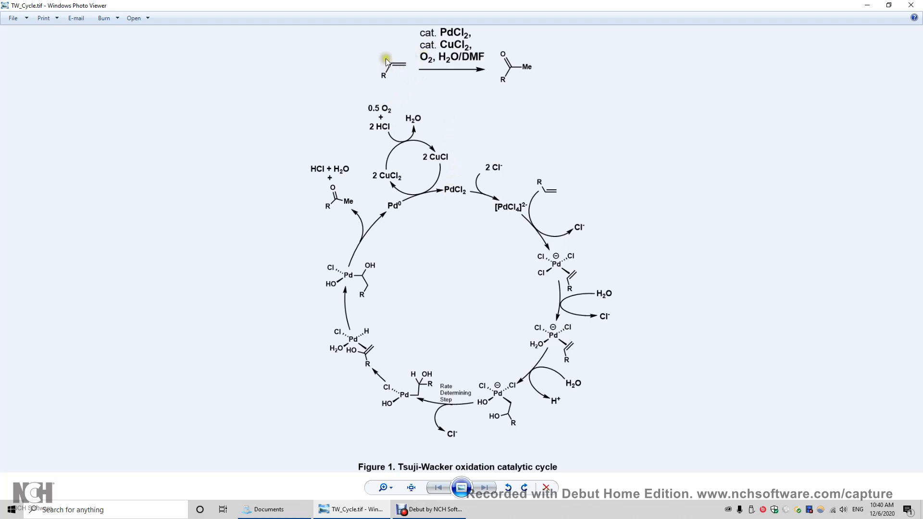
pyautogui.moveTo(527, 69)
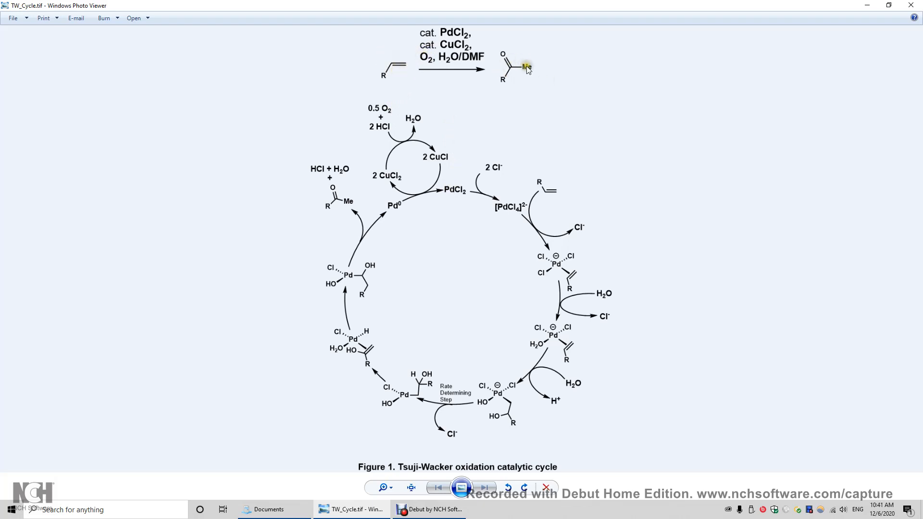
pyautogui.moveTo(496, 70)
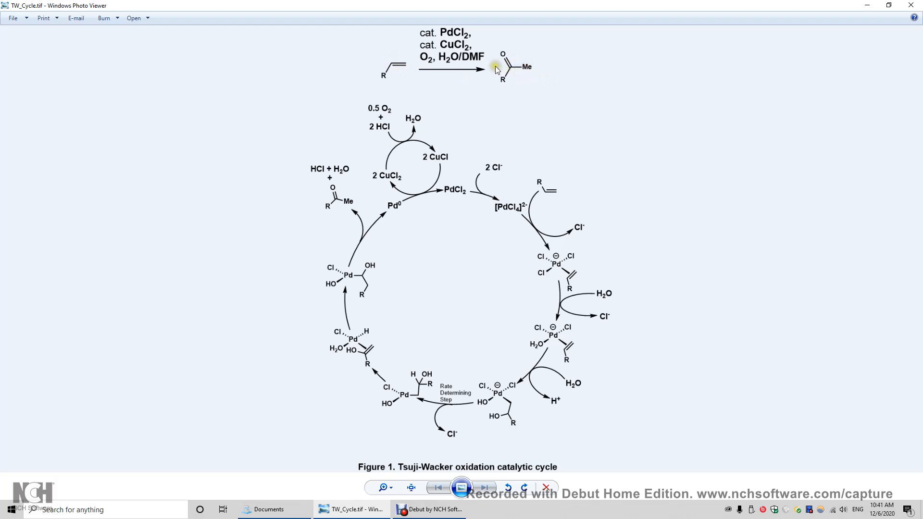
pyautogui.moveTo(449, 67)
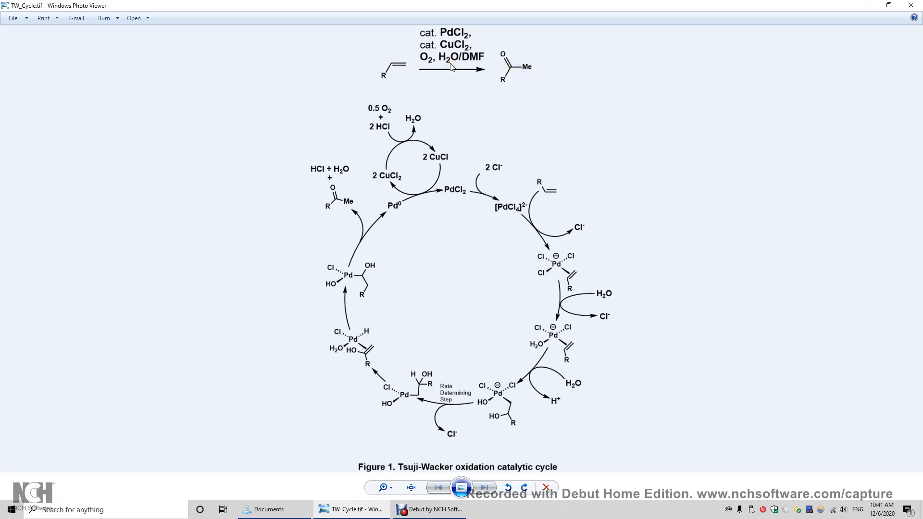